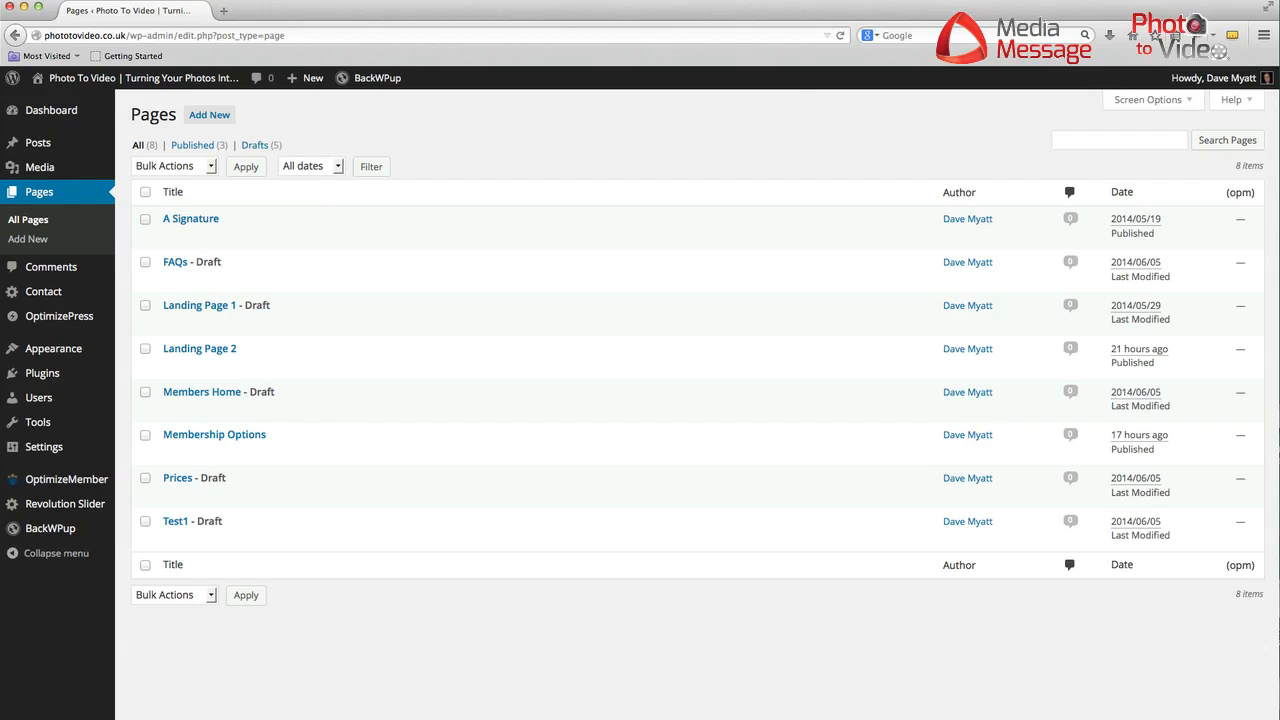
mouse_move(384, 382)
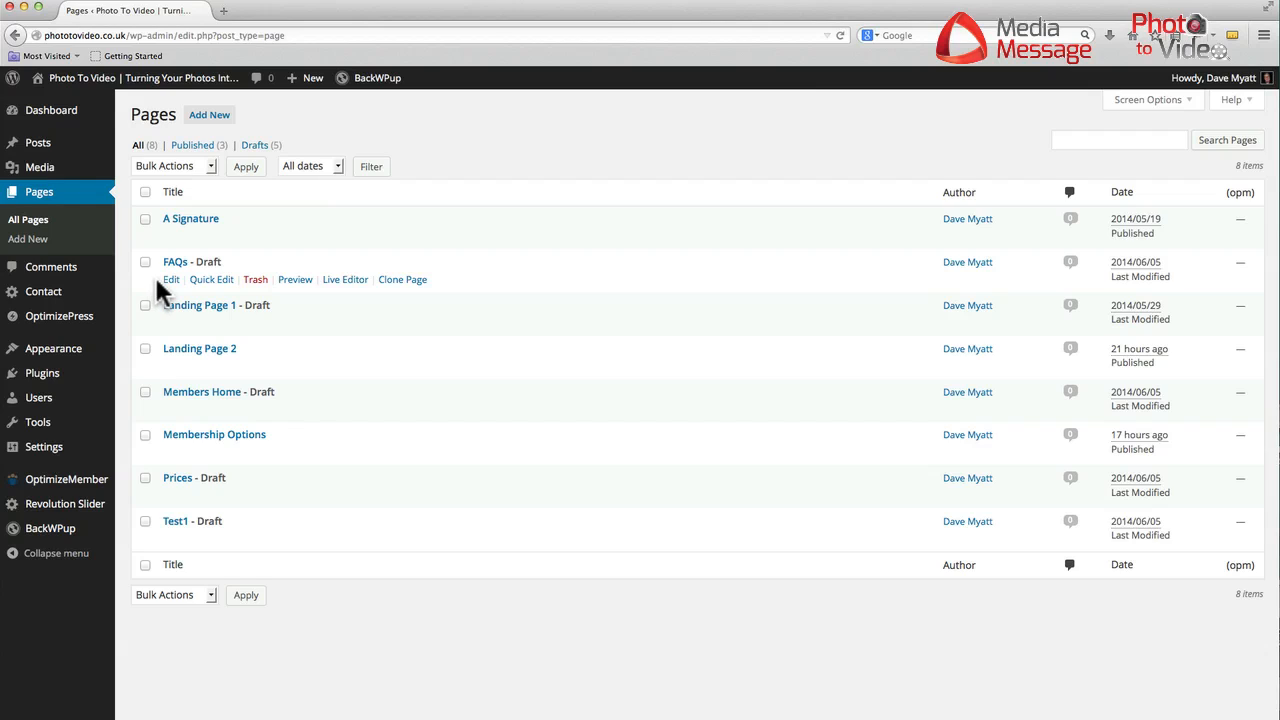
mouse_move(172, 280)
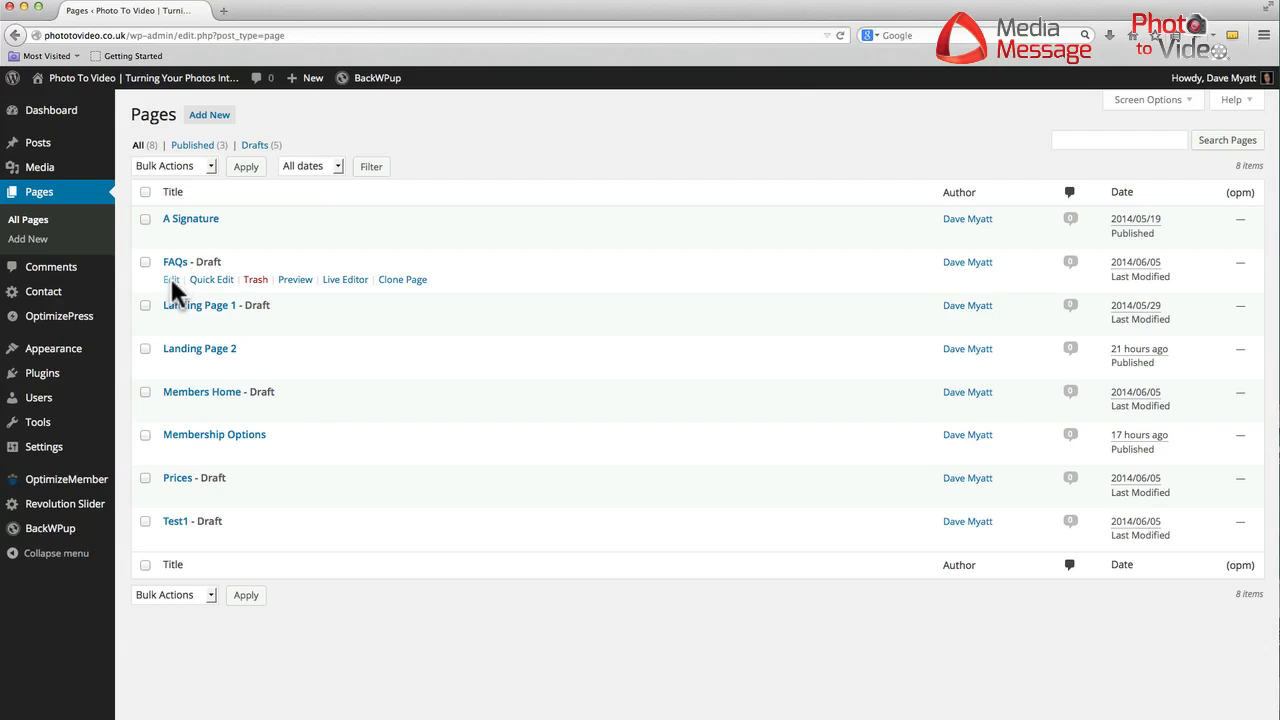
Start editing the draft FAQs page from the Pages list.
click(172, 280)
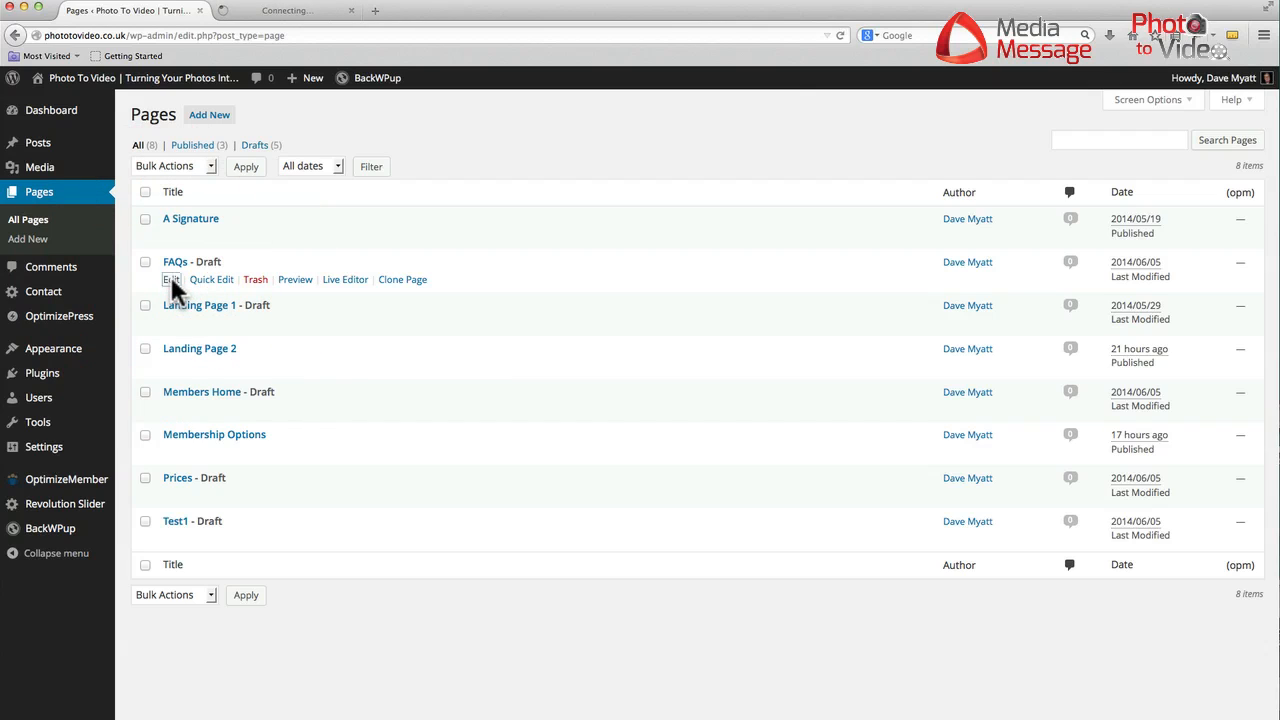
Reach the FAQs Edit Page screen with its OptimizePress options.
click(172, 280)
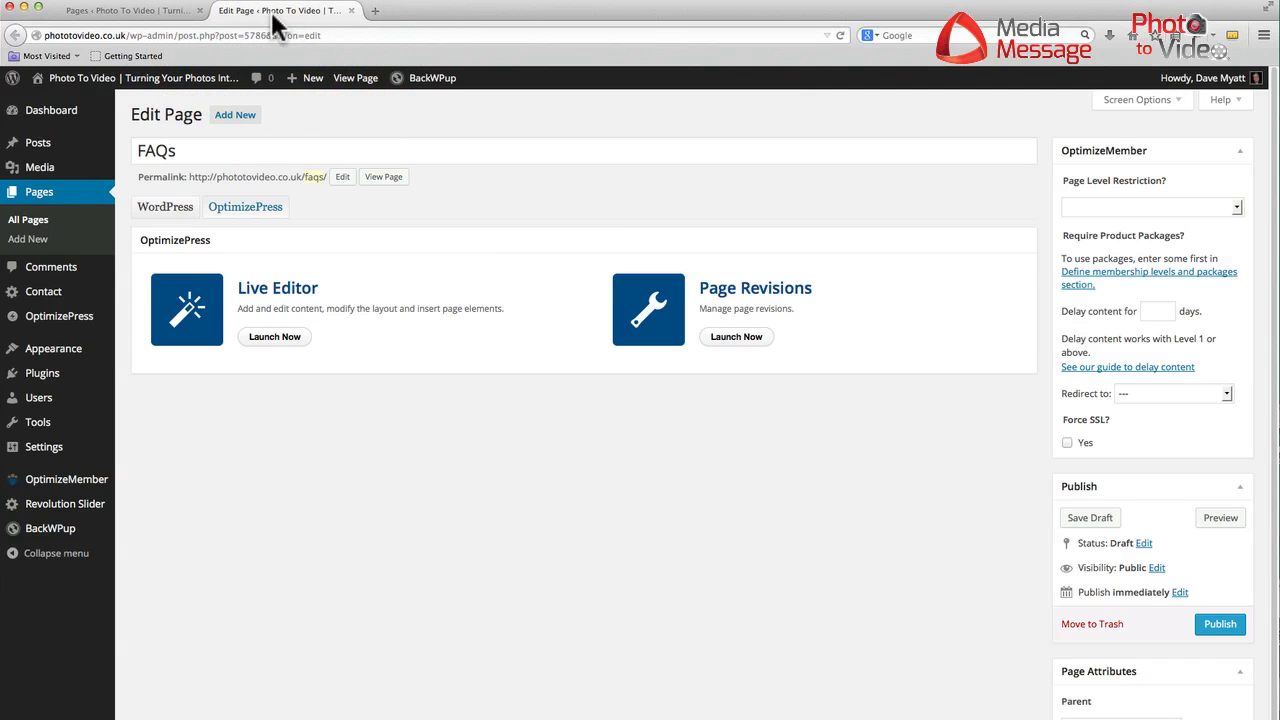
mouse_move(52, 348)
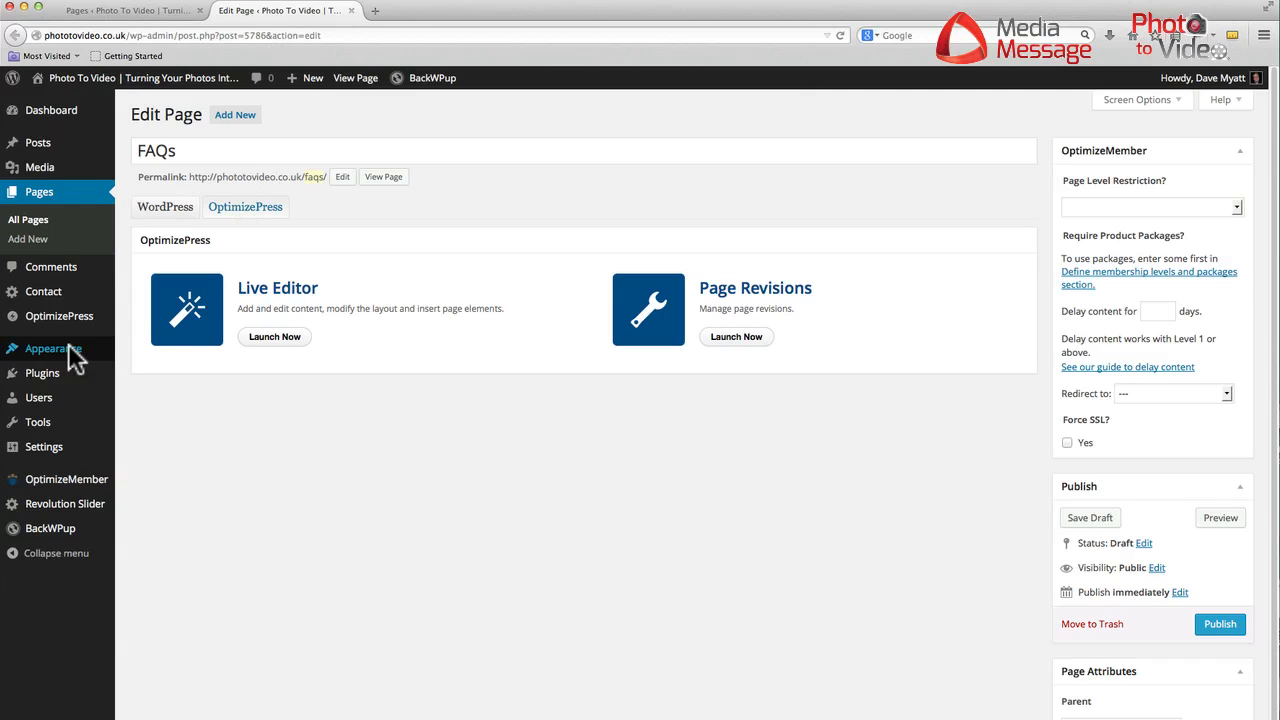
mouse_move(276, 336)
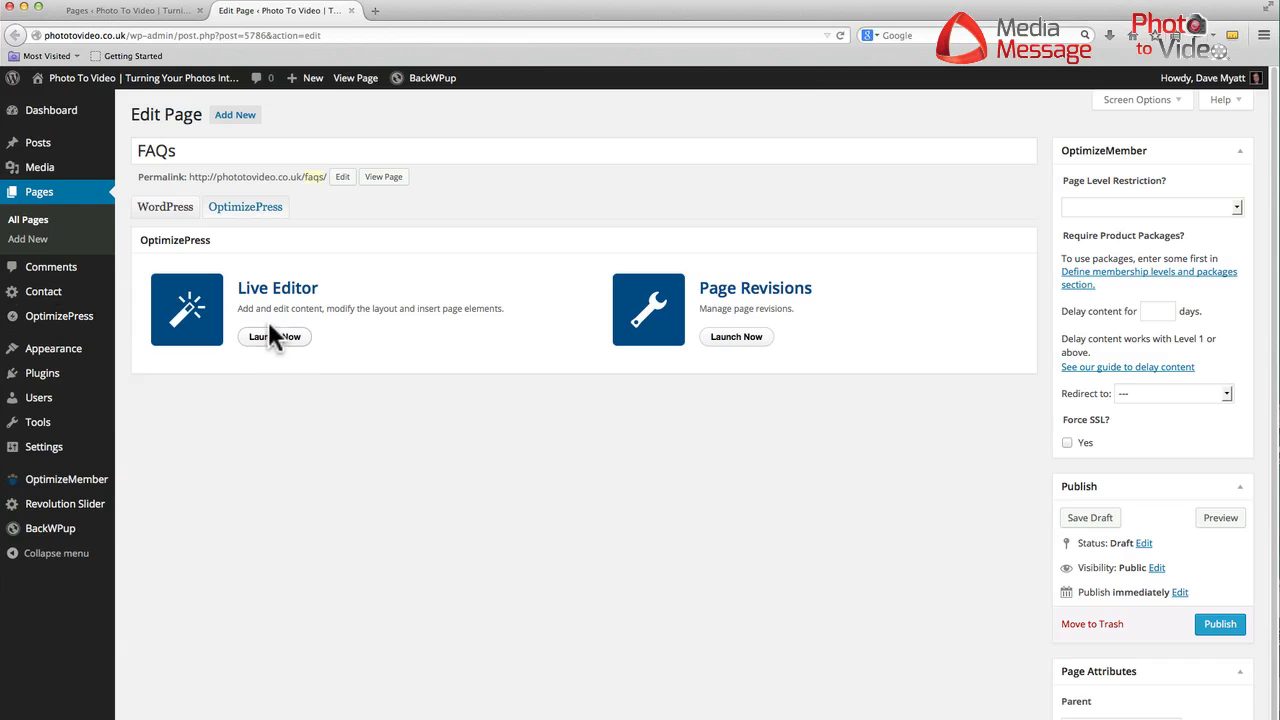
Launch the Live Editor on FAQs and scroll to the nine video thumbnails.
click(276, 336)
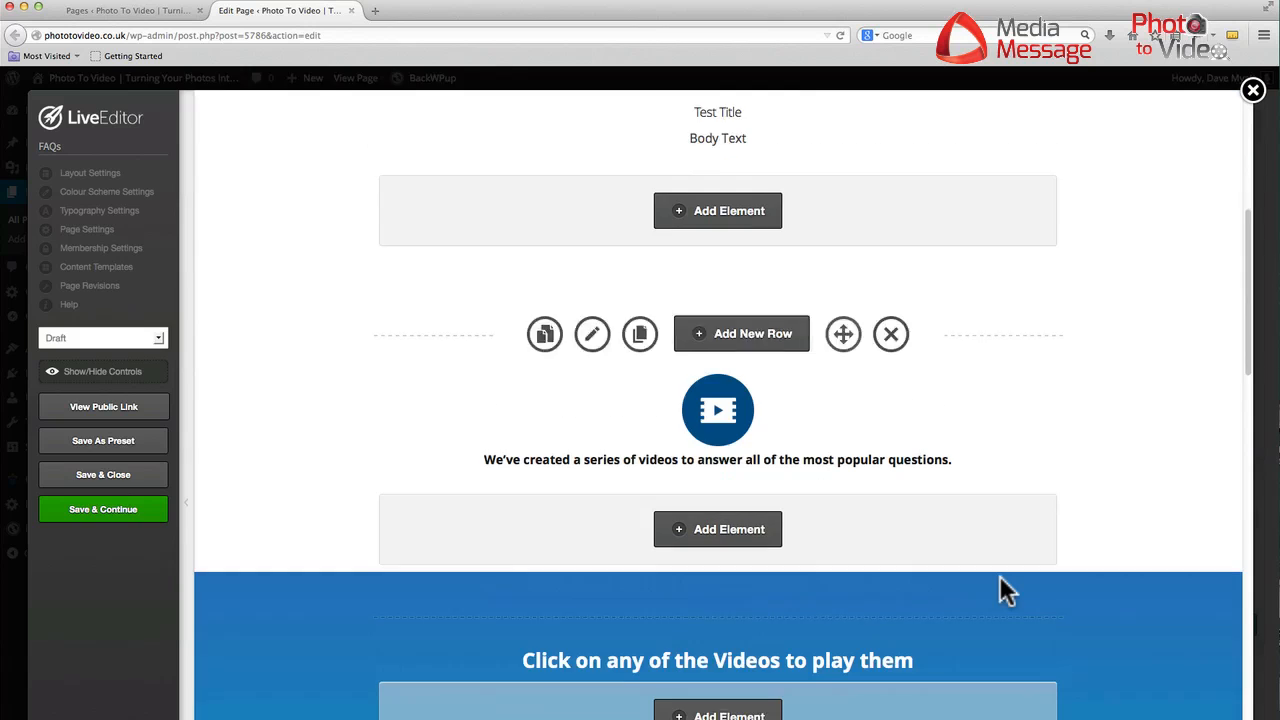
scroll(down, 3)
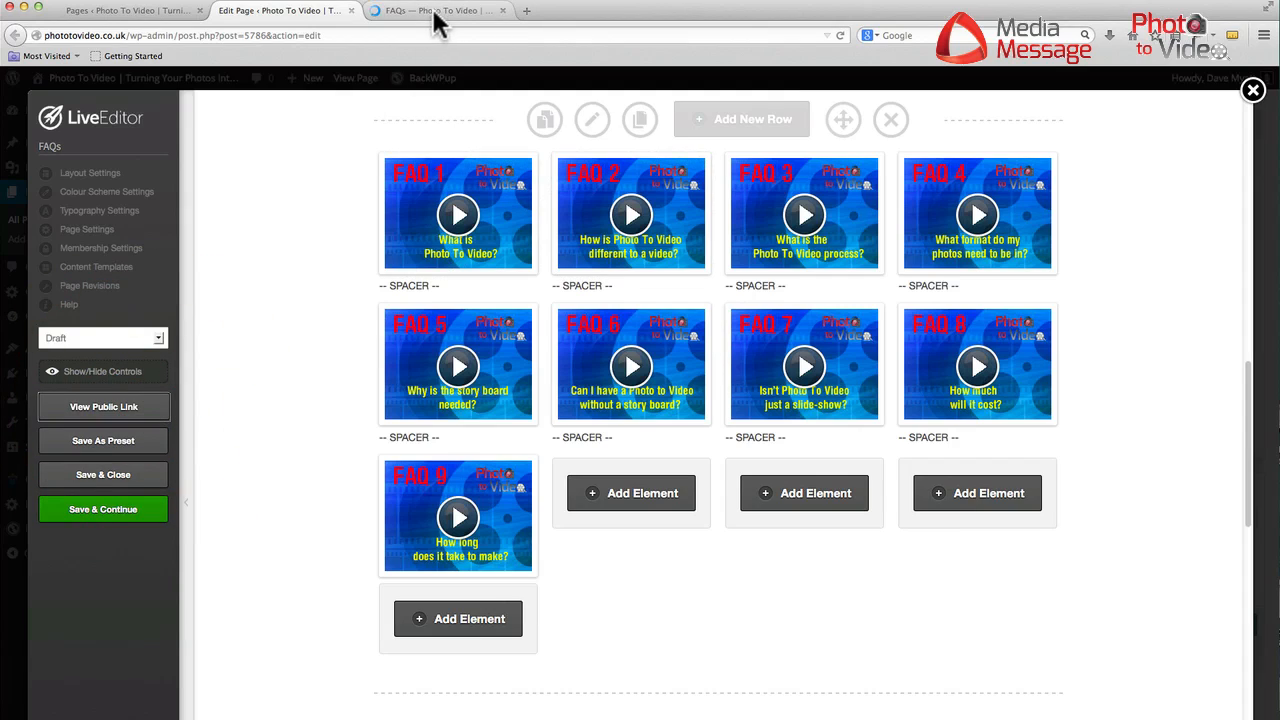
mouse_move(436, 12)
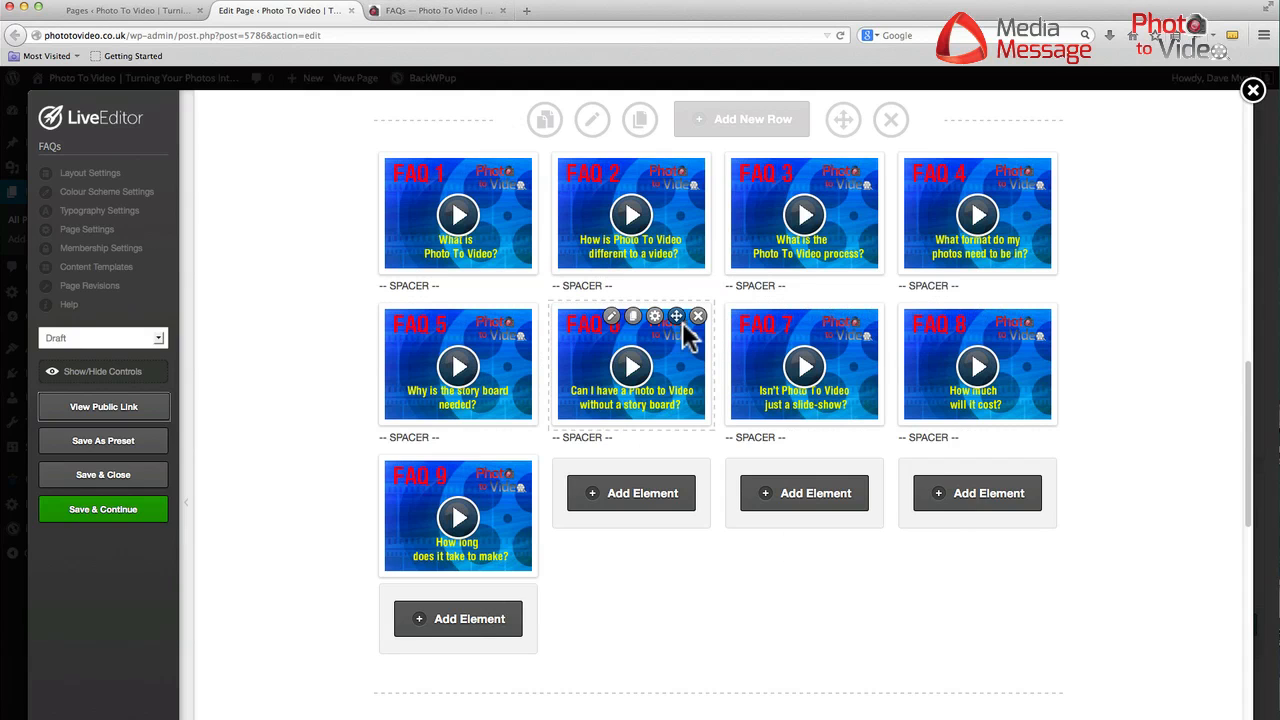
In the preview, play and pause the FAQ 2 video in its lightbox, then close it.
click(436, 12)
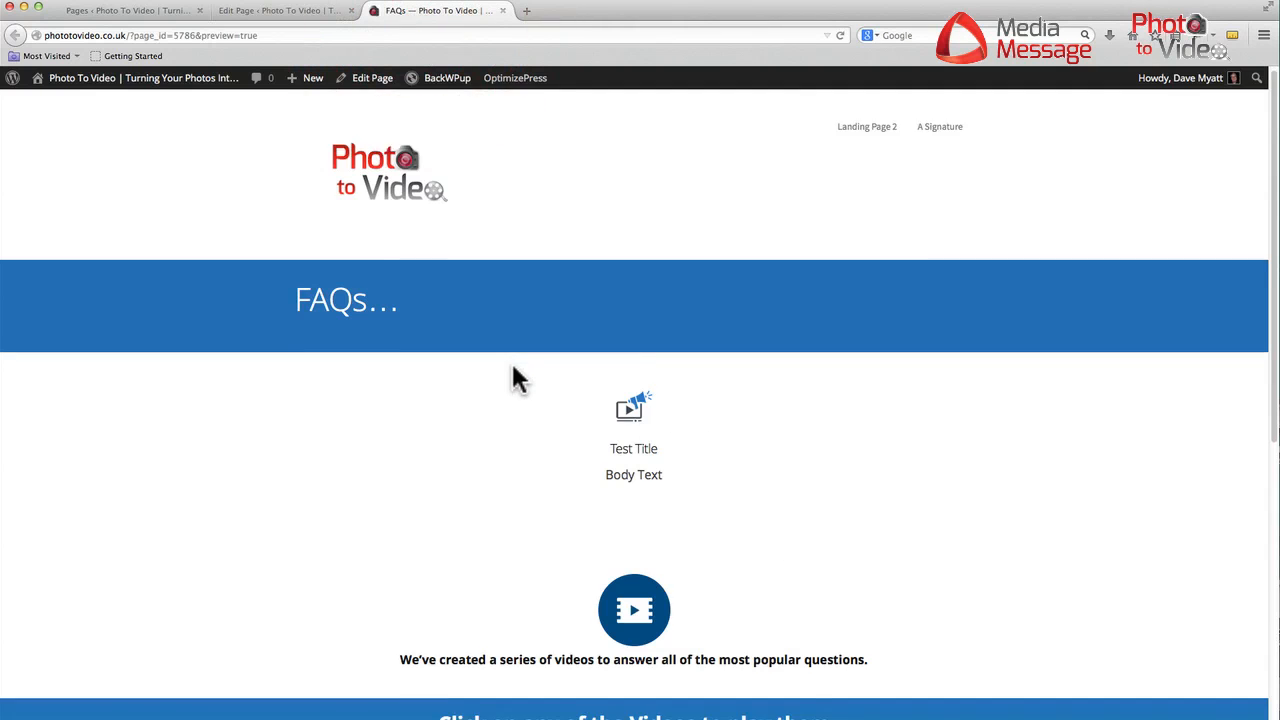
scroll(down, 3)
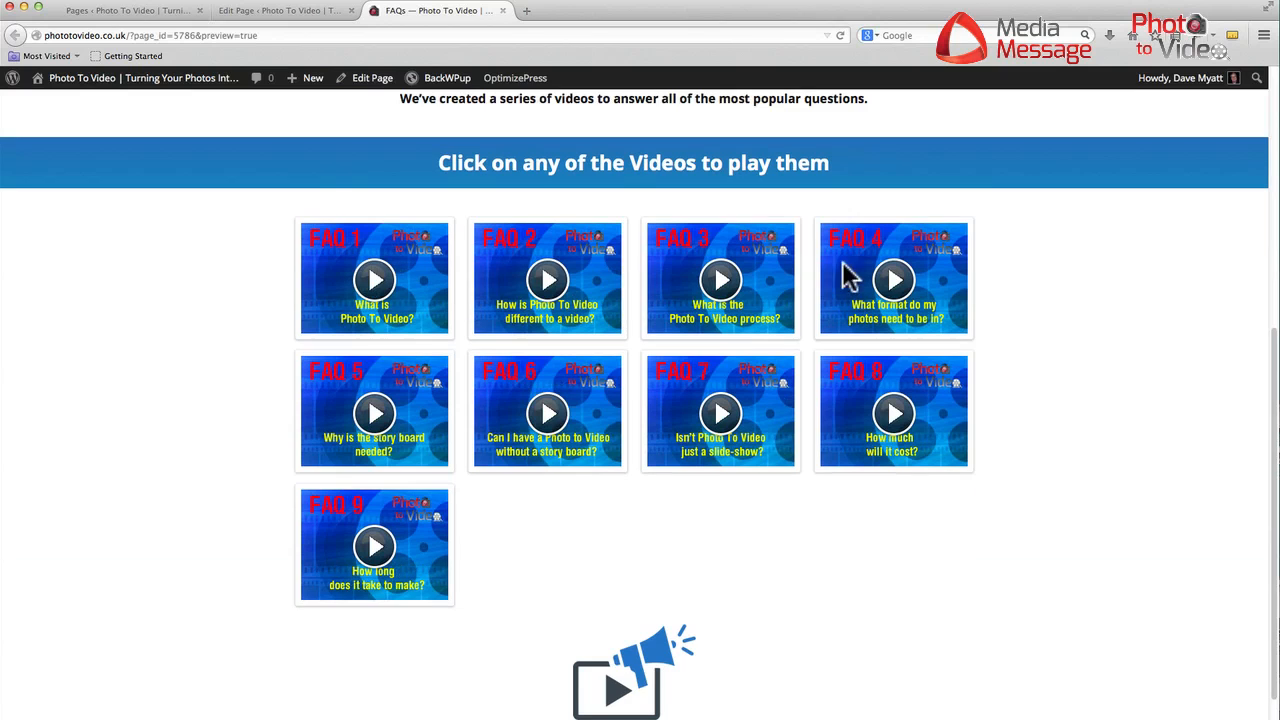
mouse_move(528, 284)
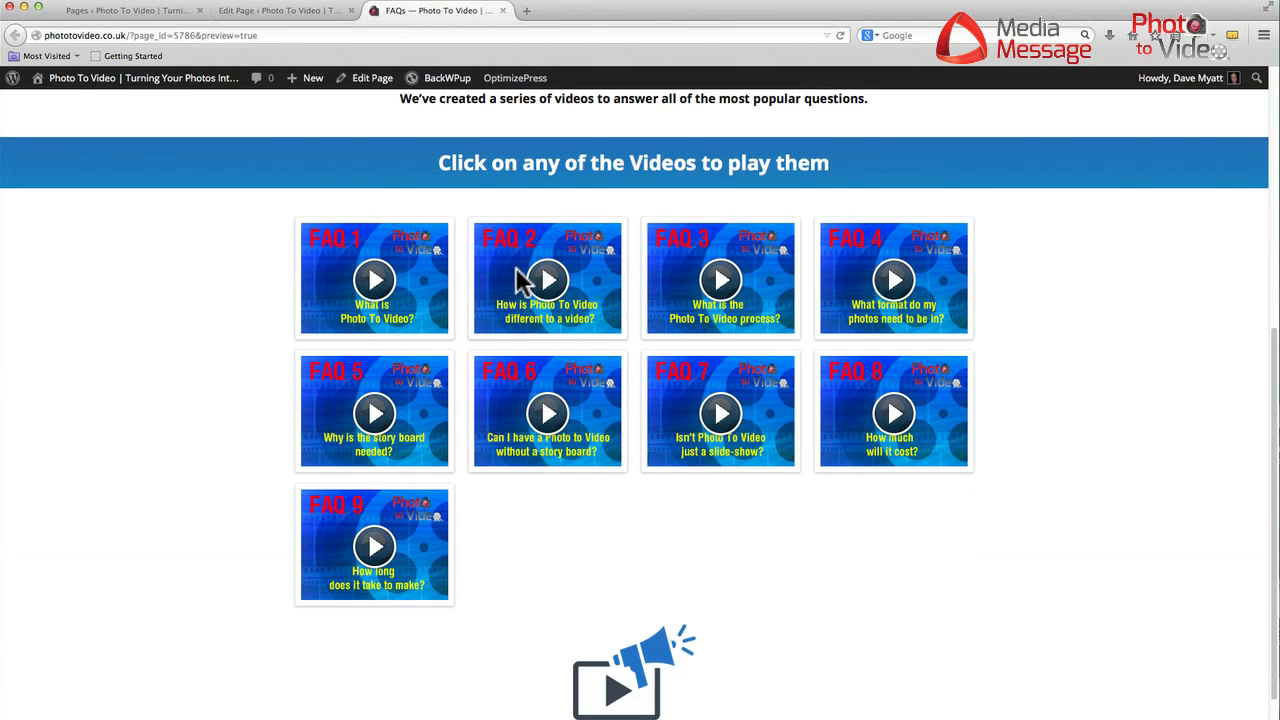
click(548, 280)
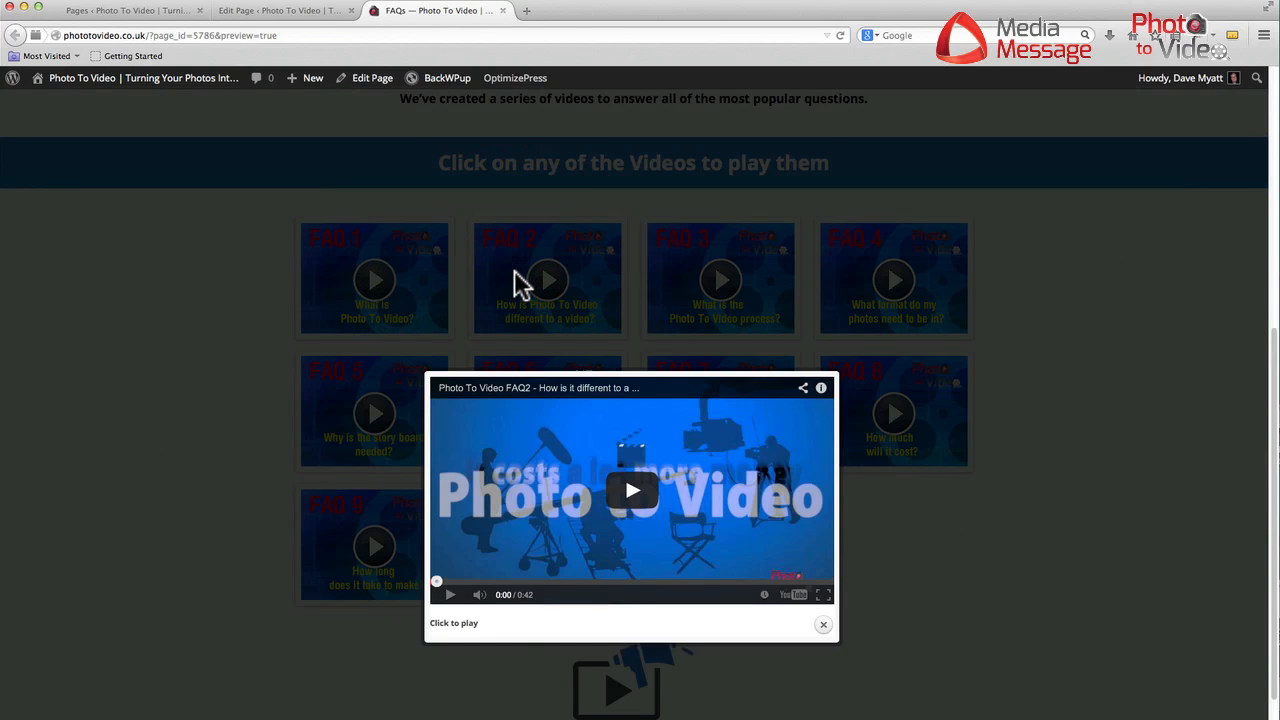
click(632, 492)
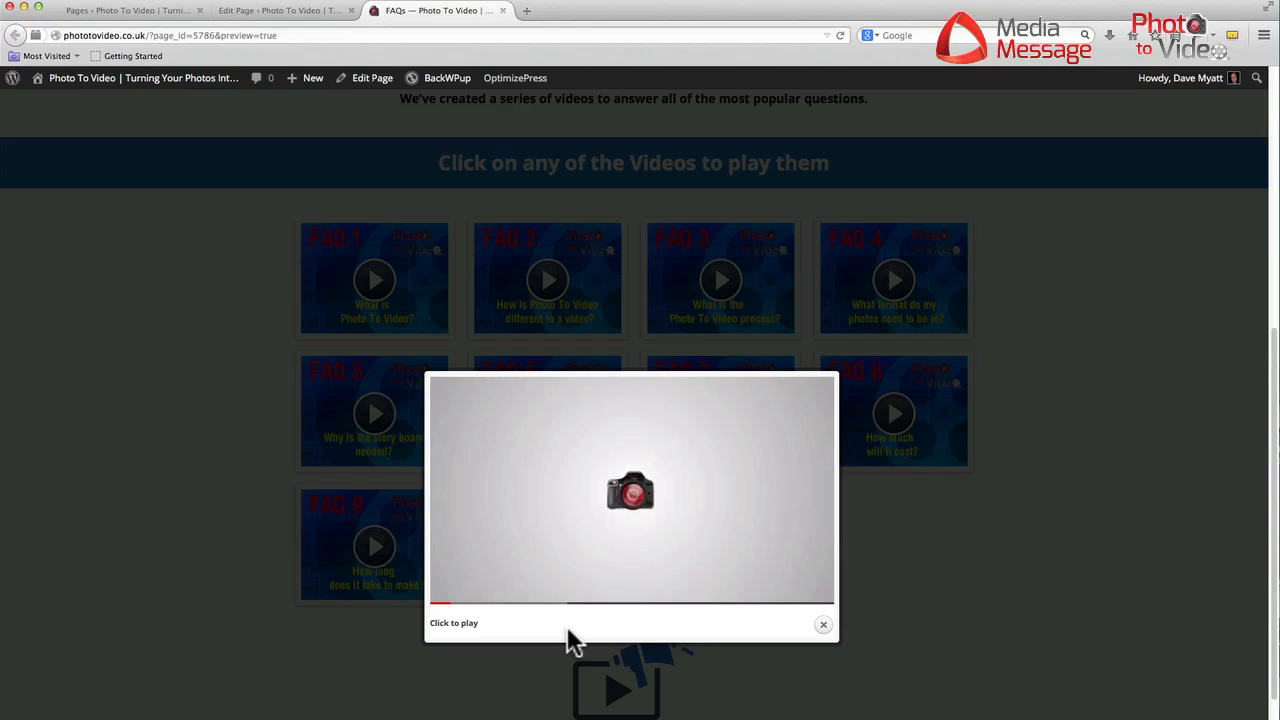
click(630, 490)
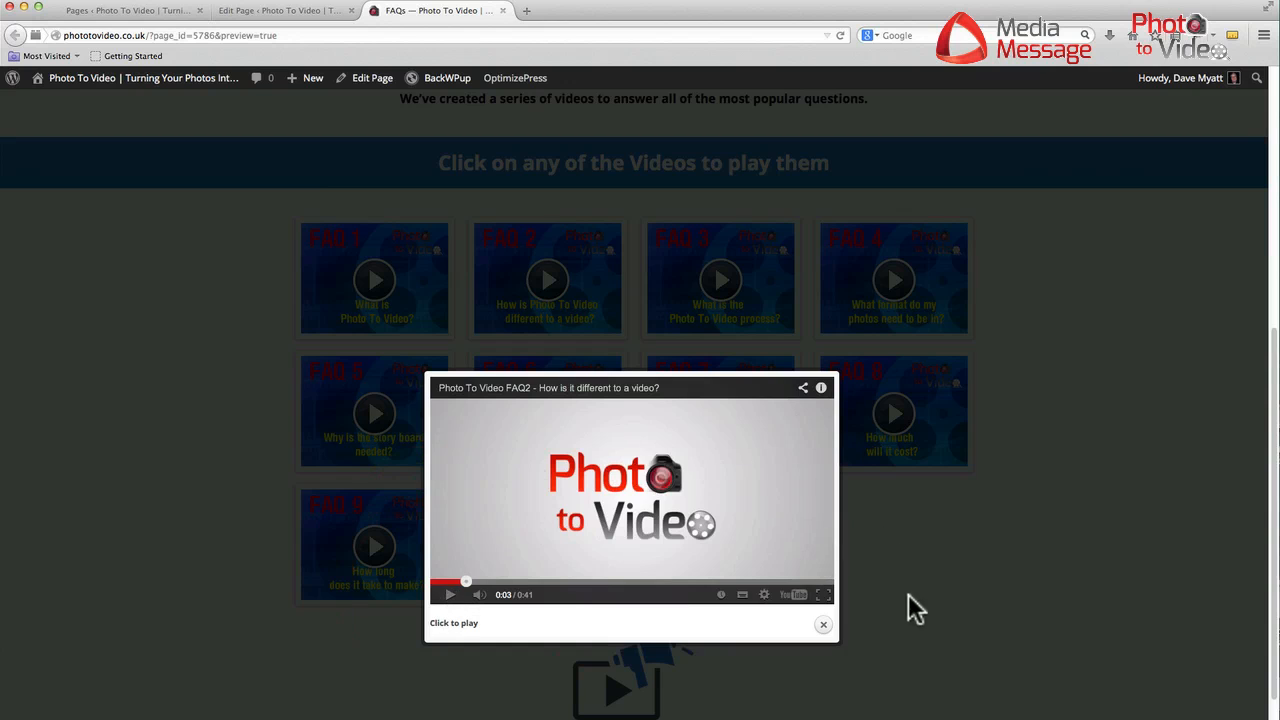
click(824, 624)
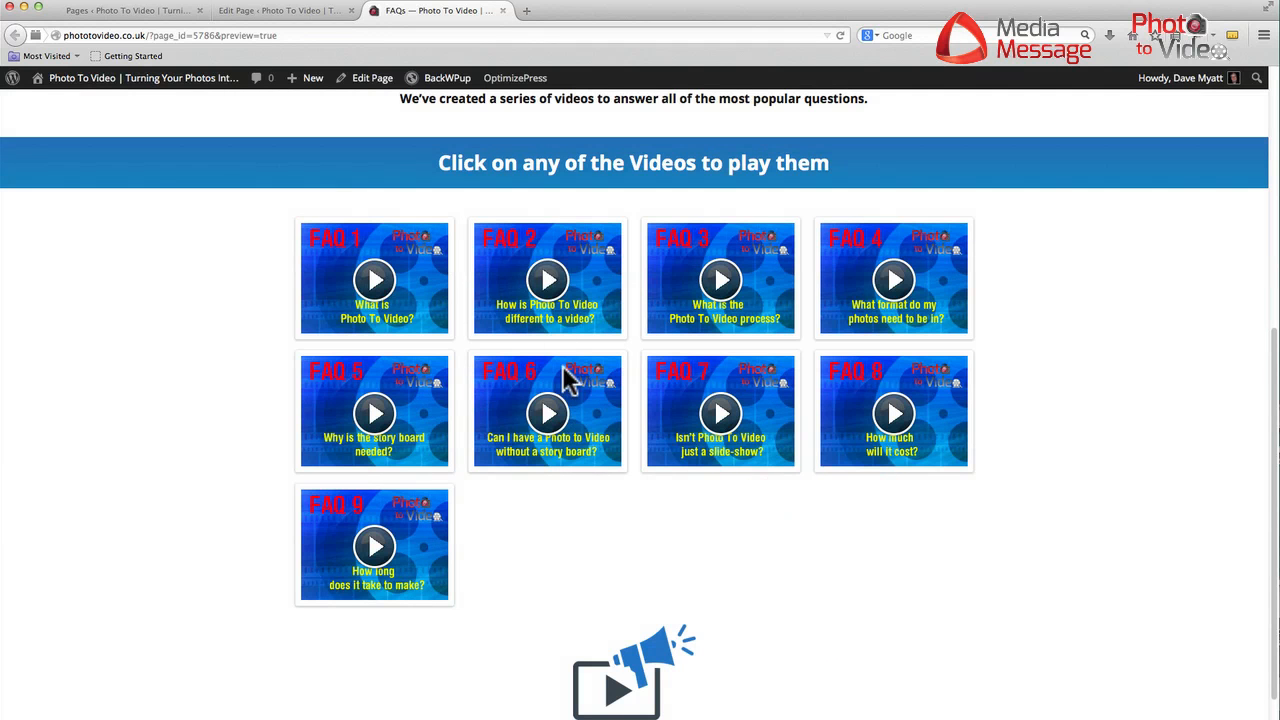
mouse_move(456, 424)
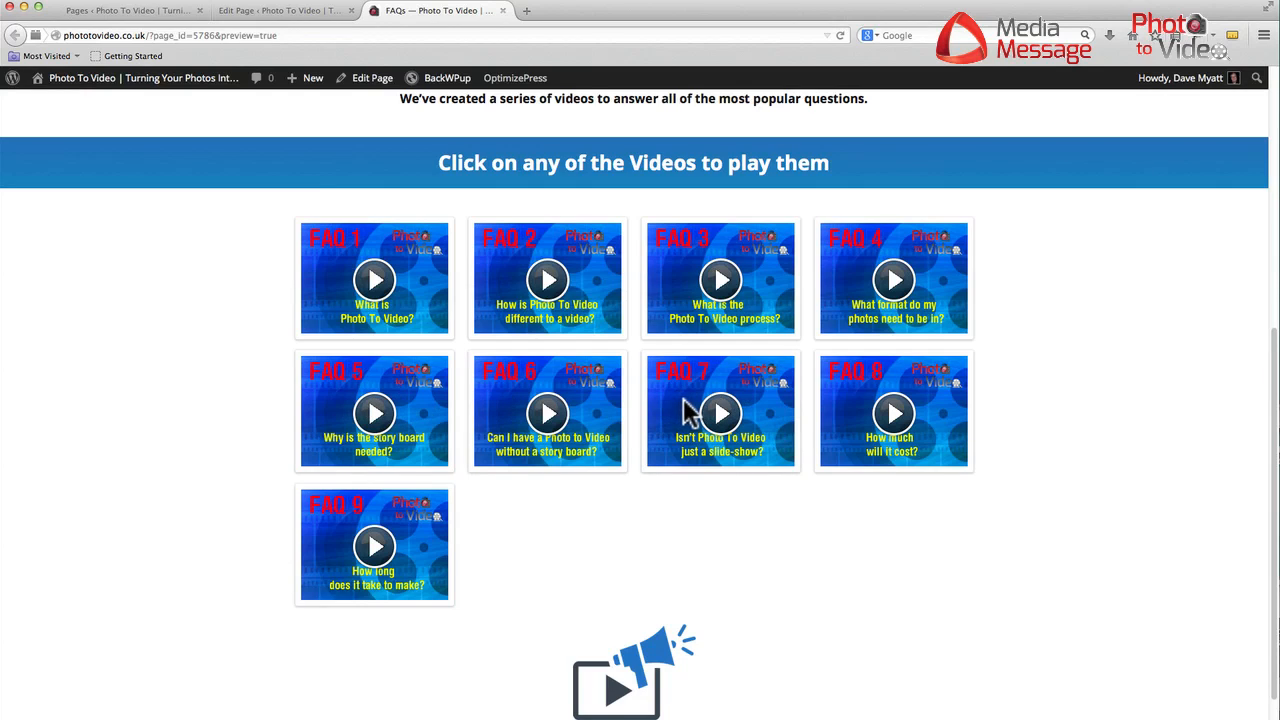
mouse_move(700, 420)
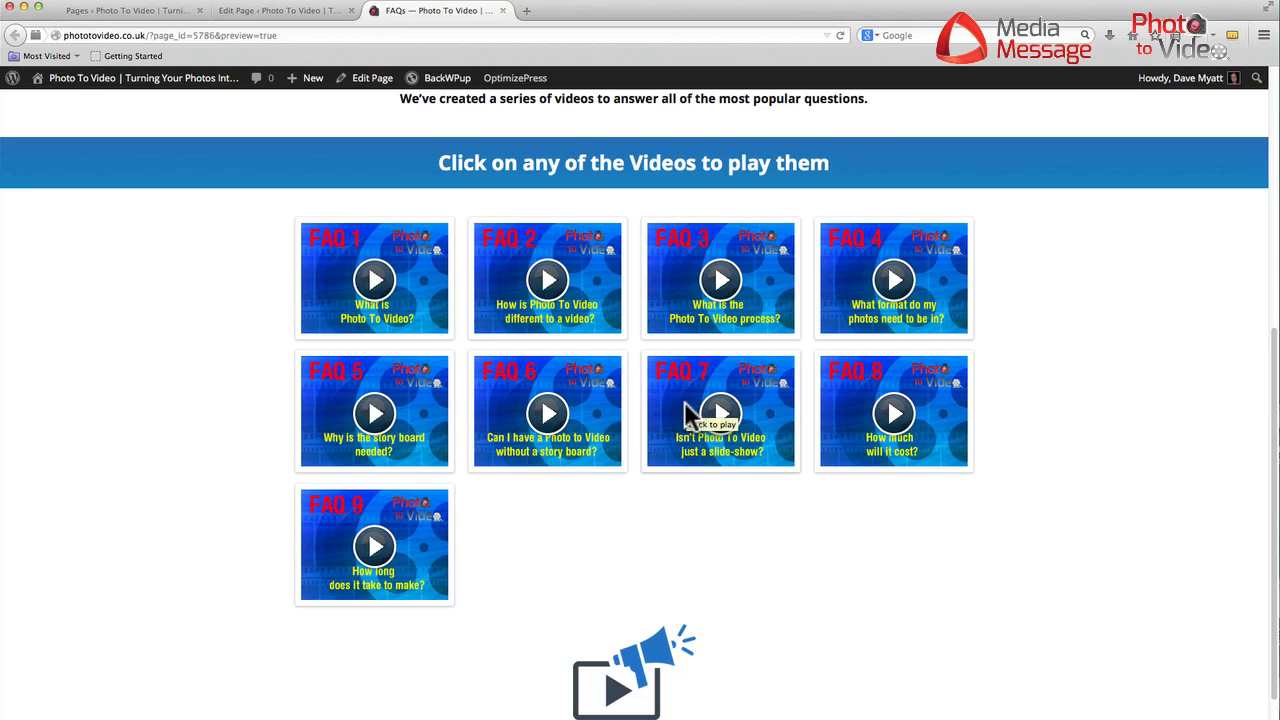
mouse_move(700, 510)
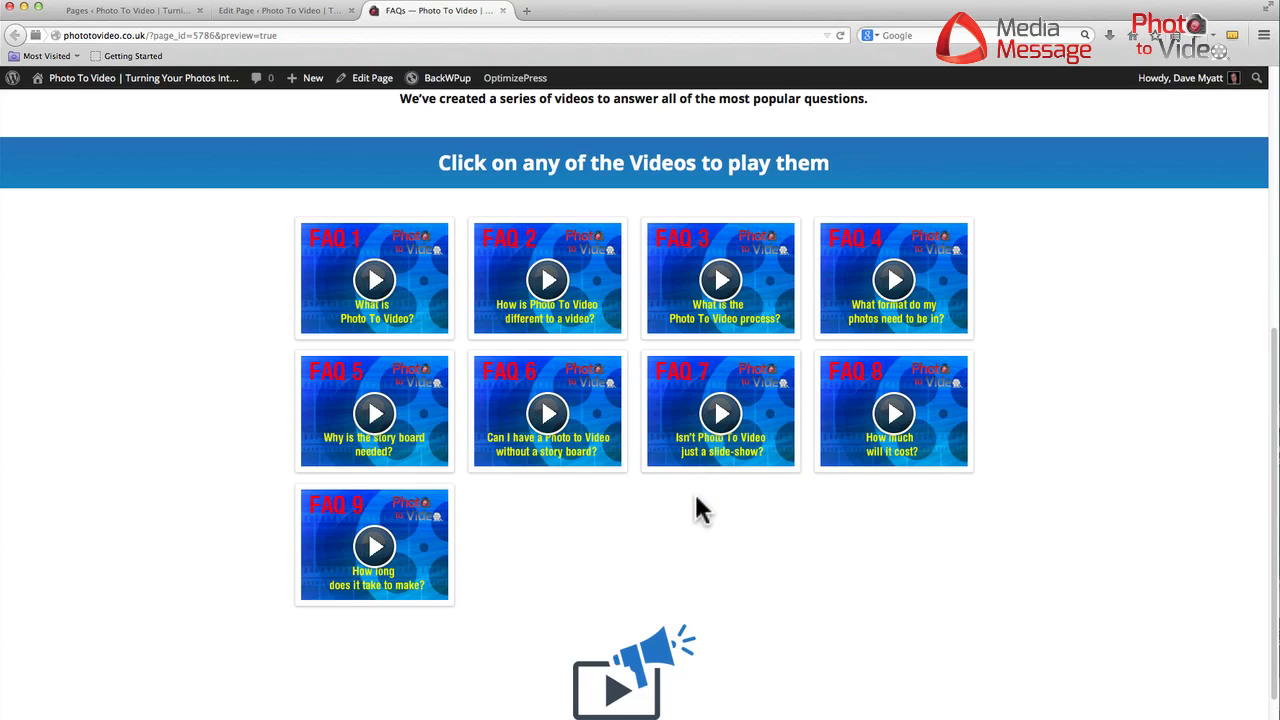
mouse_move(748, 556)
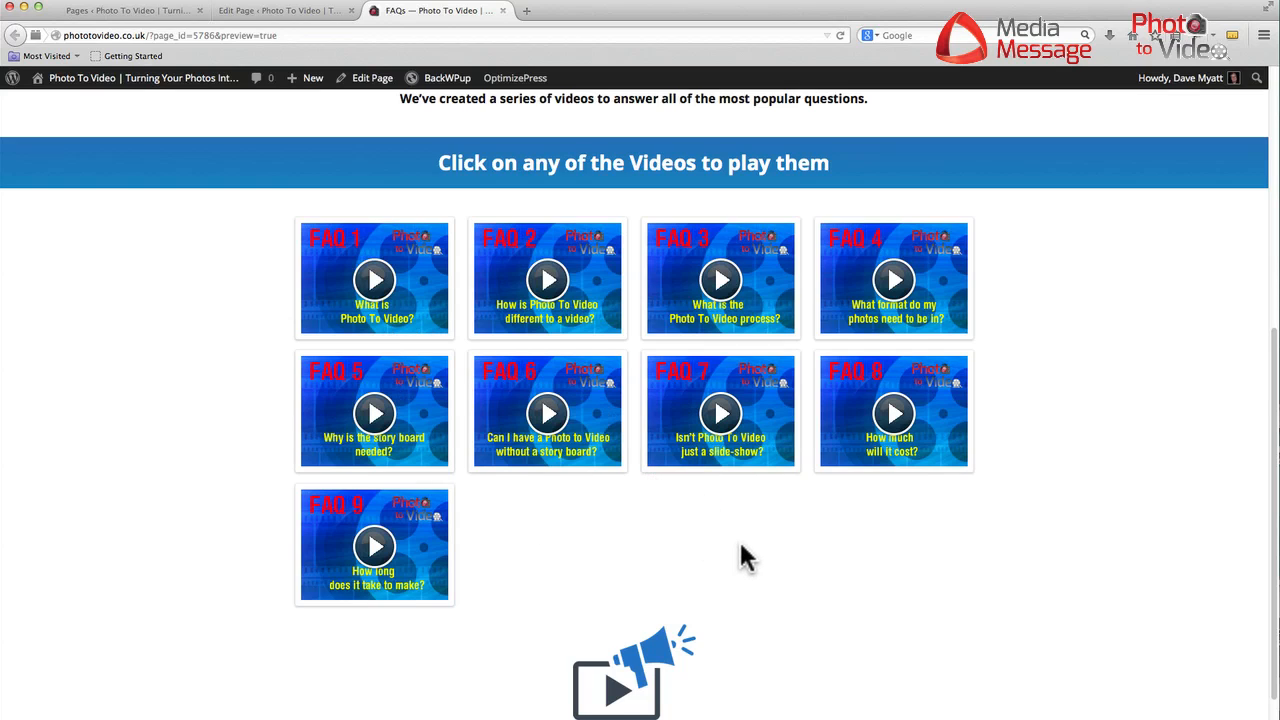
mouse_move(728, 542)
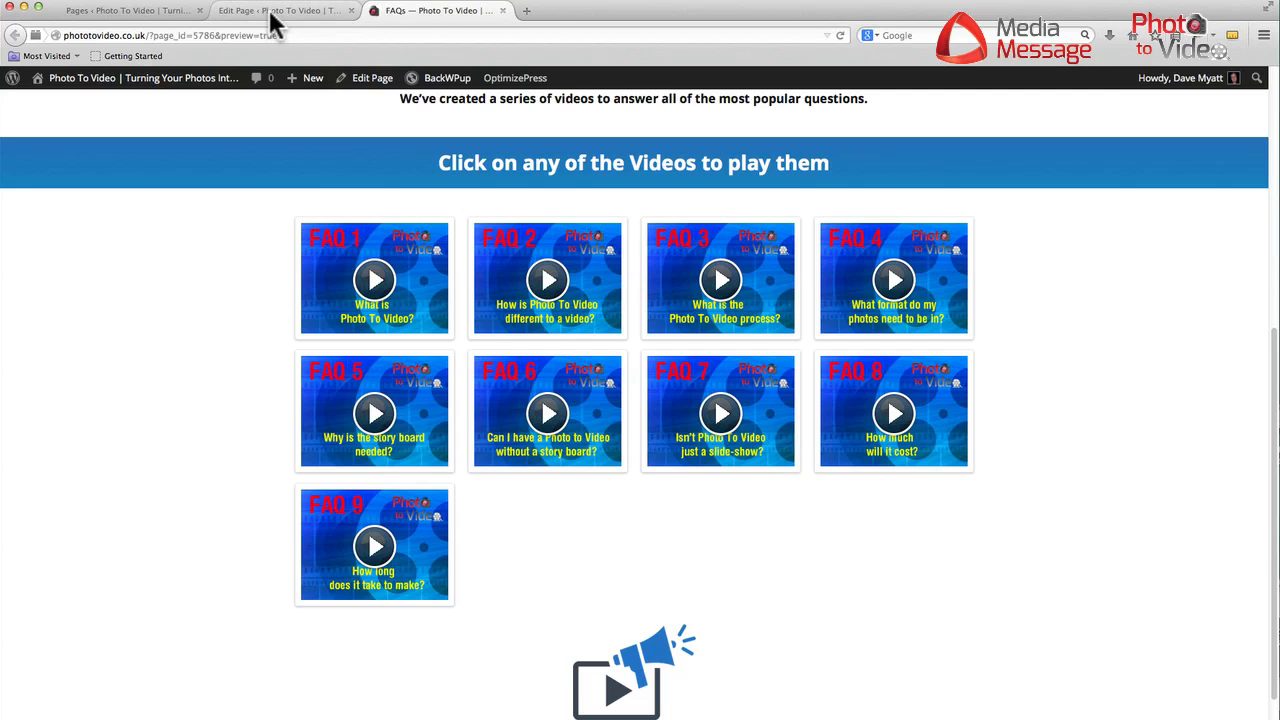
mouse_move(280, 10)
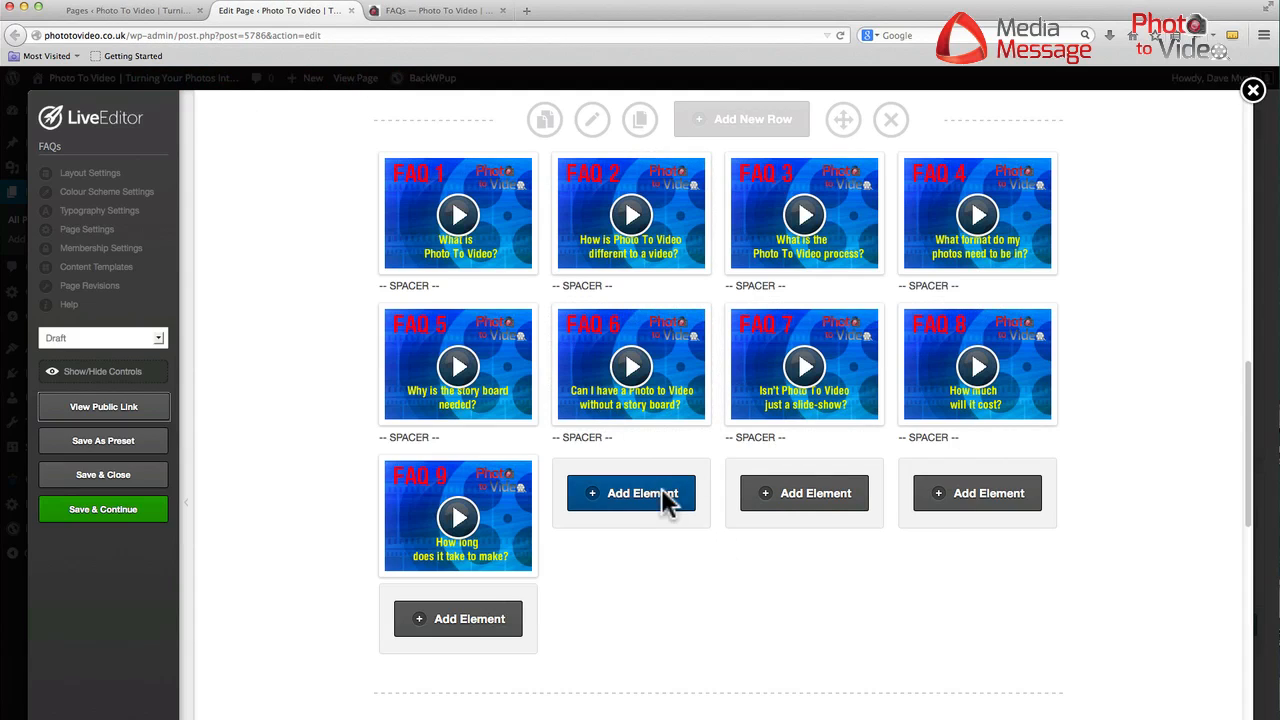
mouse_move(596, 500)
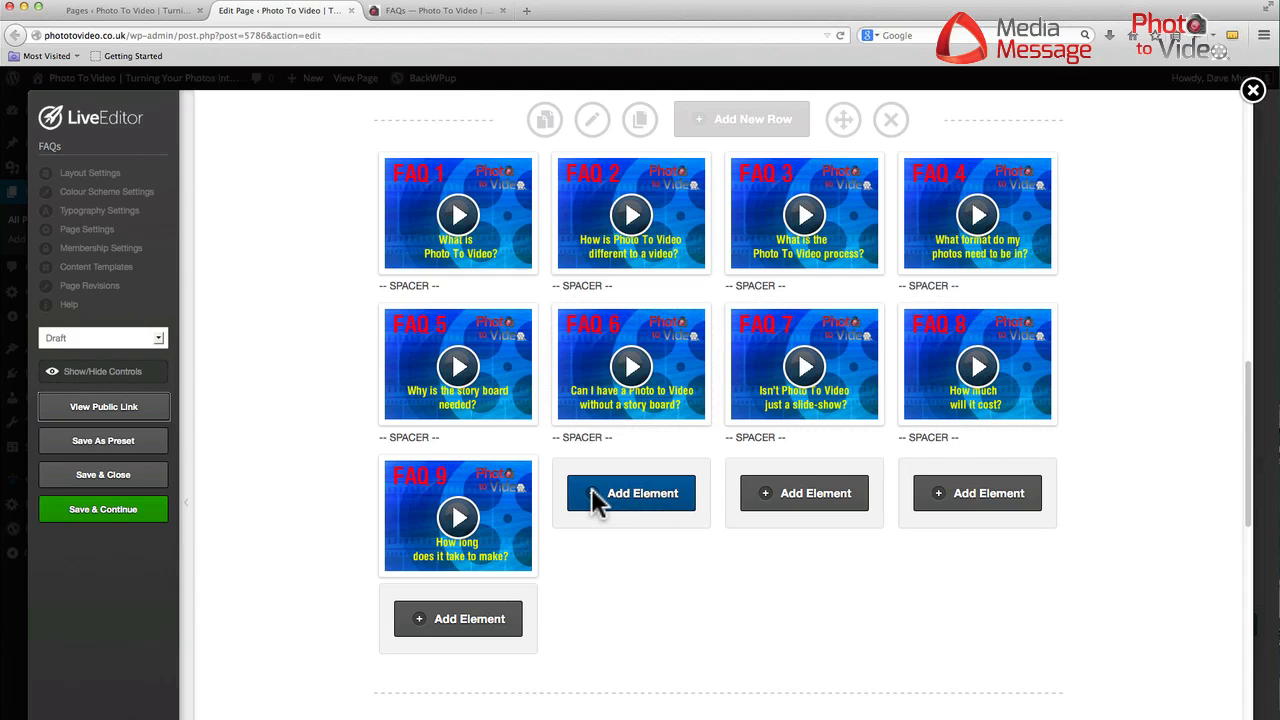
Begin adding an element in the empty slot beside FAQ 9, scrolling to video options.
click(630, 492)
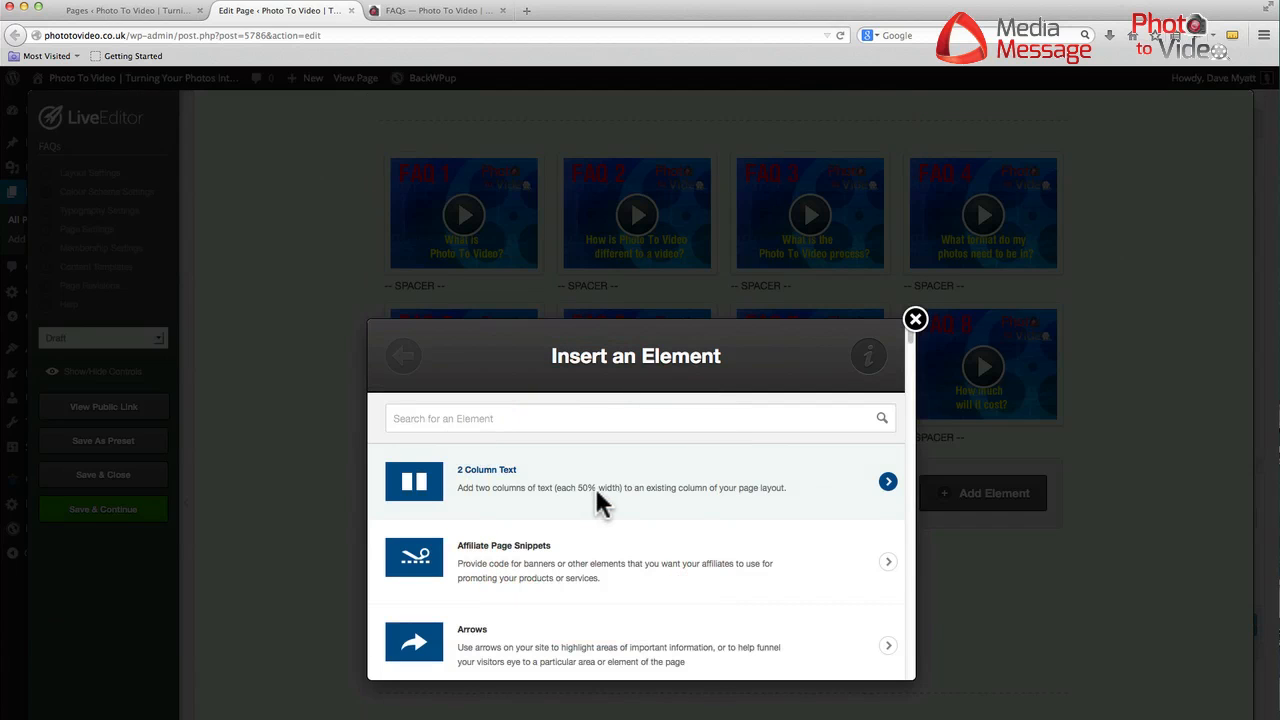
mouse_move(464, 432)
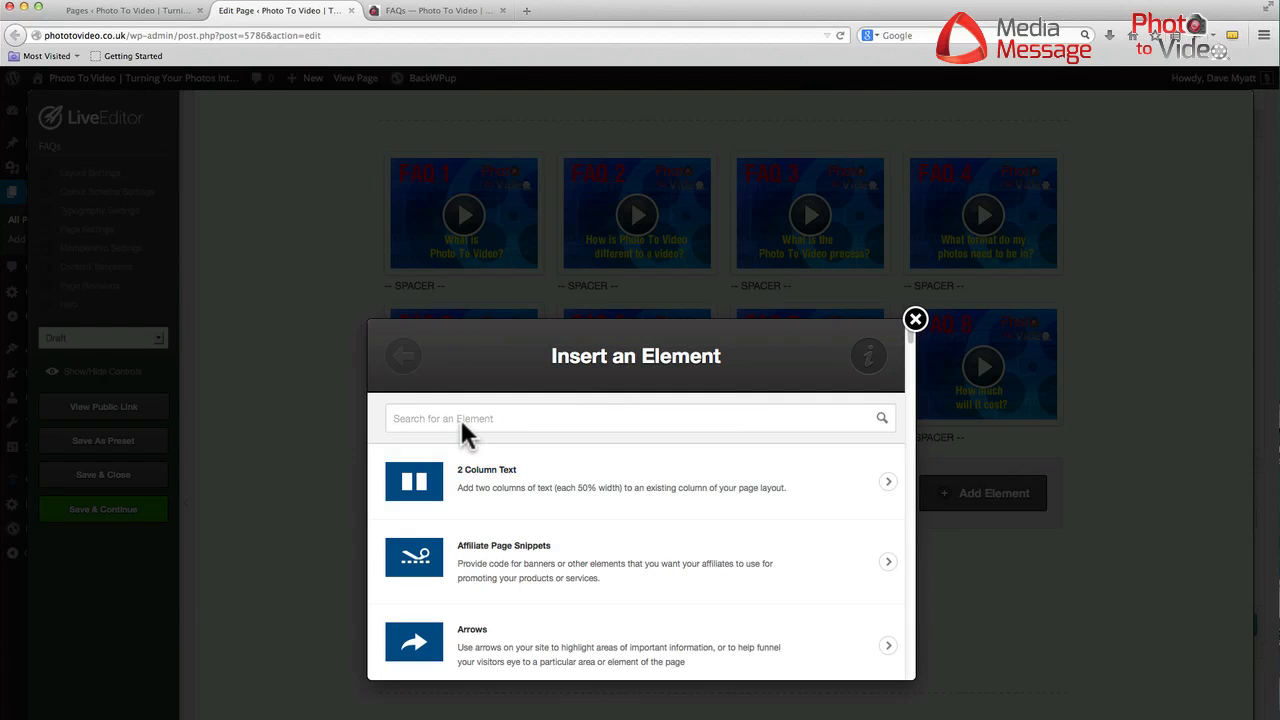
mouse_move(580, 544)
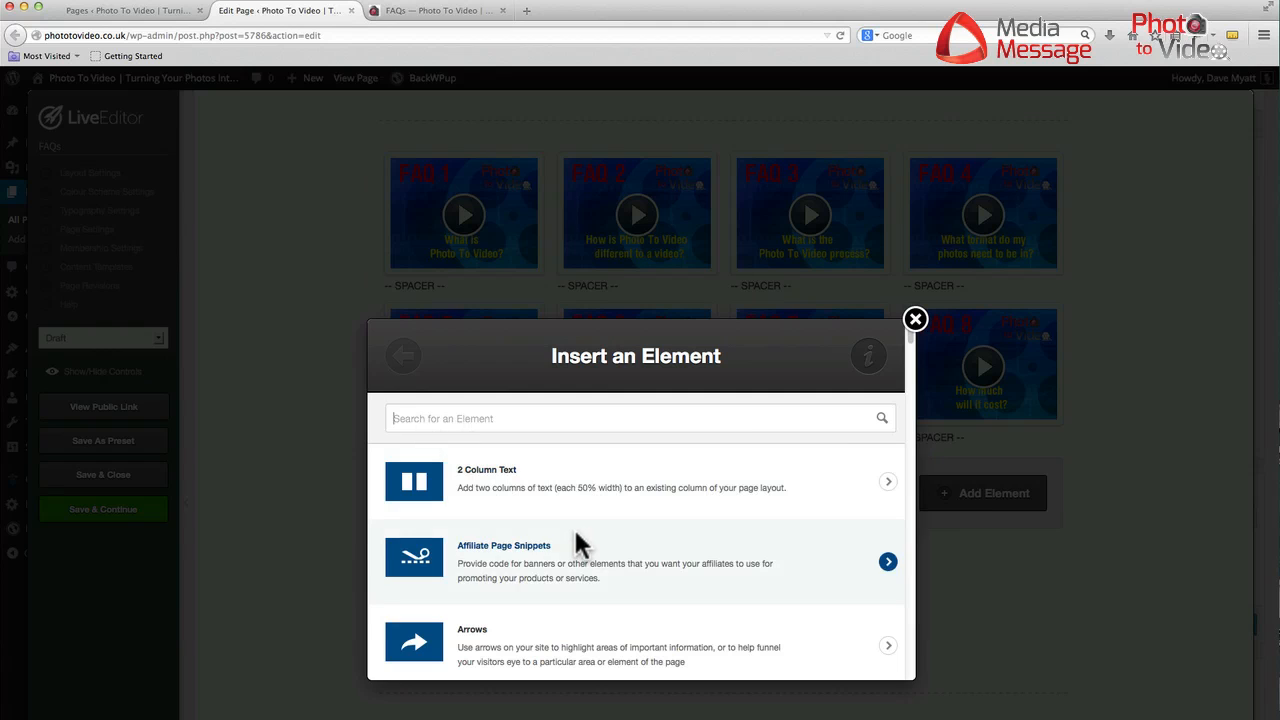
scroll(down, 3)
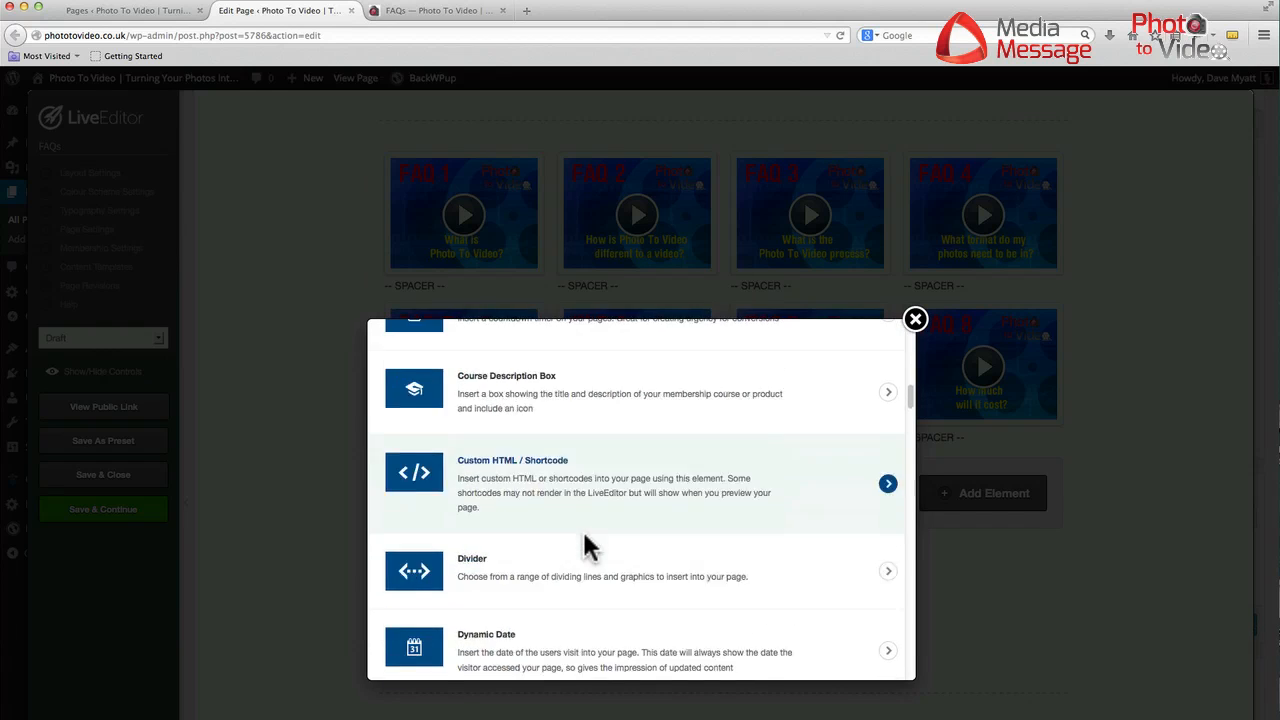
scroll(down, 3)
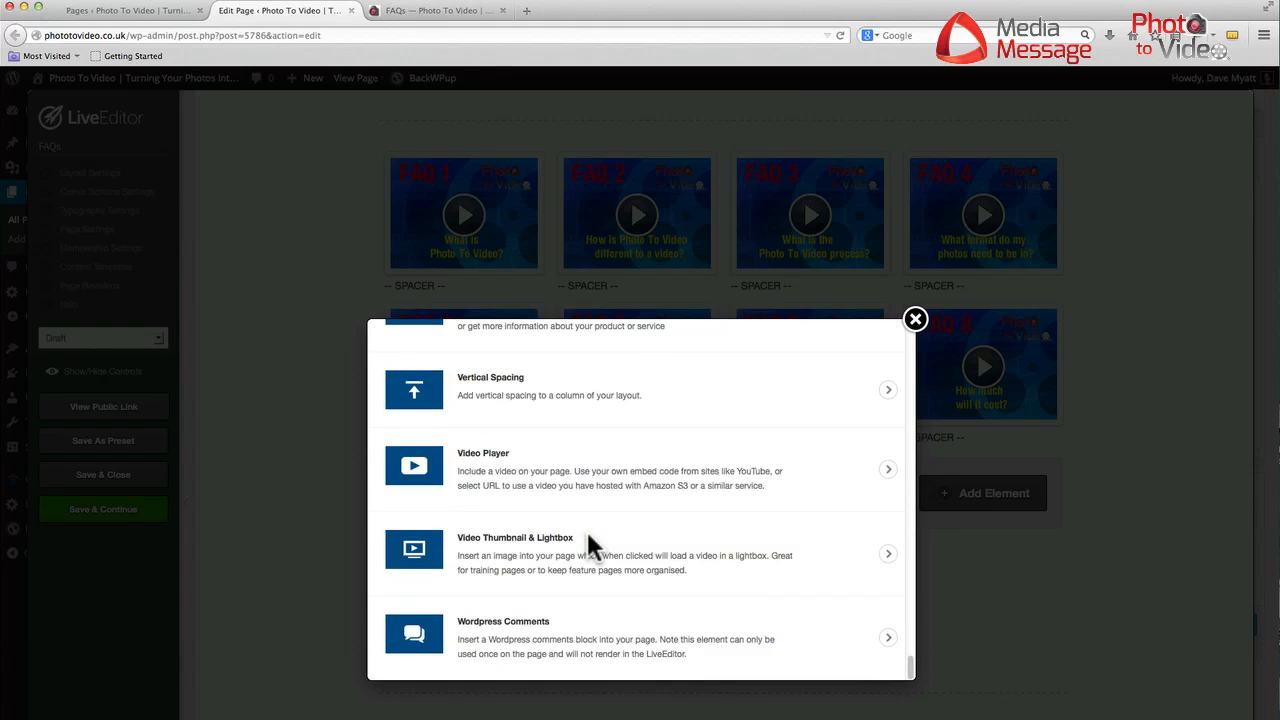
mouse_move(544, 550)
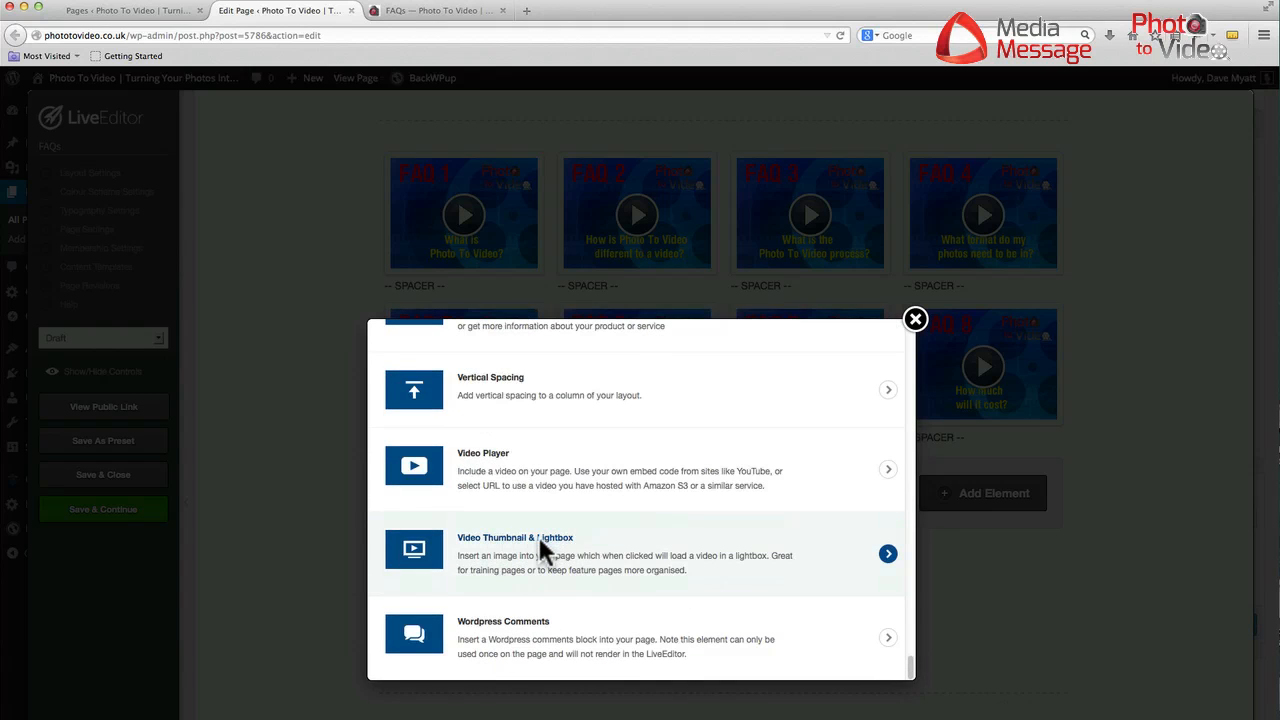
mouse_move(476, 460)
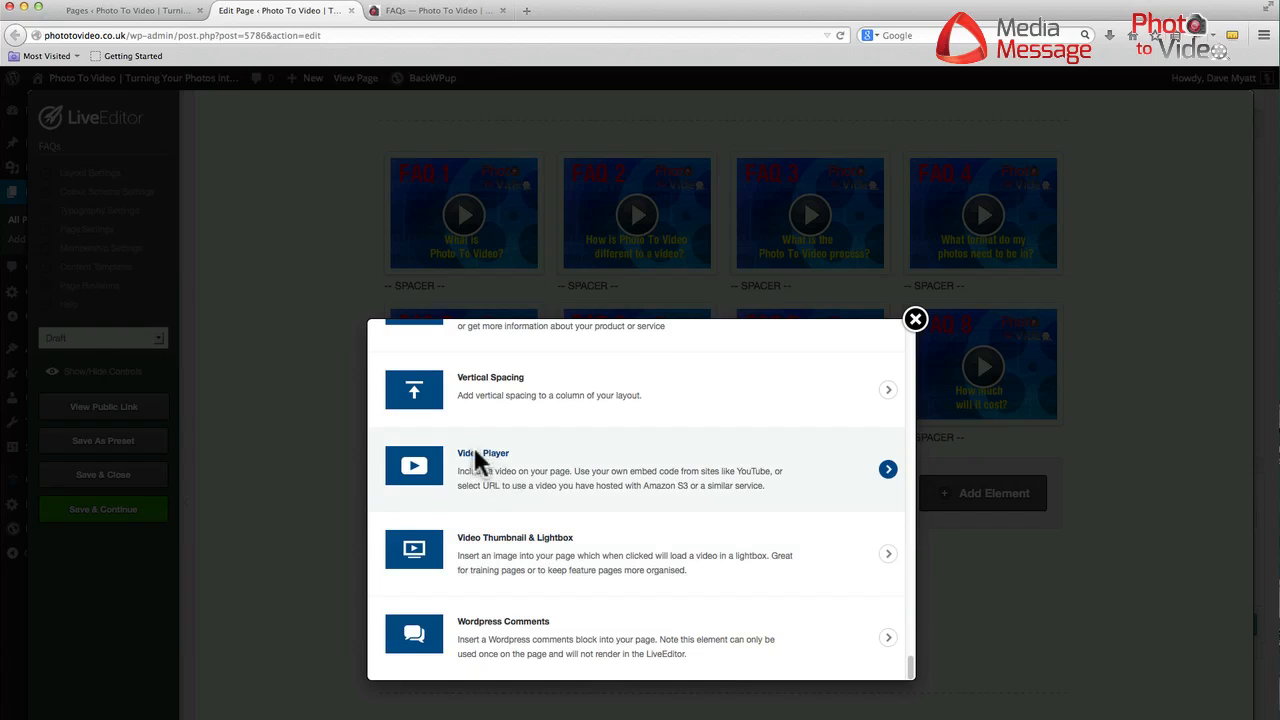
mouse_move(556, 552)
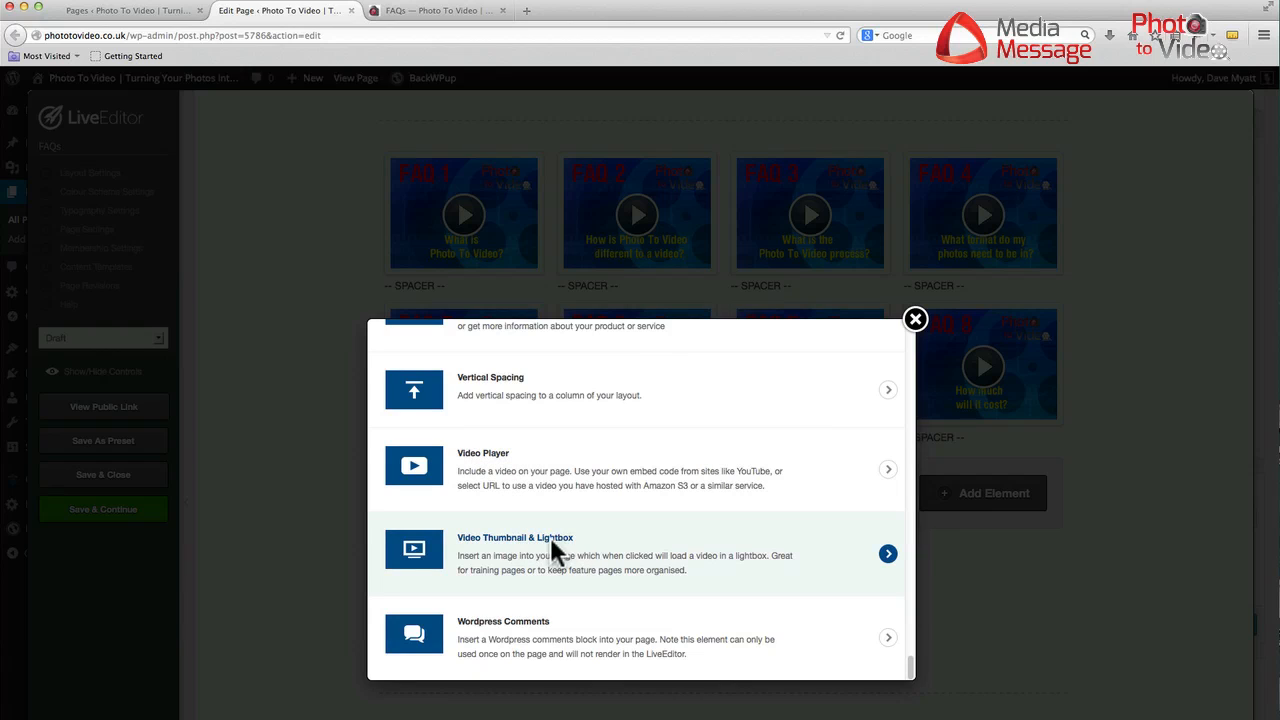
Choose Video Thumbnail & Lightbox with the second thumbnail style.
click(500, 536)
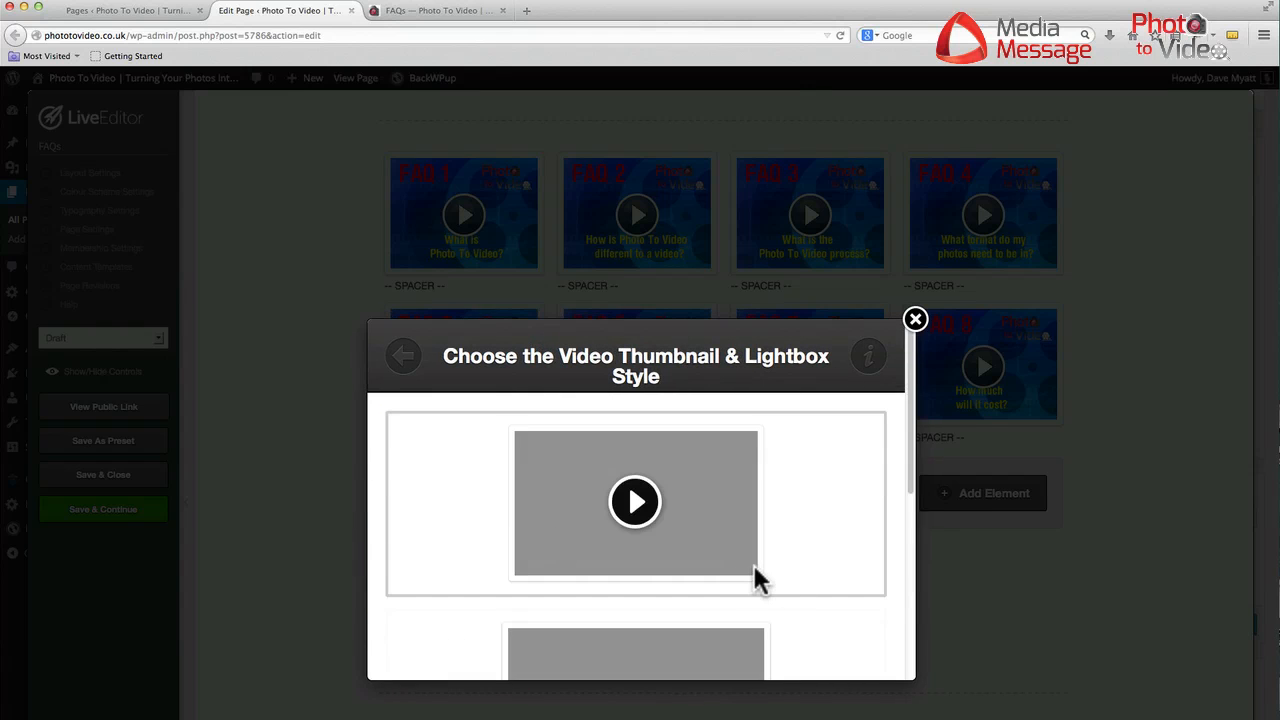
scroll(down, 3)
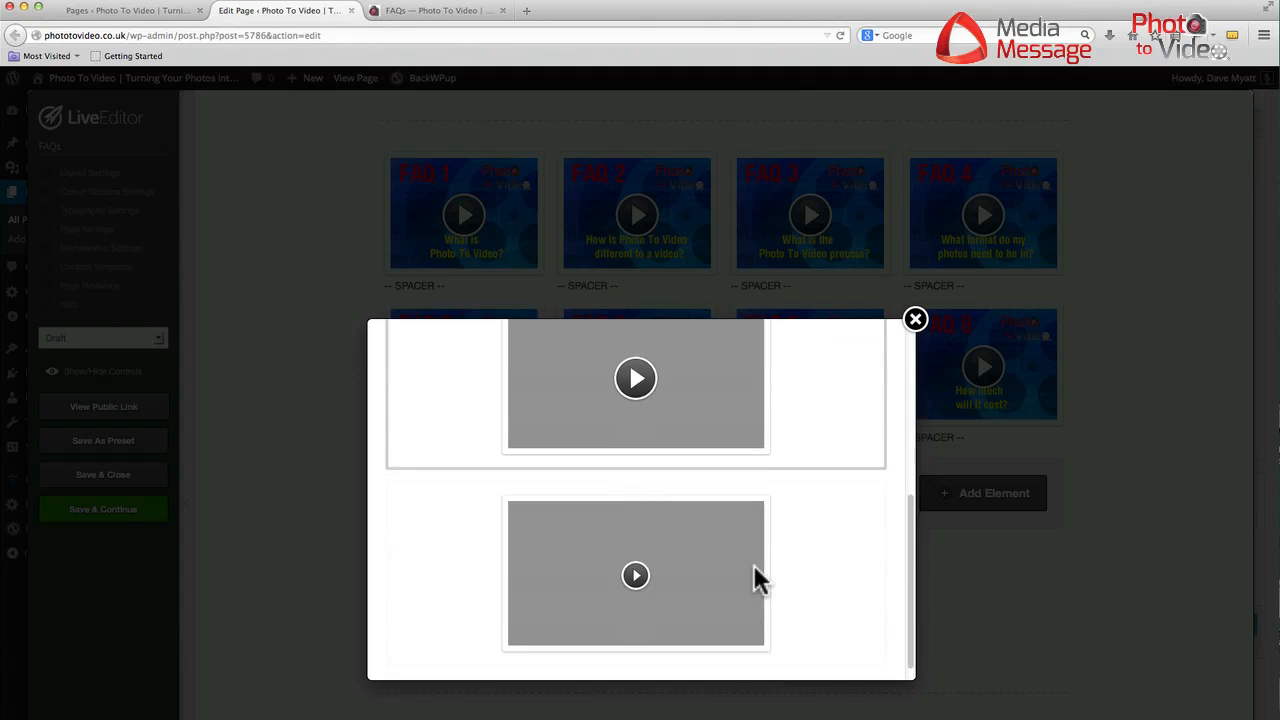
scroll(down, 3)
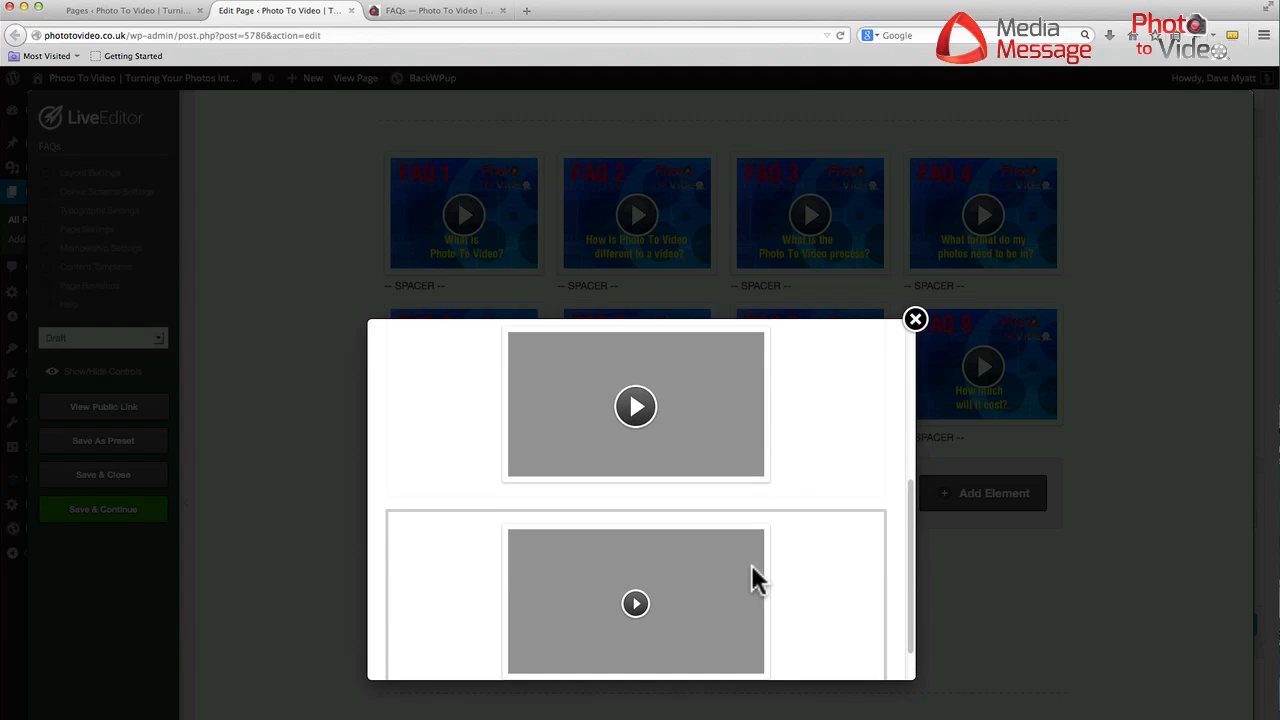
click(636, 404)
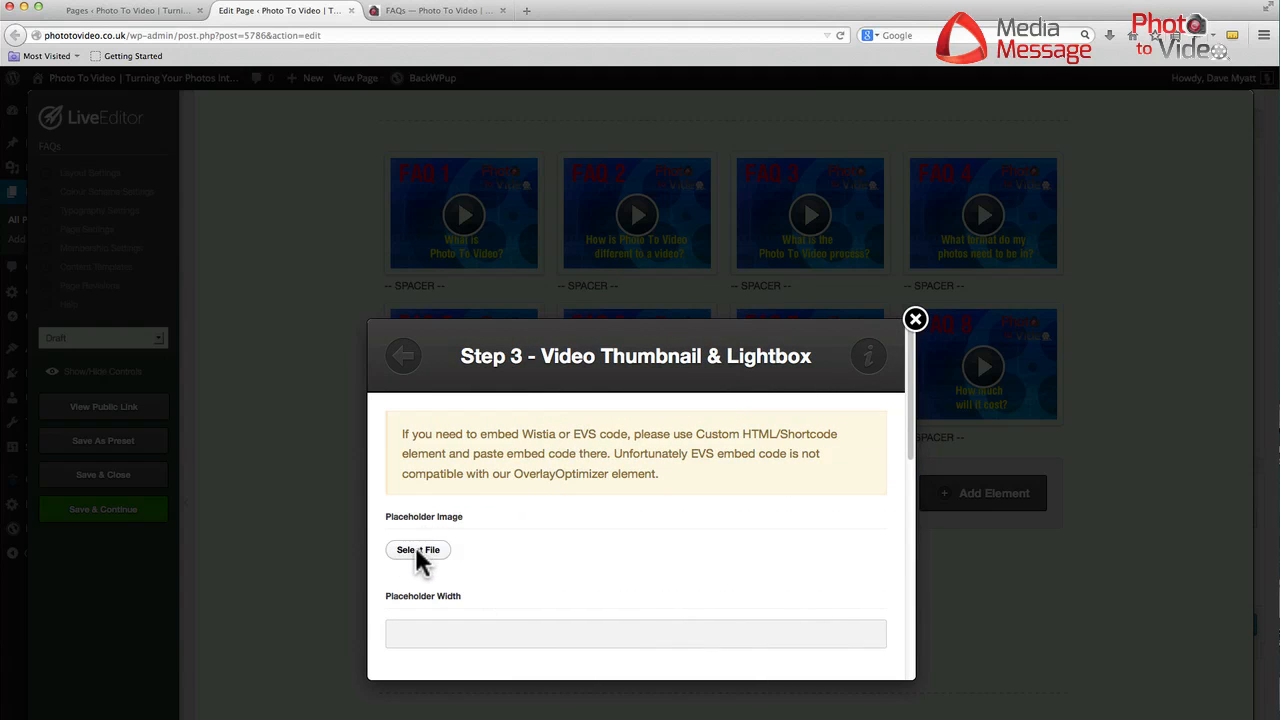
mouse_move(418, 548)
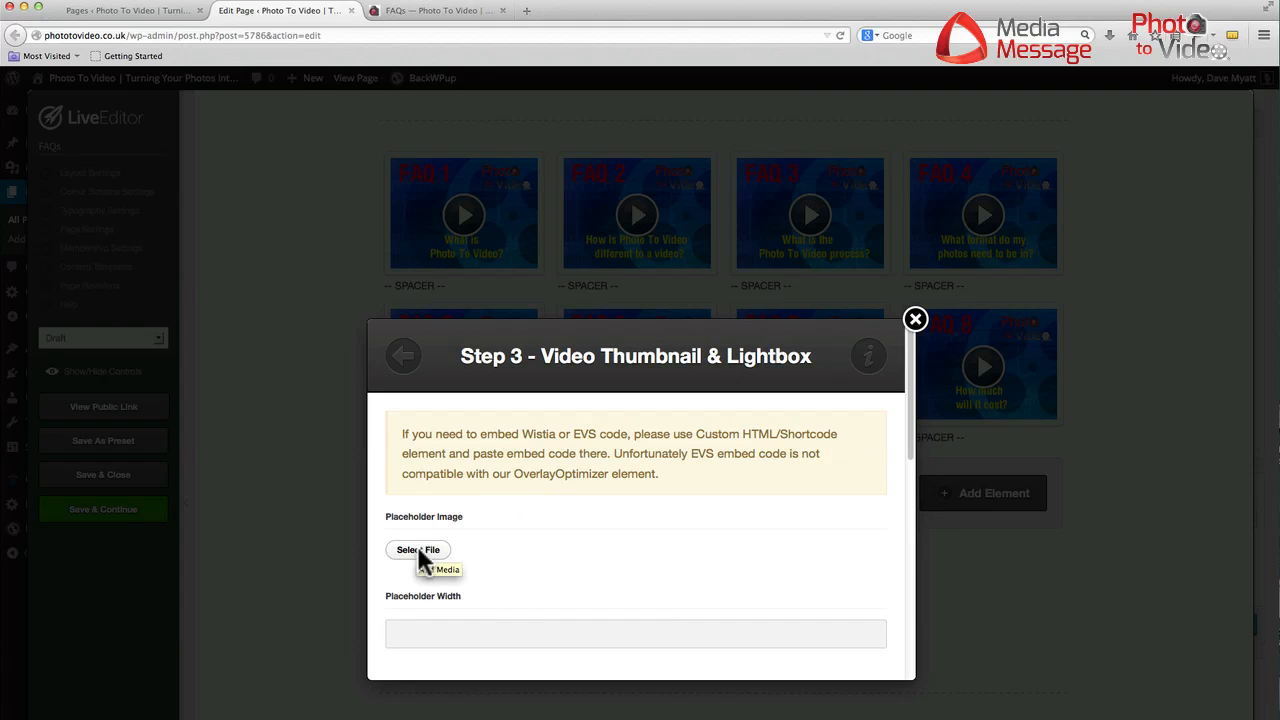
mouse_move(1240, 90)
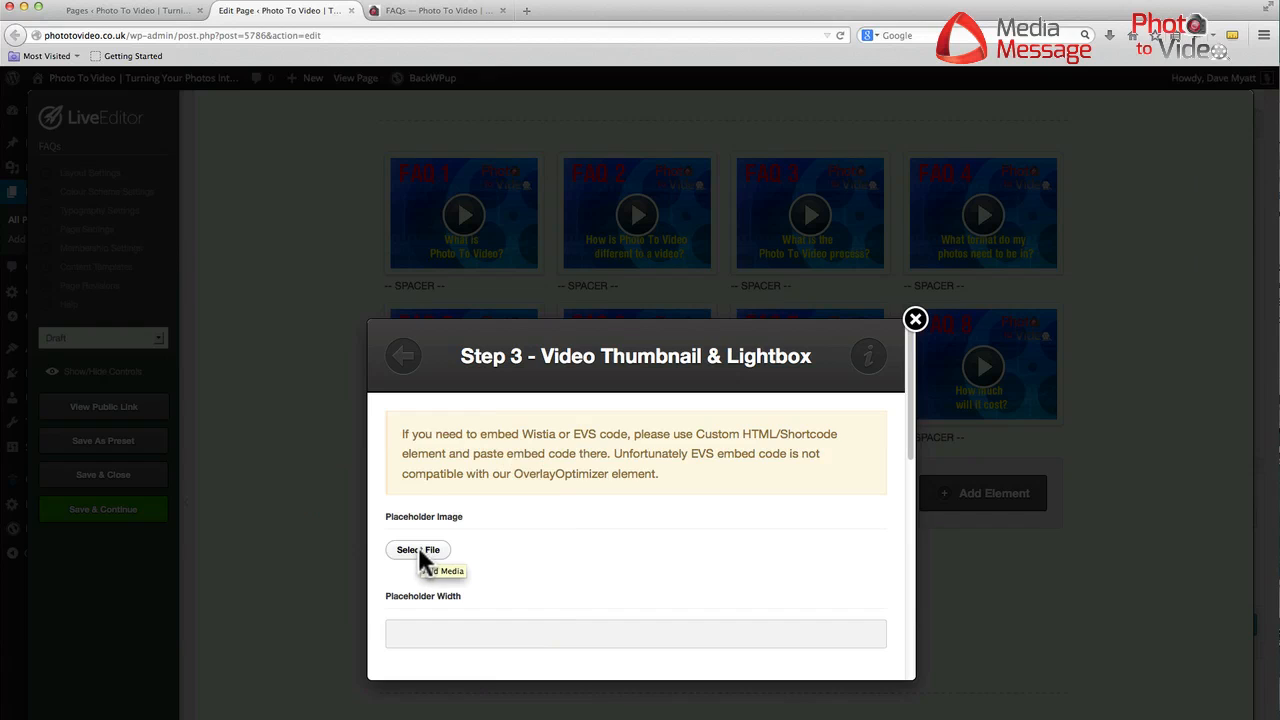
Start selecting a file for the thumbnail's placeholder image.
click(436, 570)
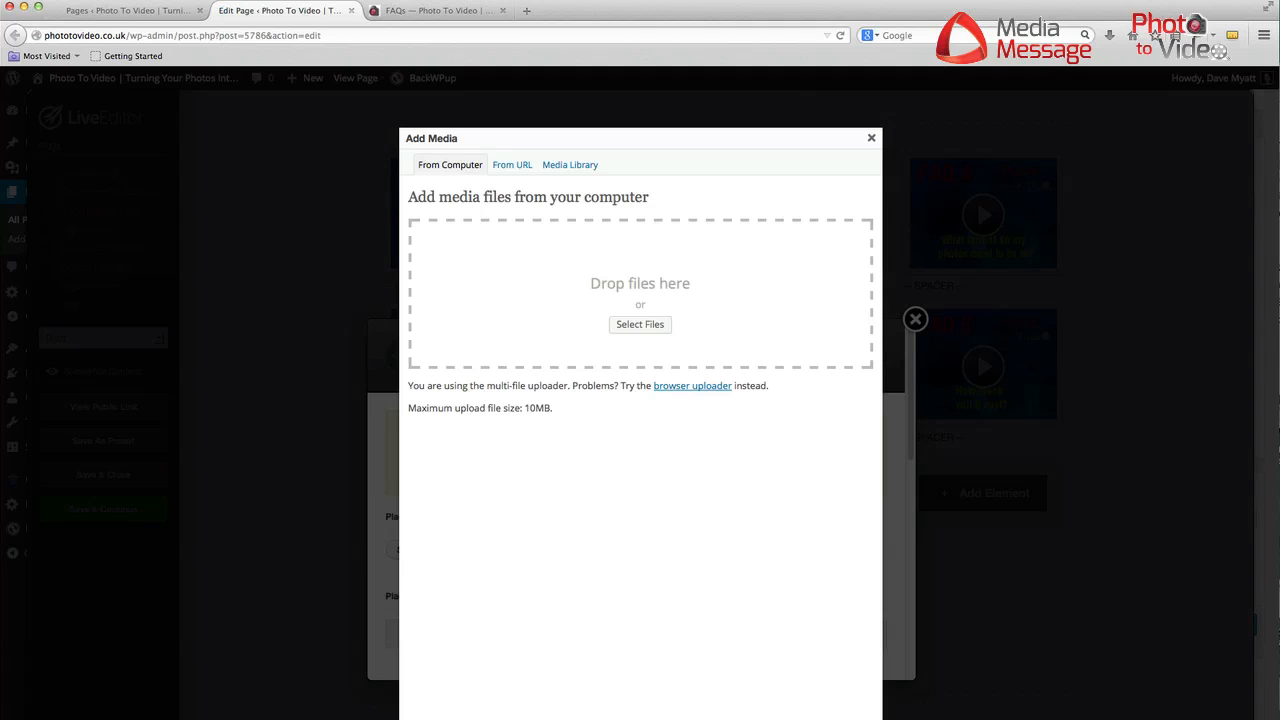
Upload FAQ10PTVTrigger220x165.jpg in Add Media and view its attachment details.
click(640, 324)
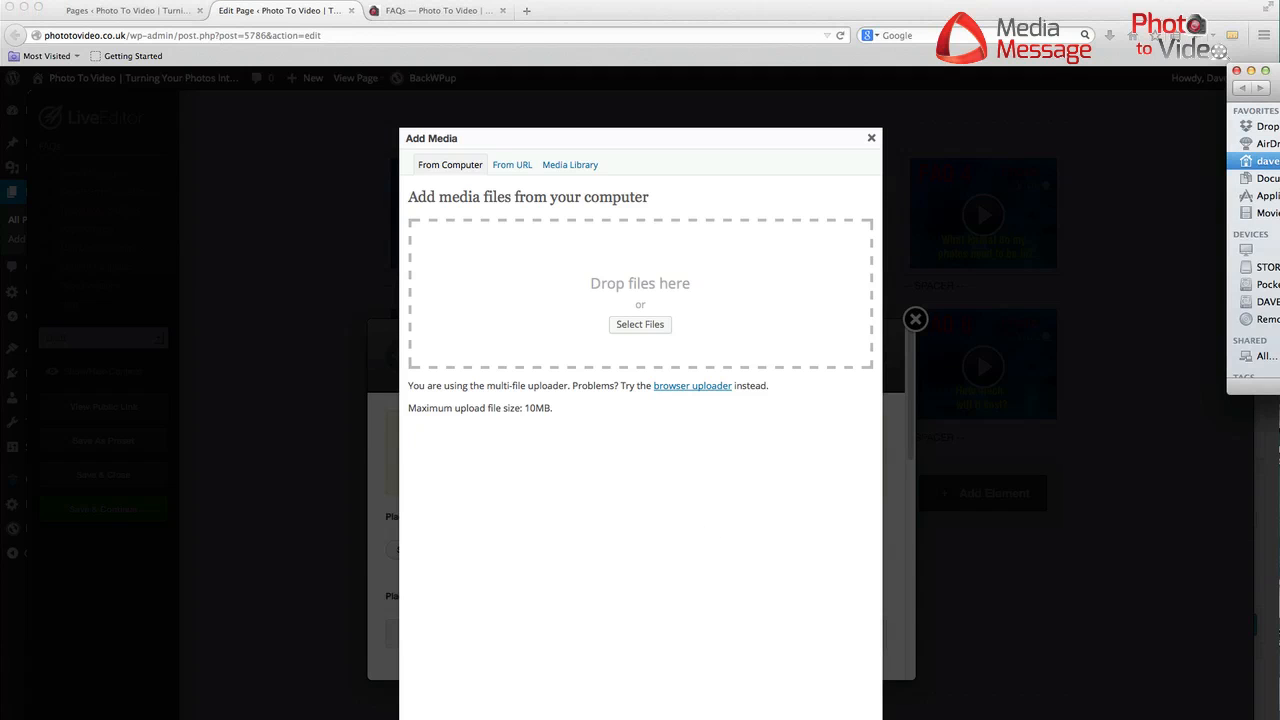
click(436, 12)
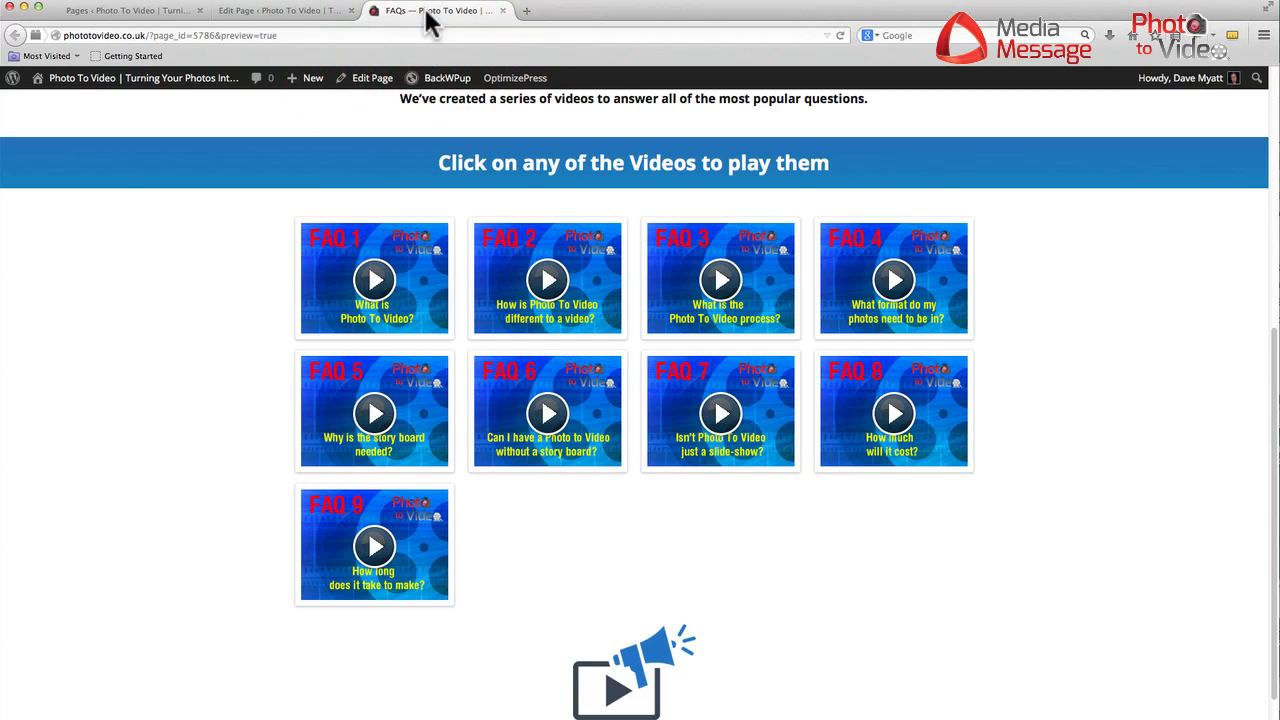
click(284, 10)
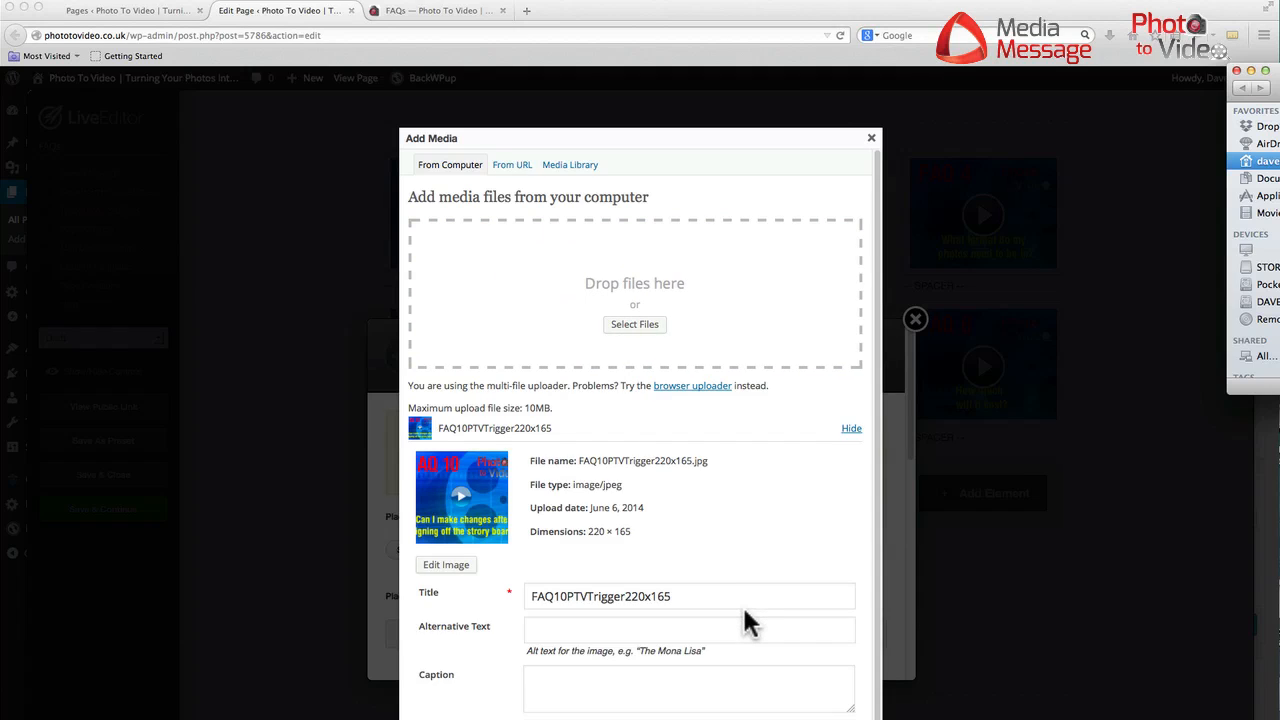
scroll(down, 3)
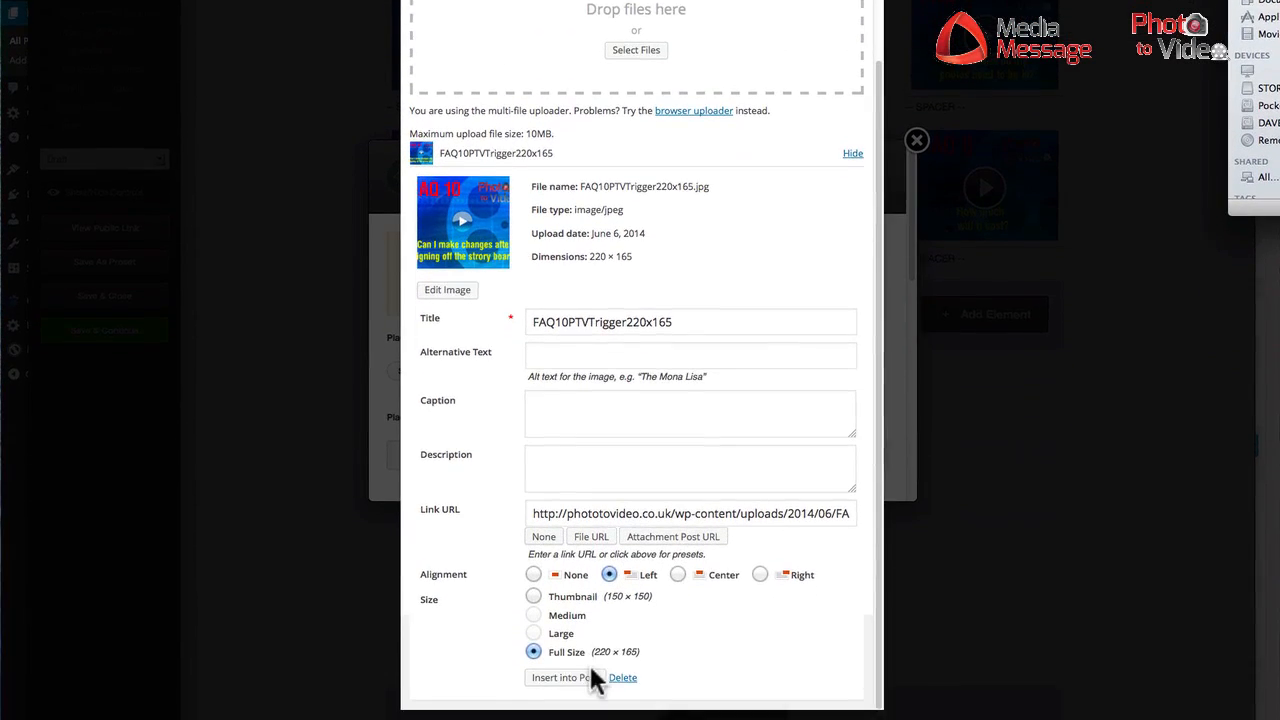
Insert the FAQ 10 image as the placeholder sized 220 by 165.
click(560, 676)
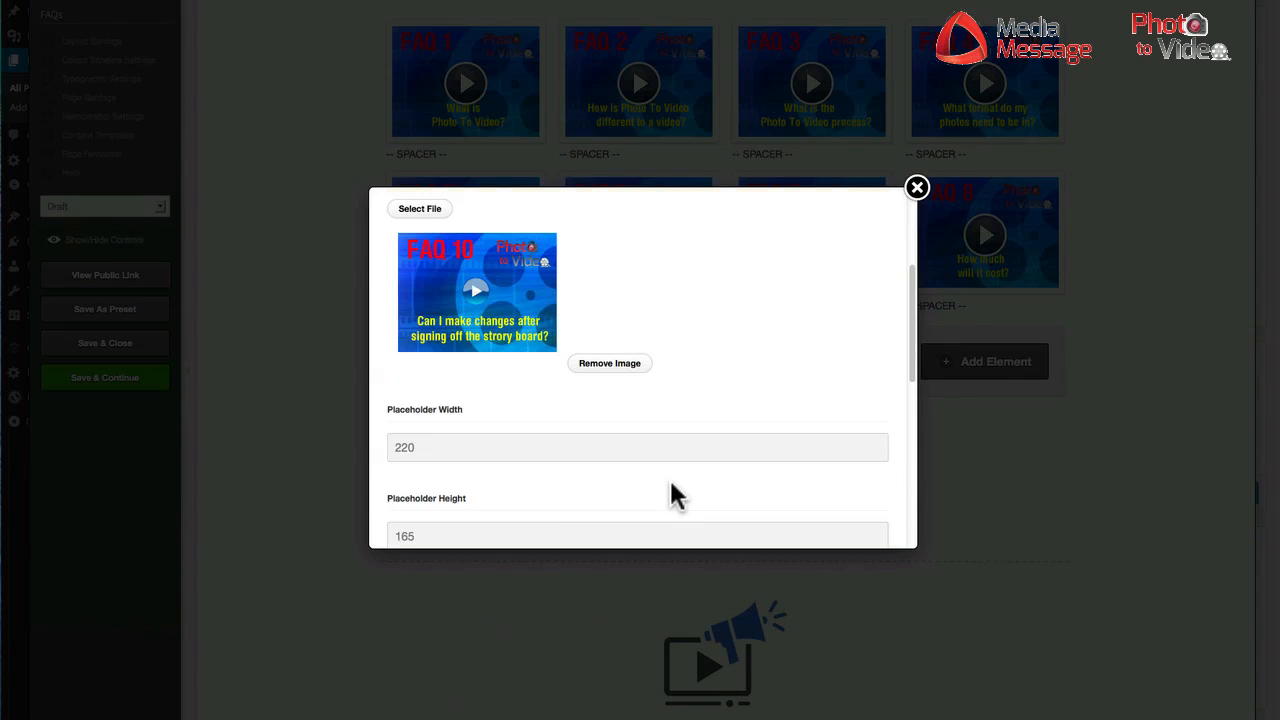
scroll(down, 3)
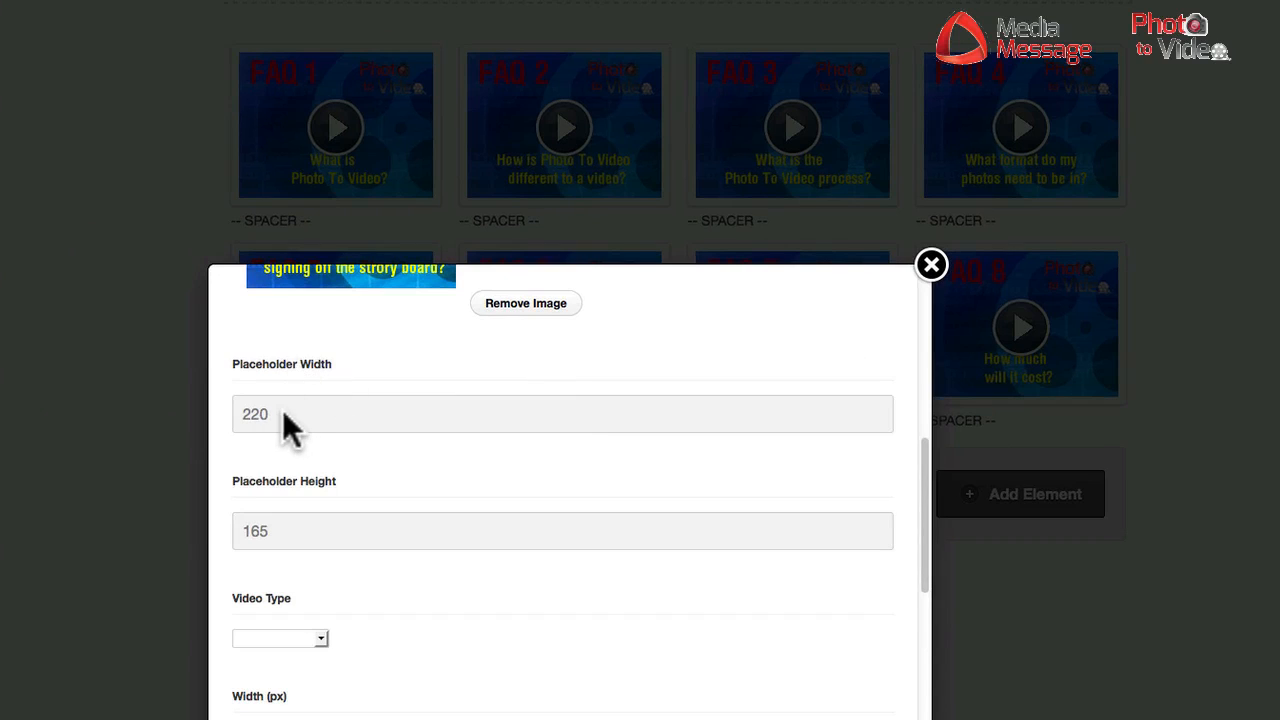
scroll(down, 3)
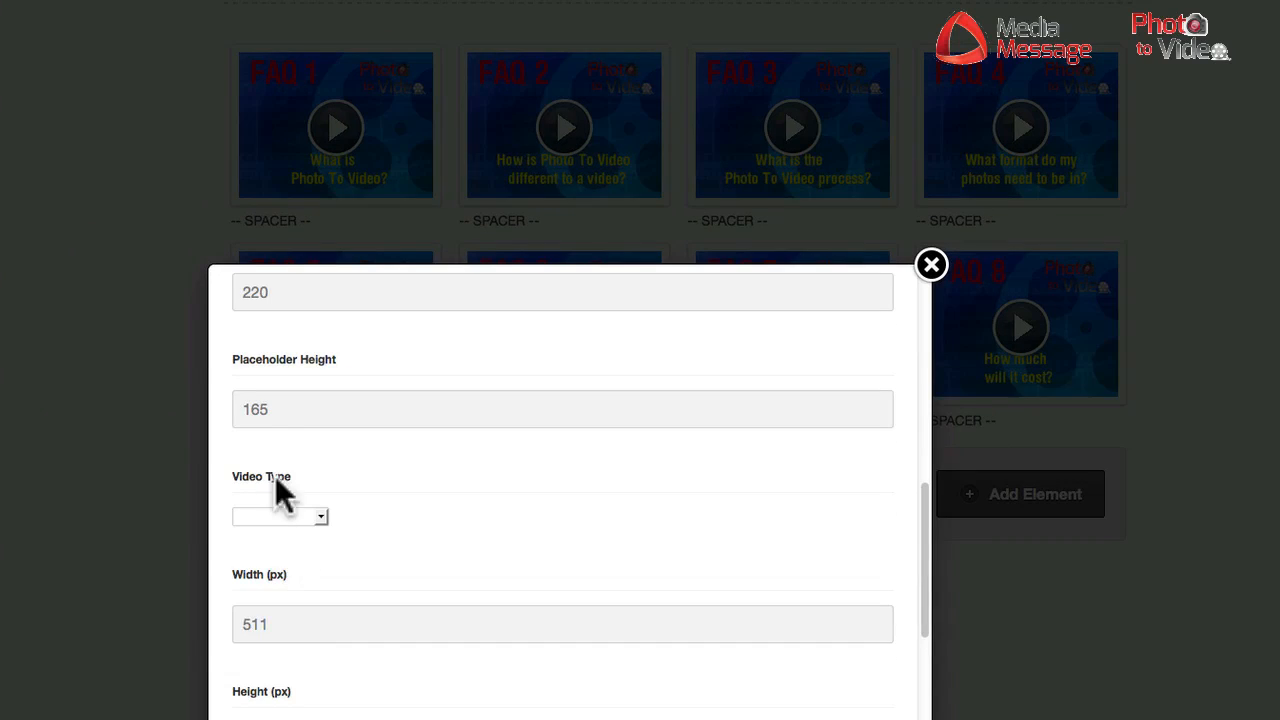
mouse_move(280, 424)
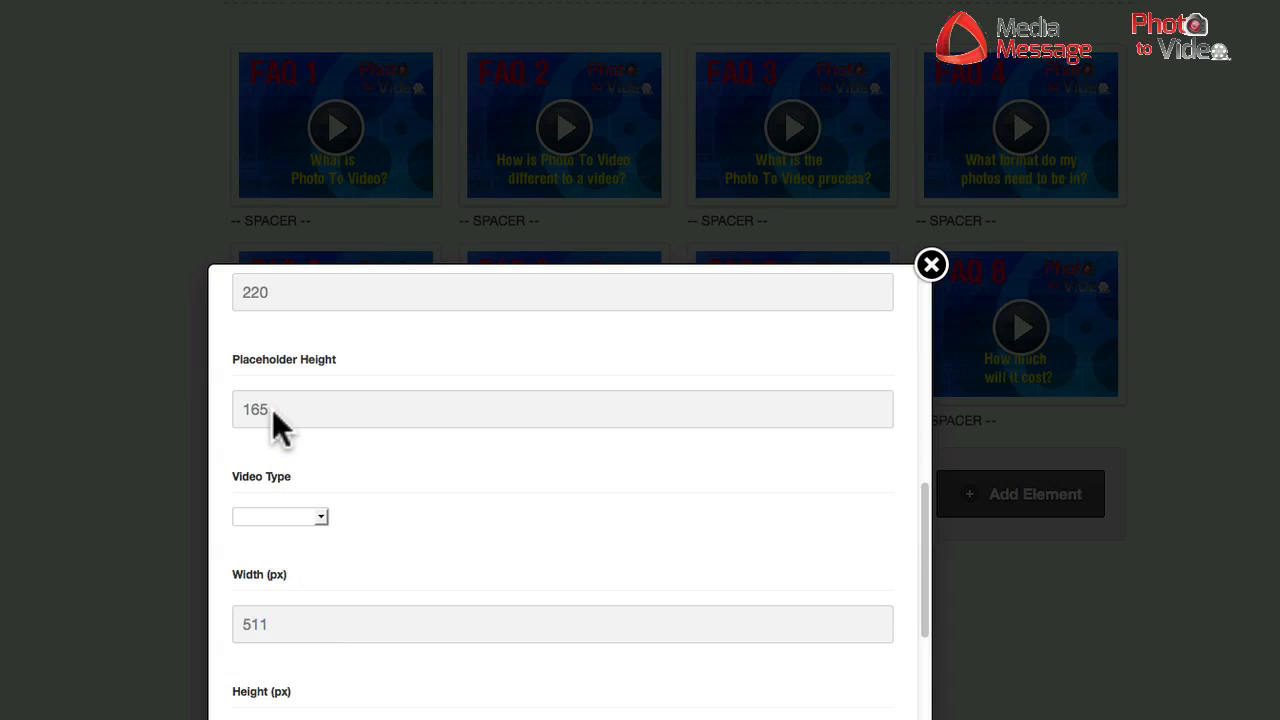
scroll(down, 3)
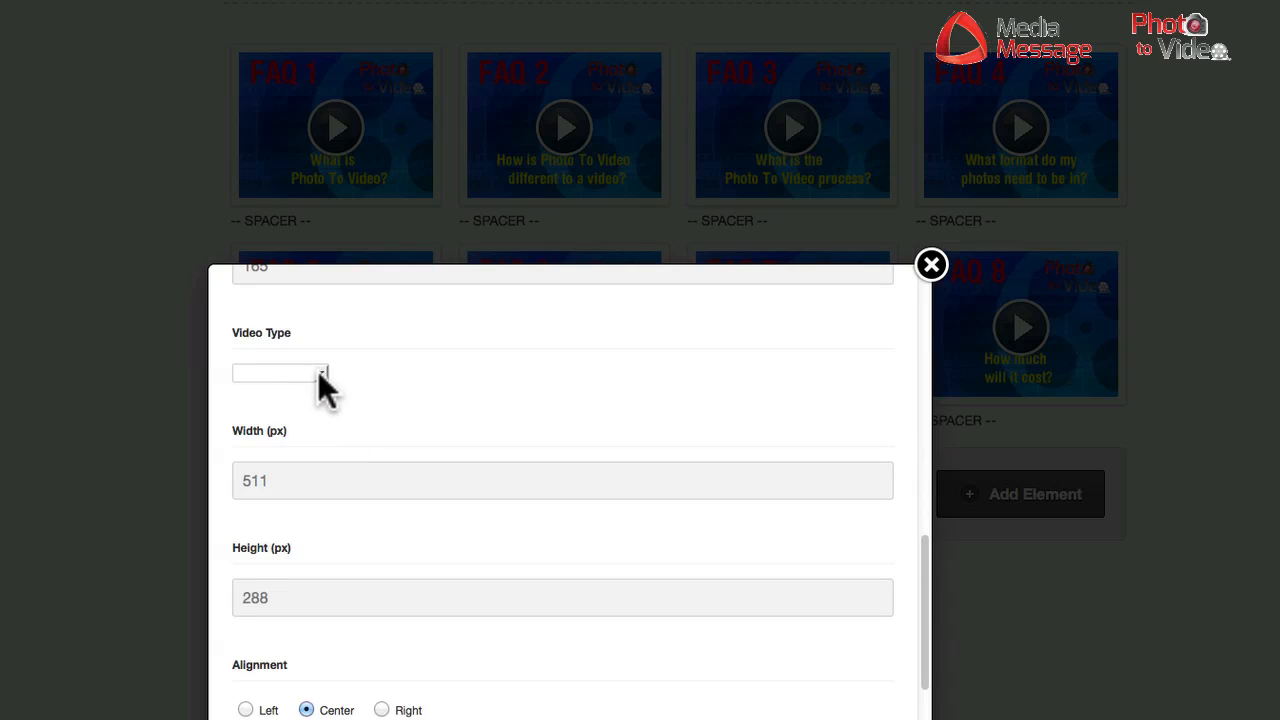
Choose URL as the video type, revealing the .mp4, .webm and .ogv address fields.
click(280, 374)
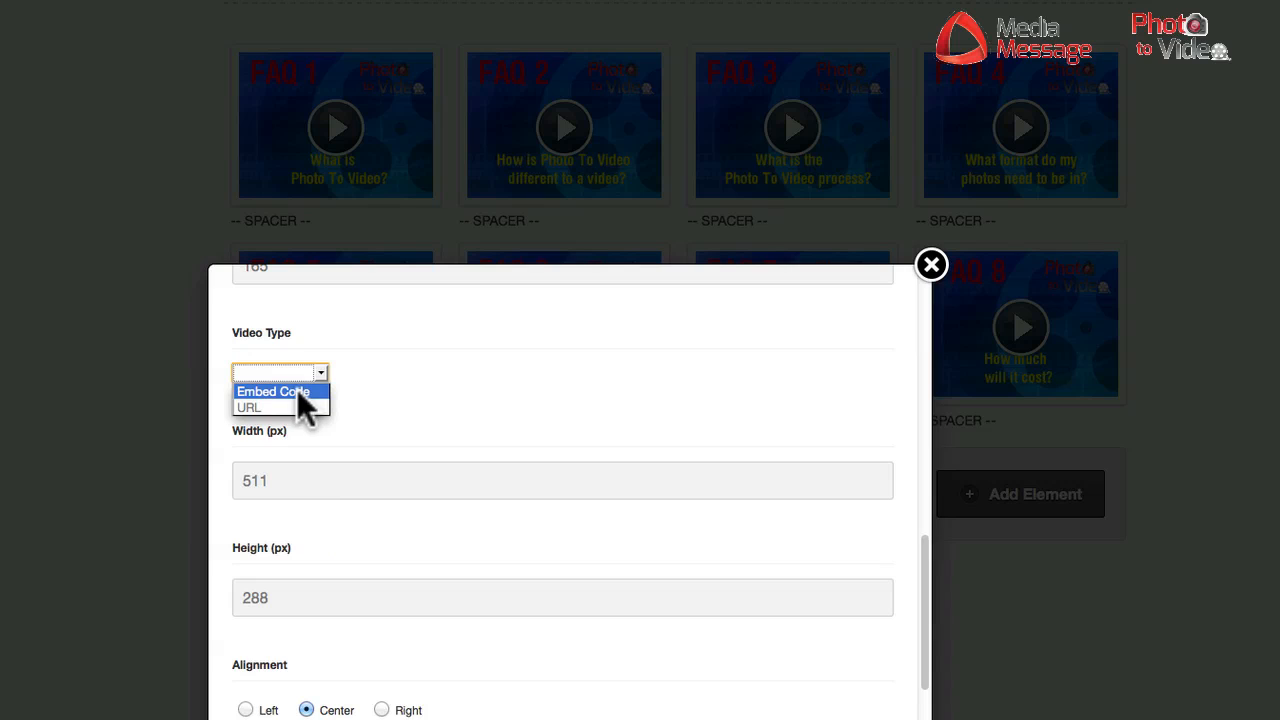
mouse_move(270, 390)
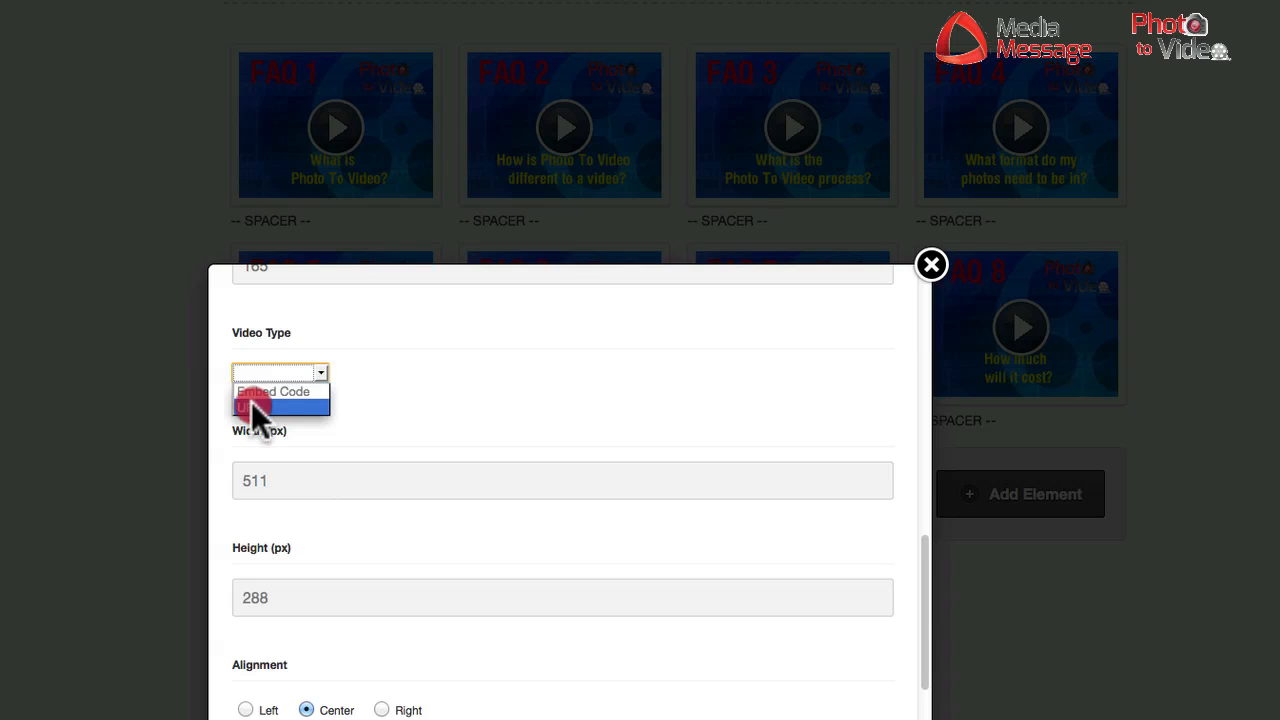
click(280, 404)
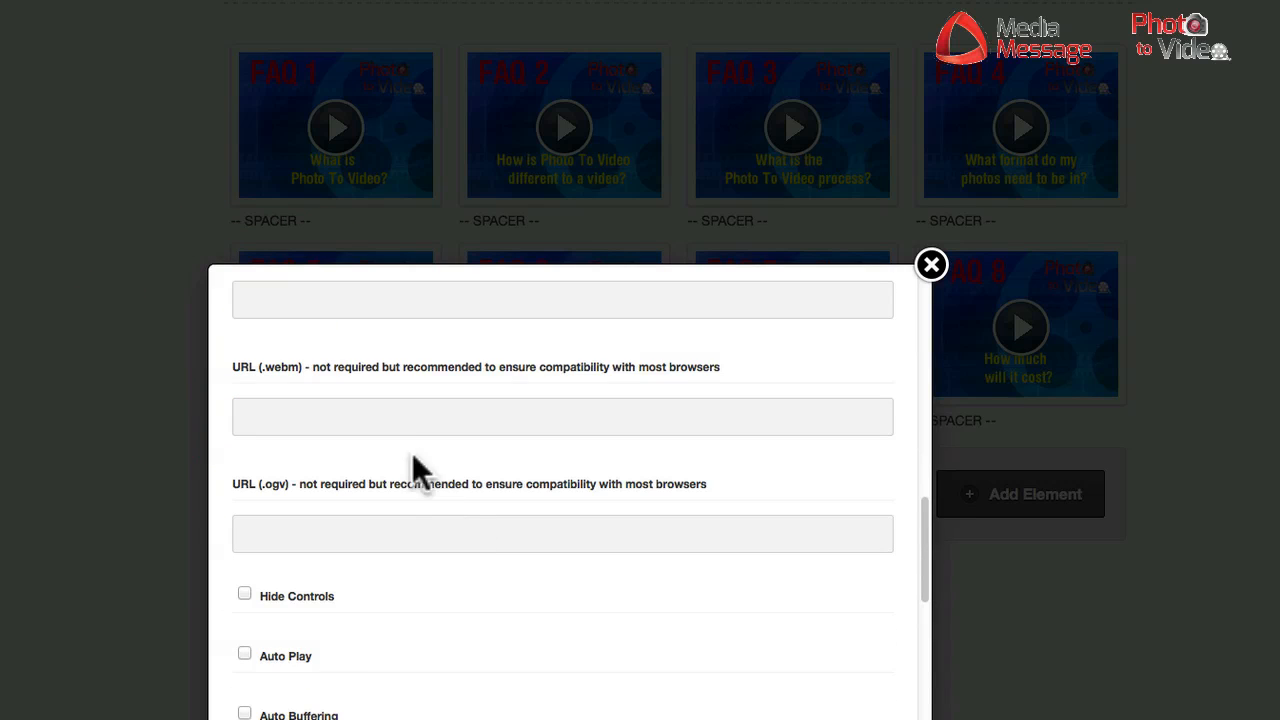
mouse_move(300, 384)
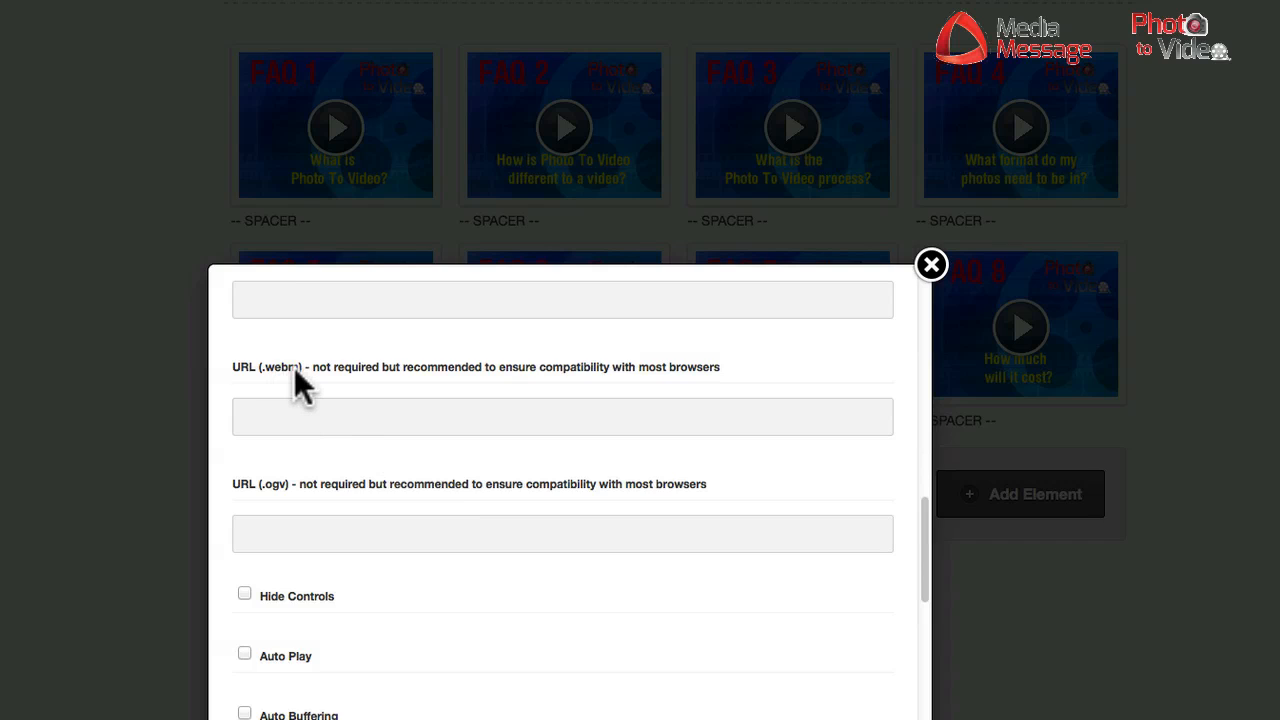
mouse_move(316, 520)
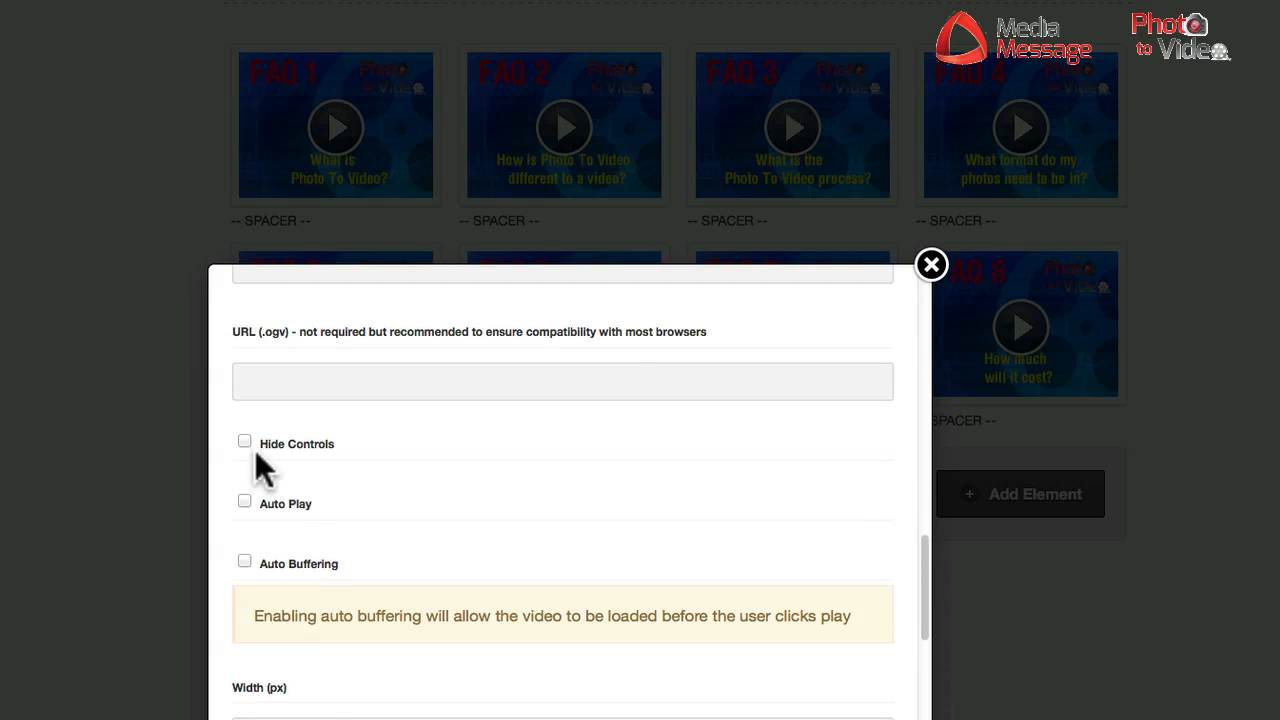
mouse_move(250, 576)
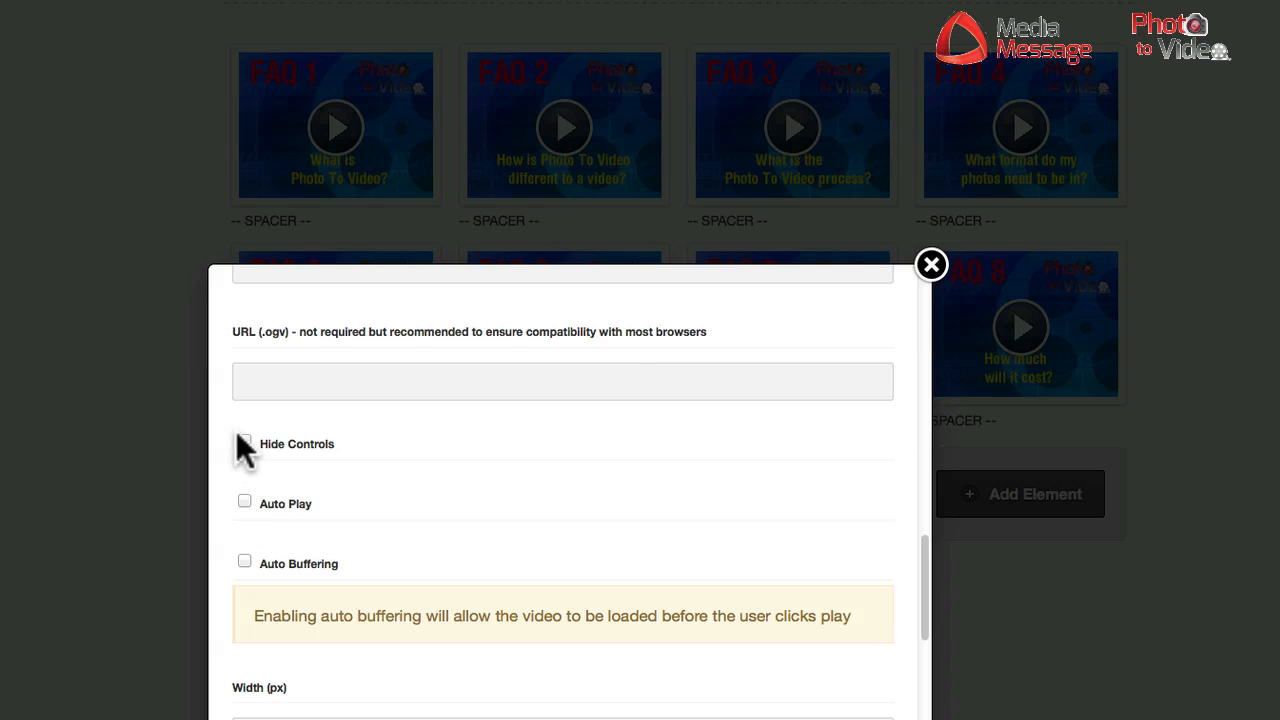
scroll(down, 3)
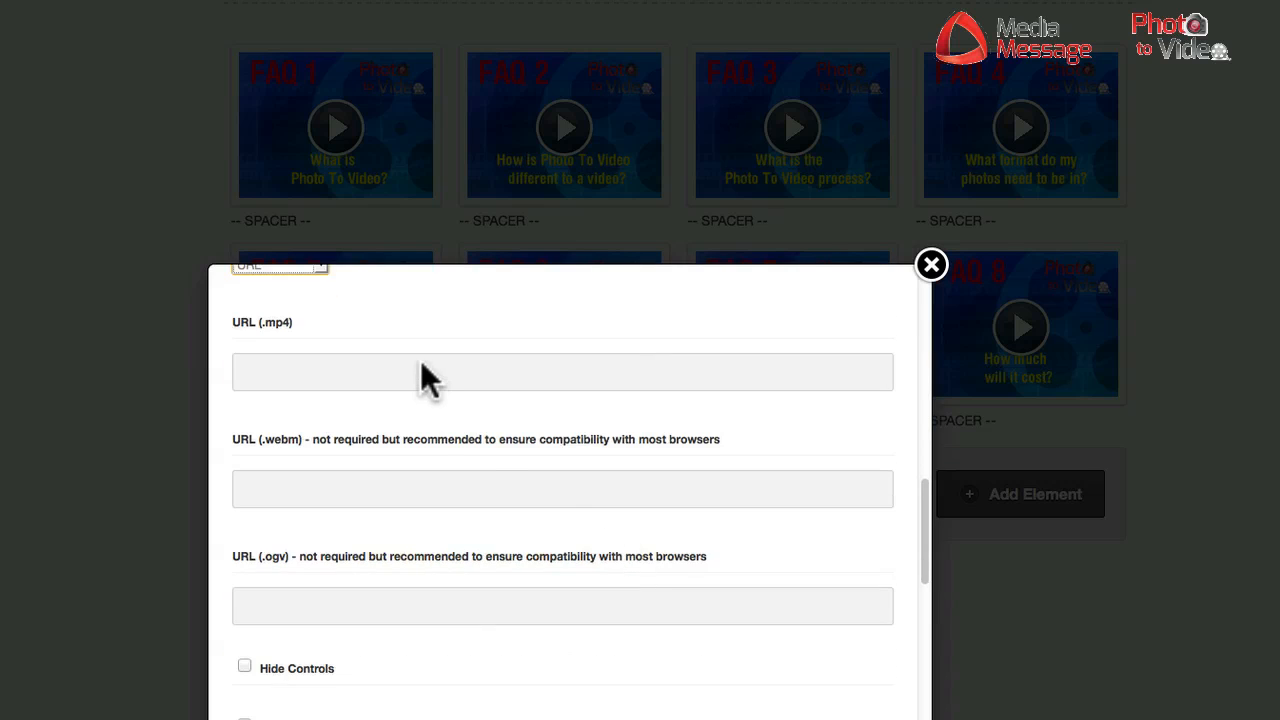
click(280, 372)
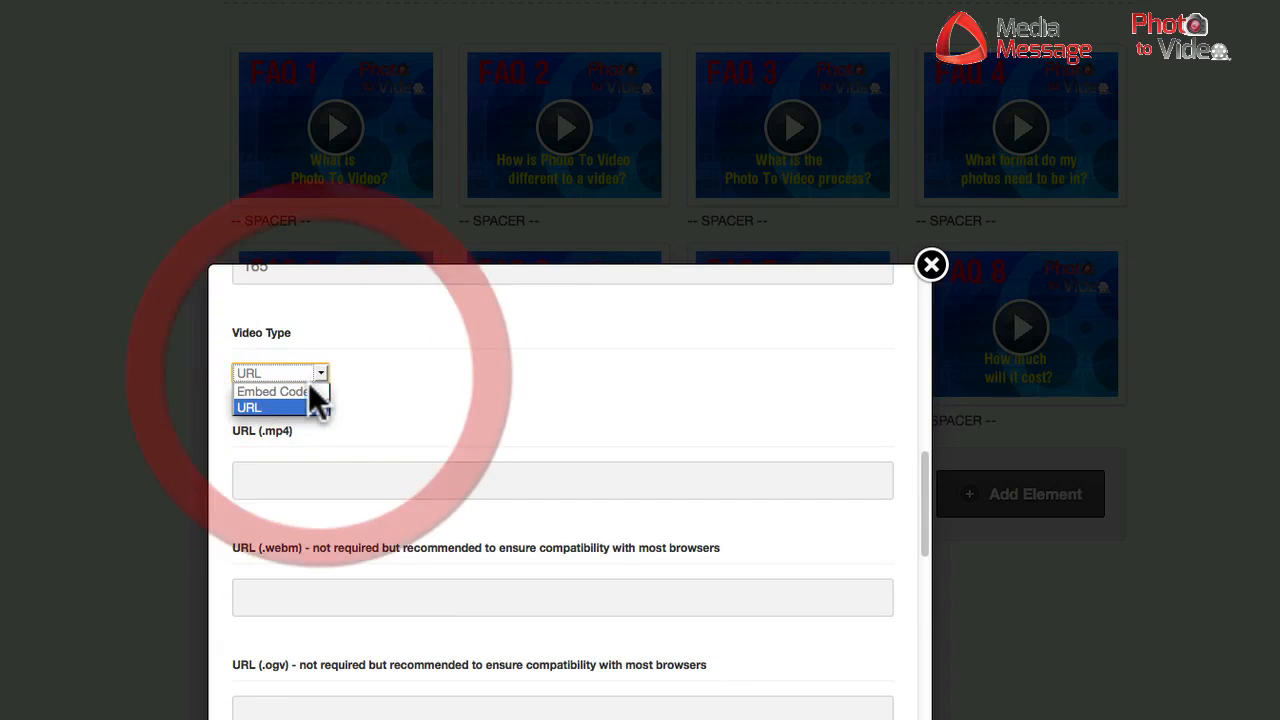
Set the video element to Embed Code type with width 560 and height 315.
click(270, 390)
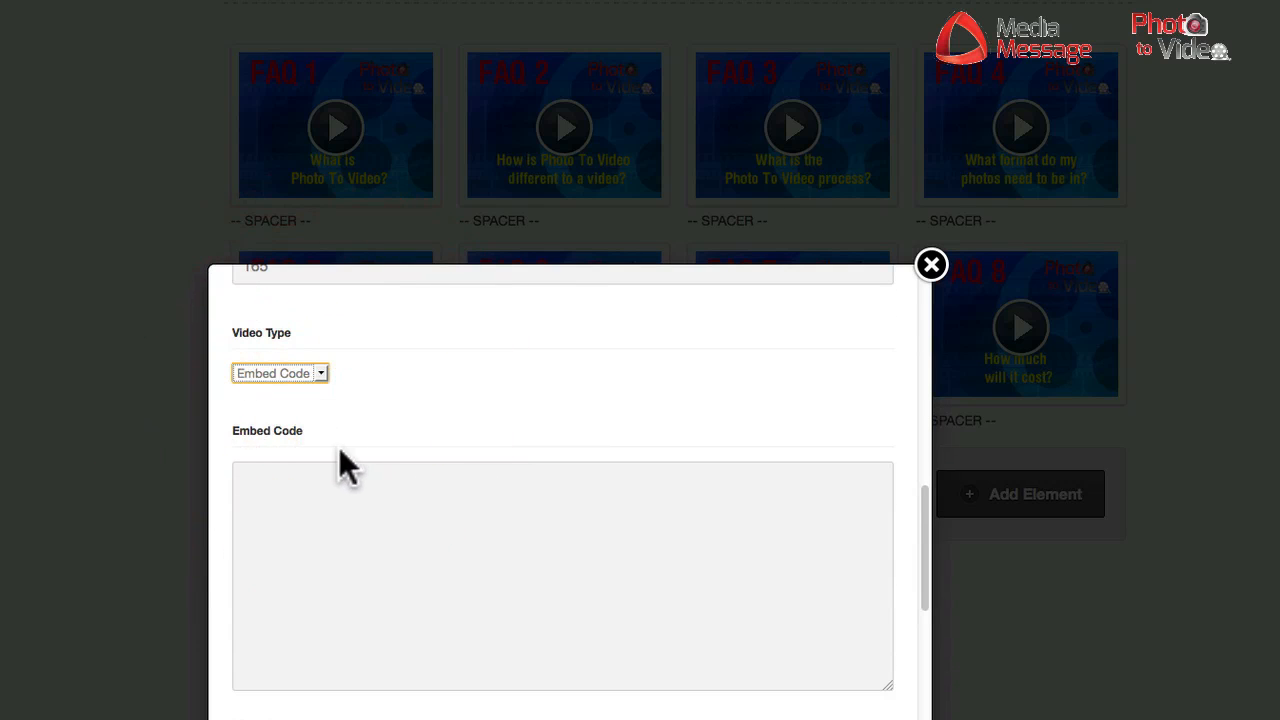
mouse_move(424, 530)
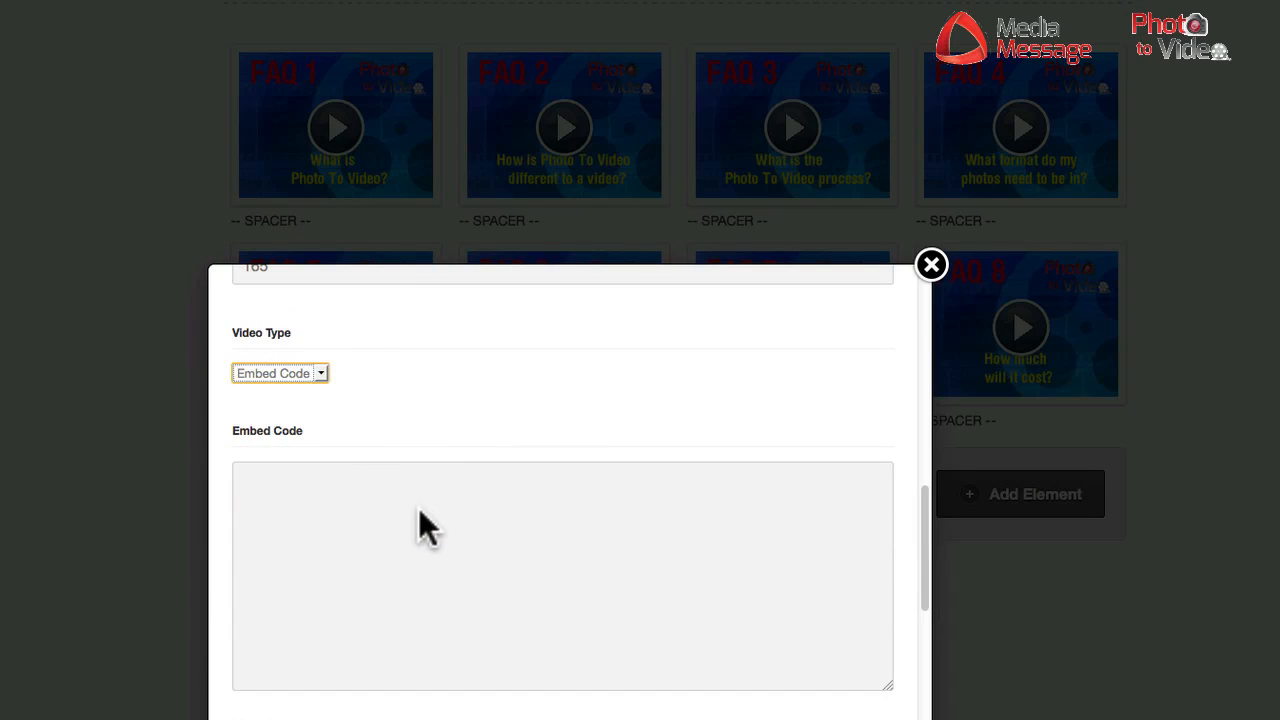
scroll(down, 3)
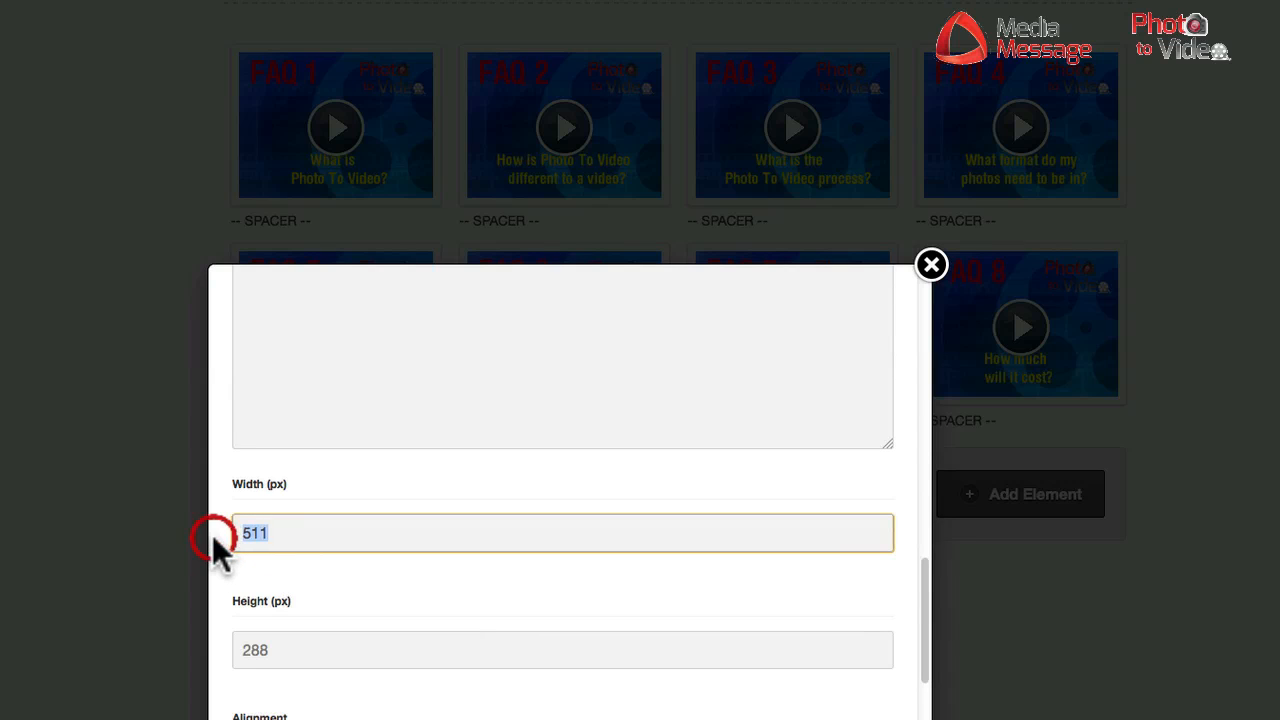
text(560)
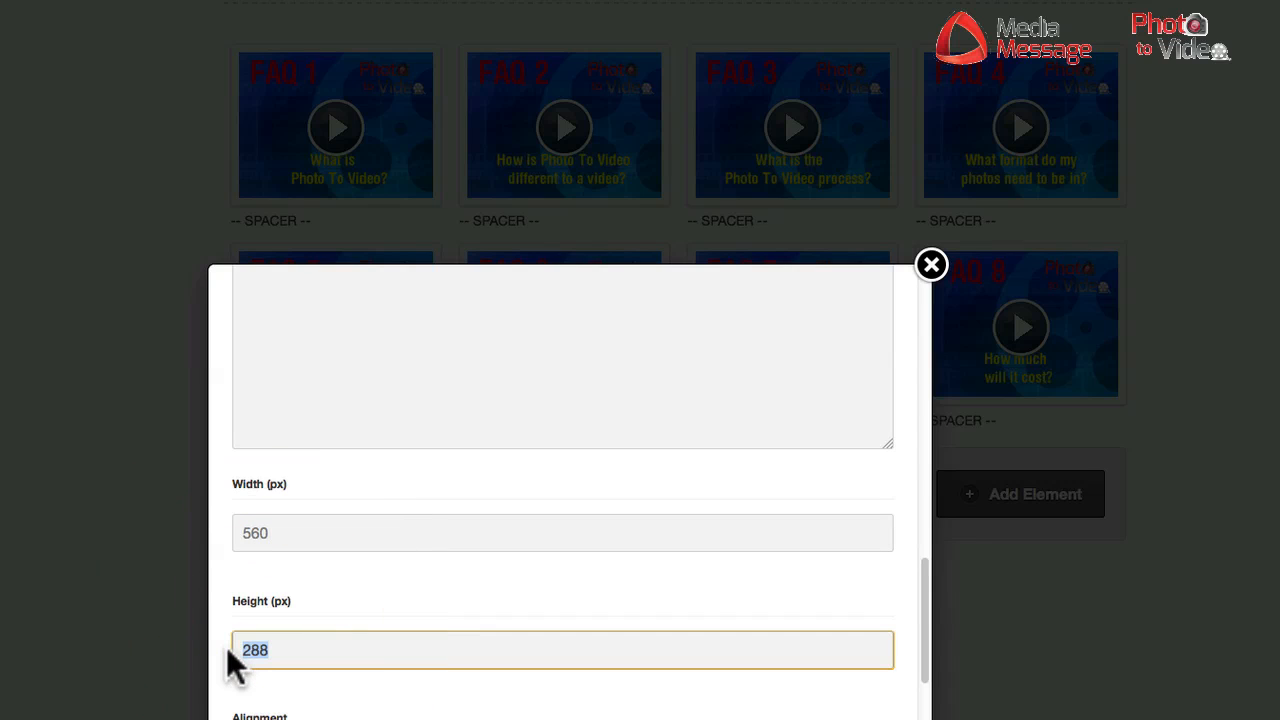
text(315)
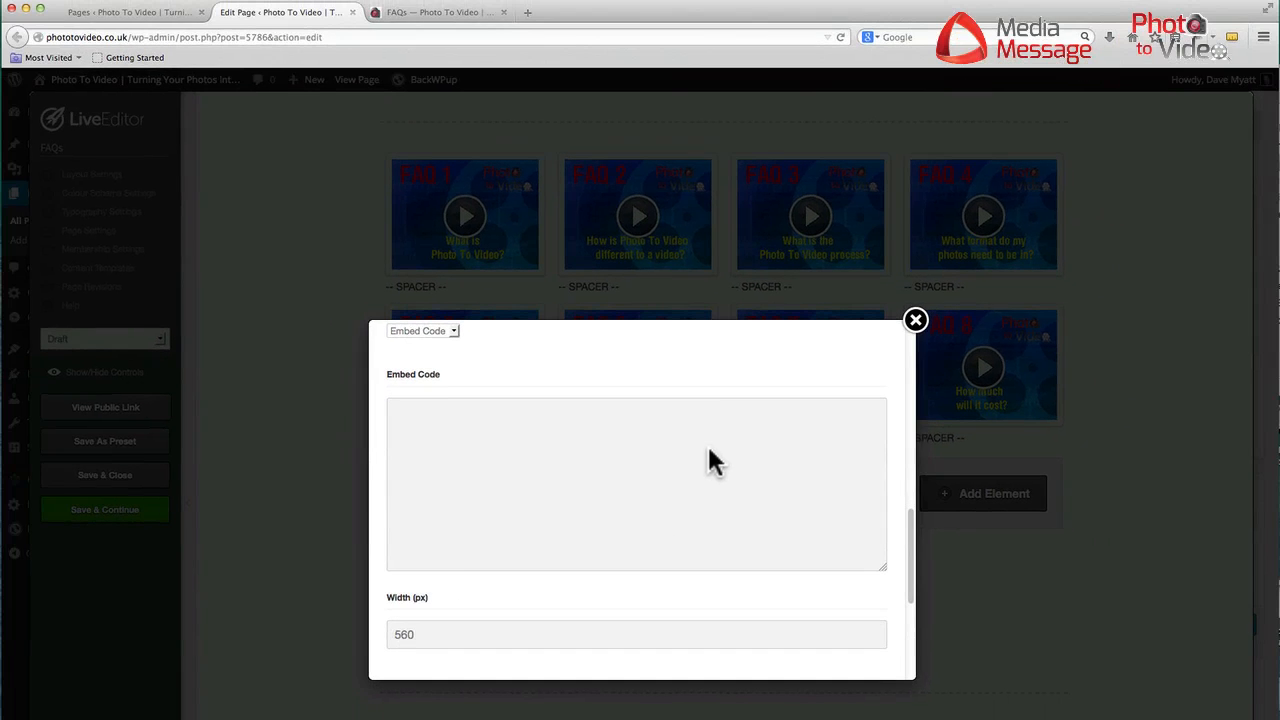
In a new tab, reach the channel's uploads page 2 and go to the FAQ10 video page.
click(528, 12)
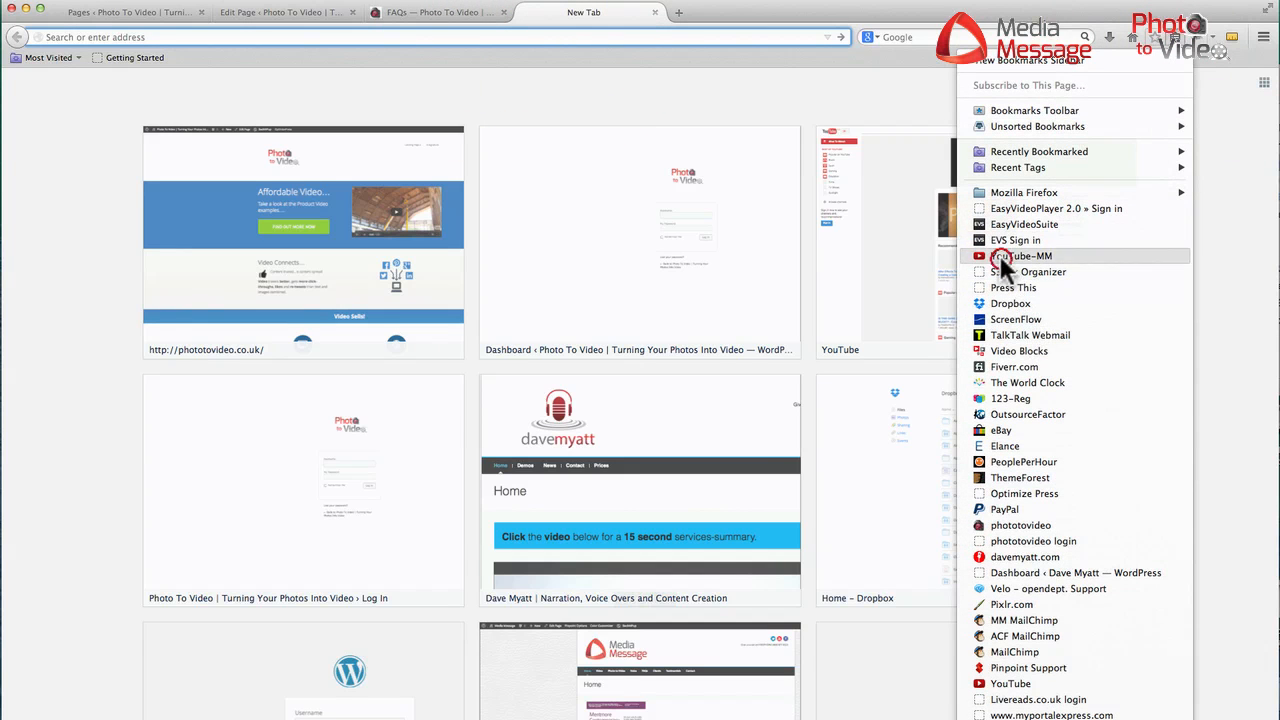
click(1020, 256)
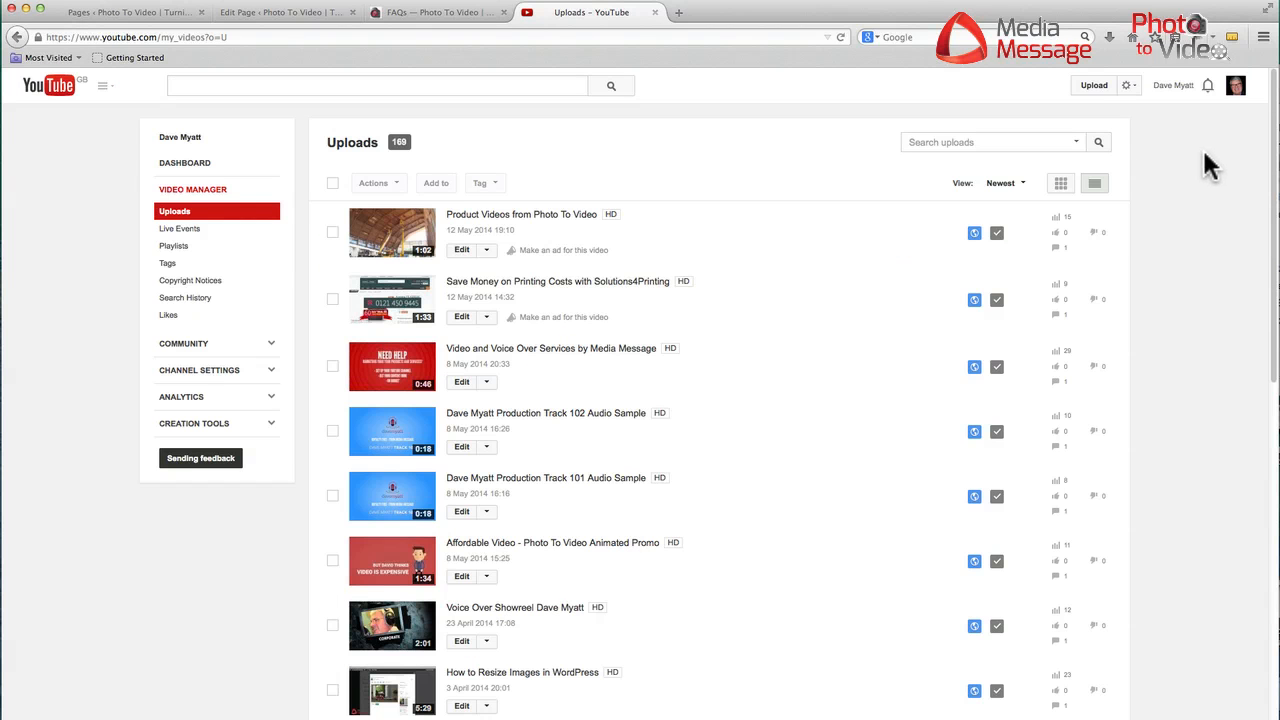
mouse_move(708, 572)
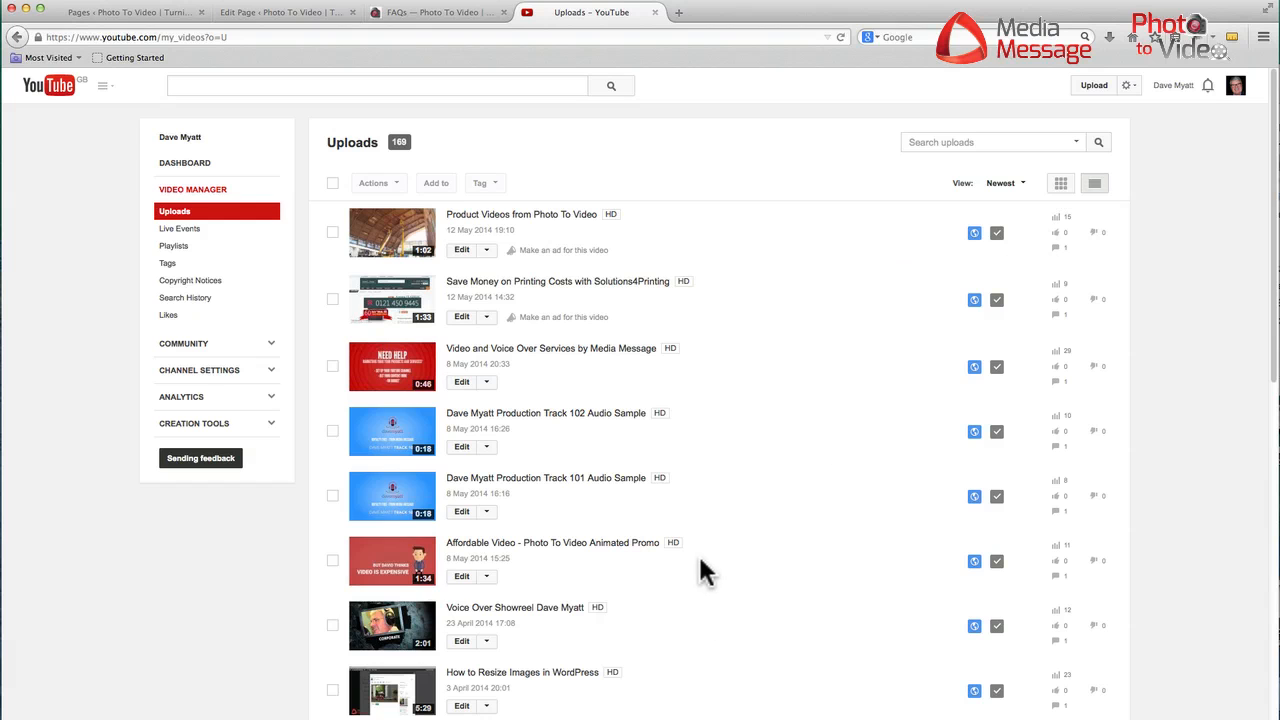
scroll(down, 3)
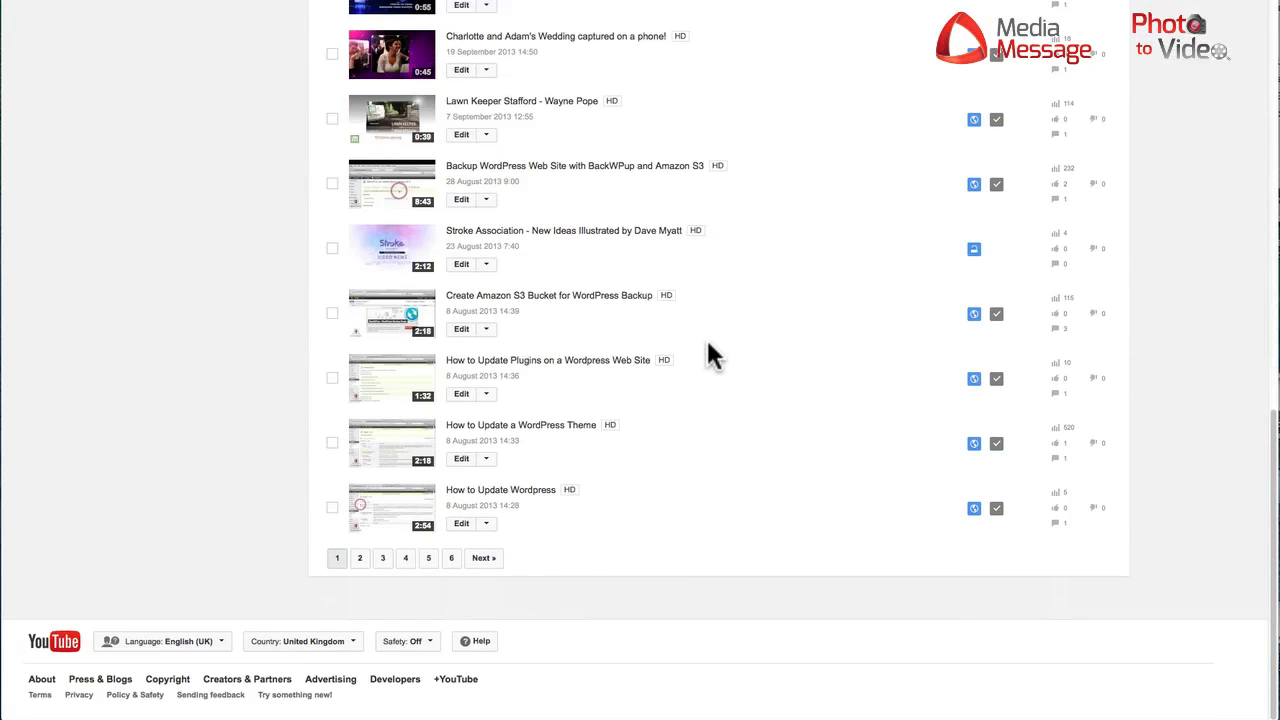
click(360, 558)
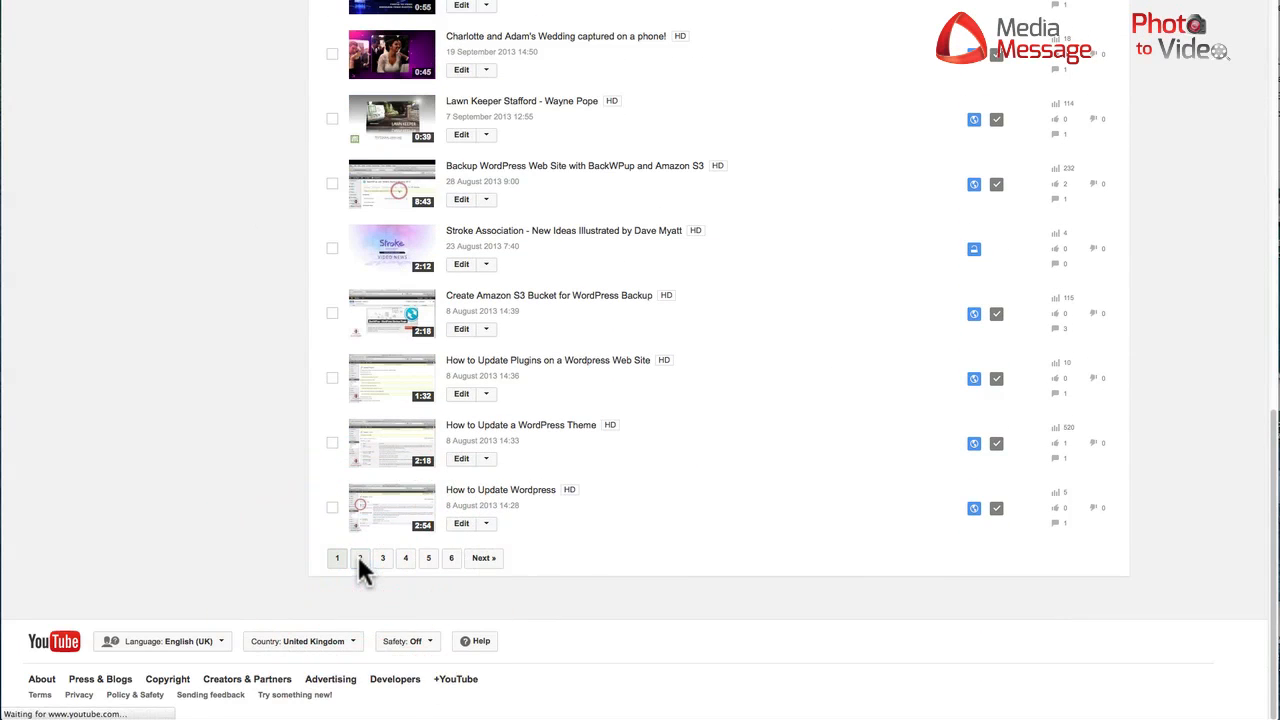
click(360, 558)
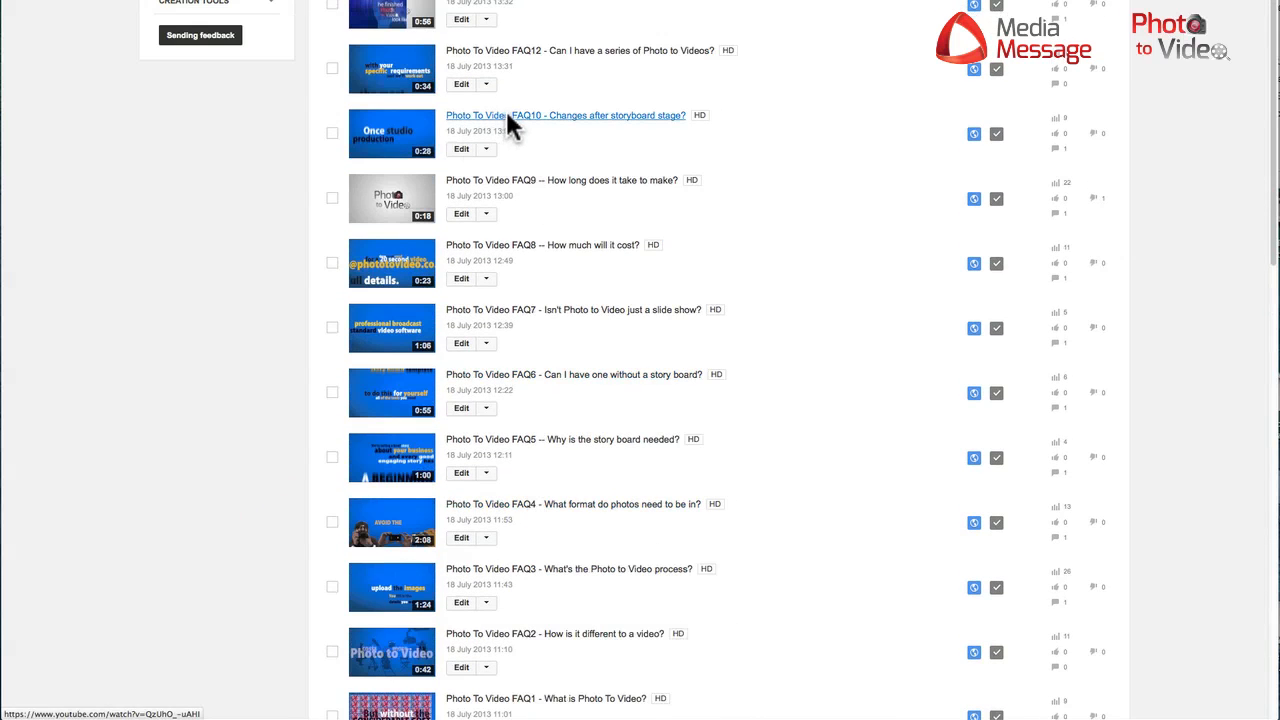
click(564, 114)
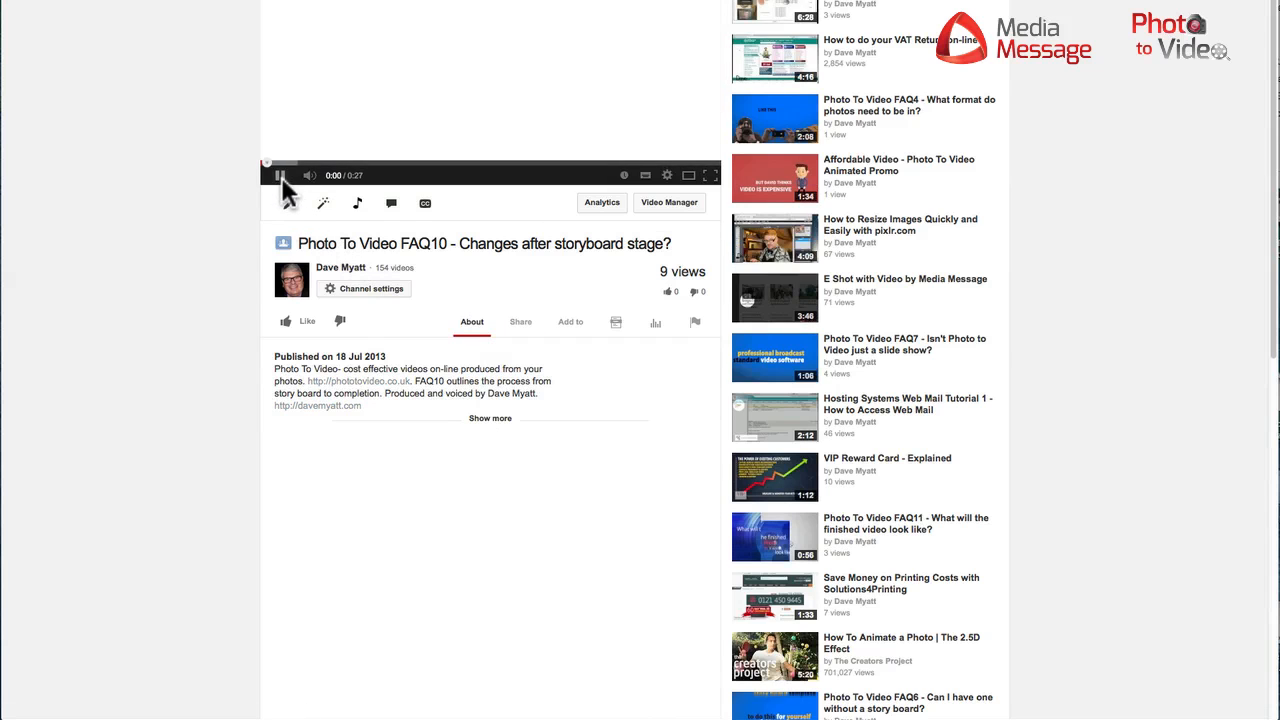
Reveal the 560 × 315 iframe code under Share > Embed and copy it.
scroll(down, 3)
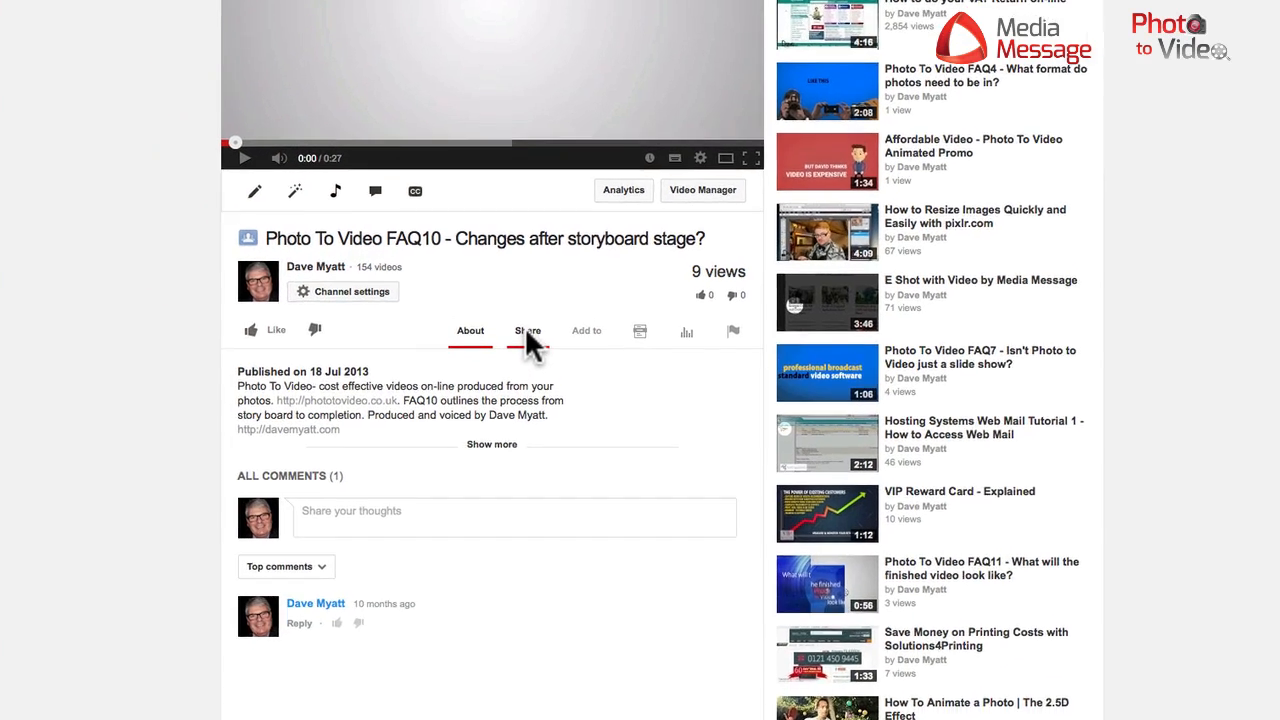
click(528, 330)
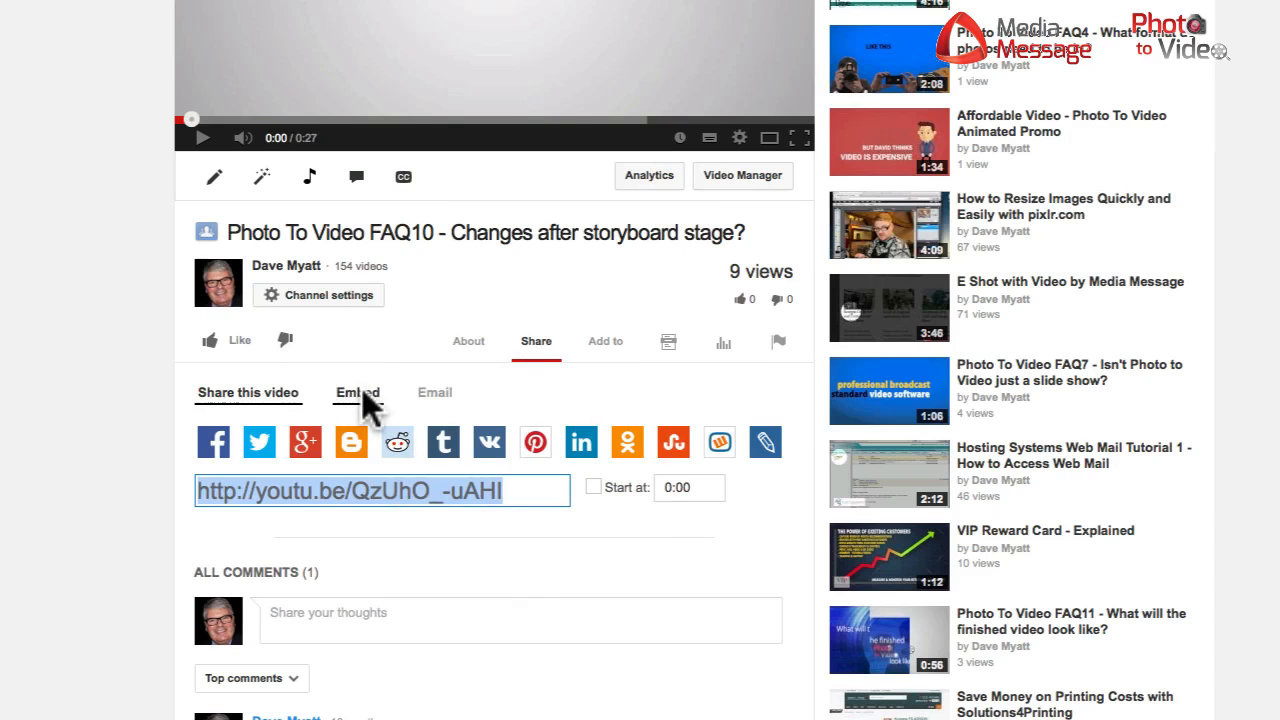
click(356, 392)
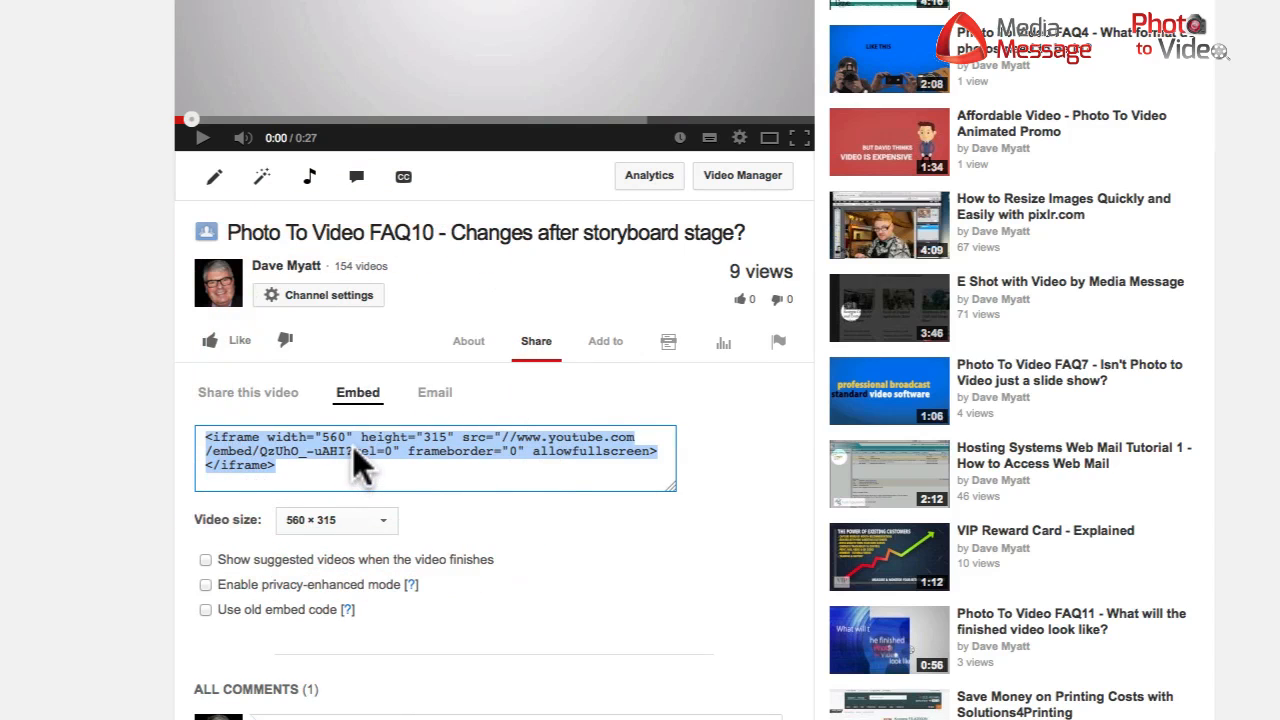
mouse_move(450, 456)
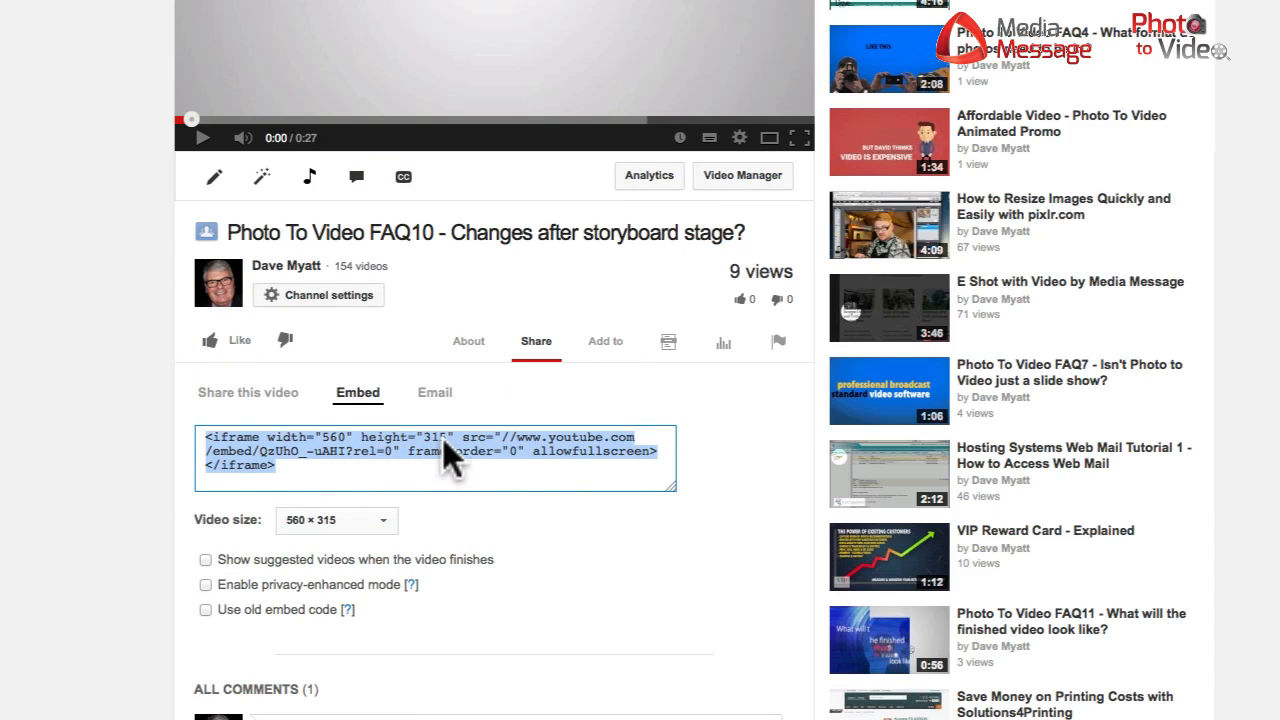
right_click(440, 450)
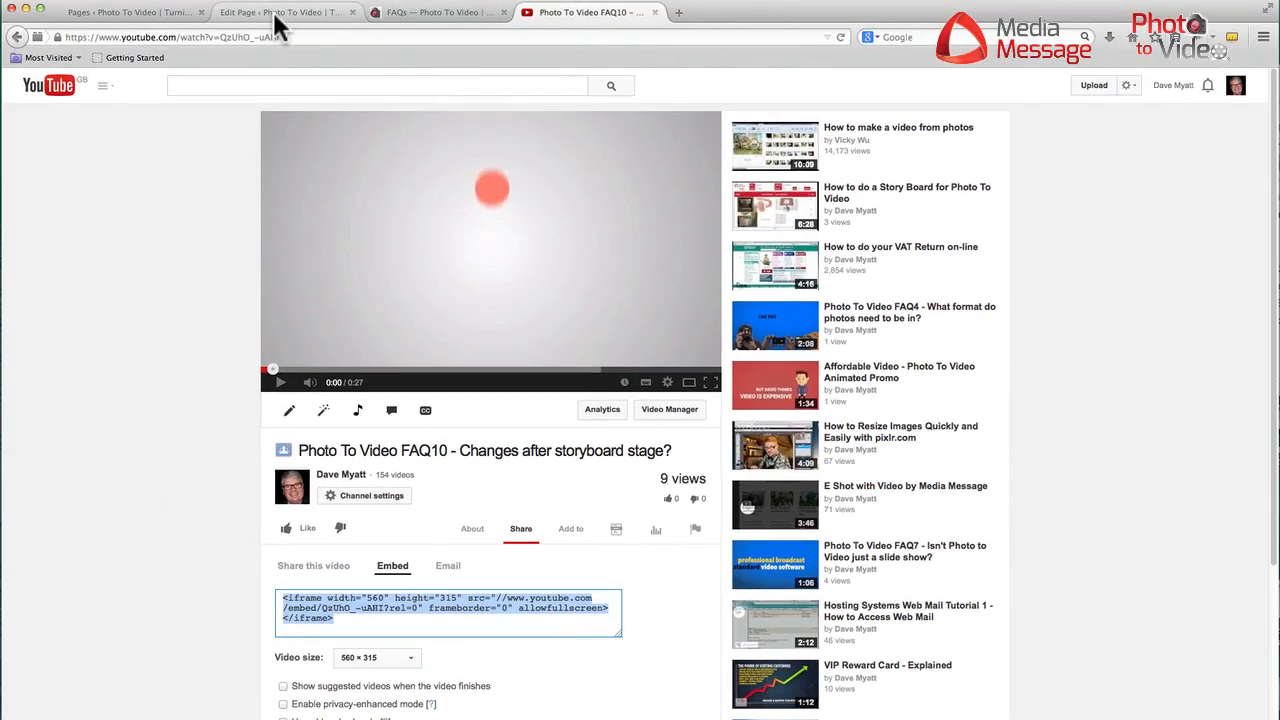
Back in the editor, paste the YouTube embed code and insert the video element.
click(284, 12)
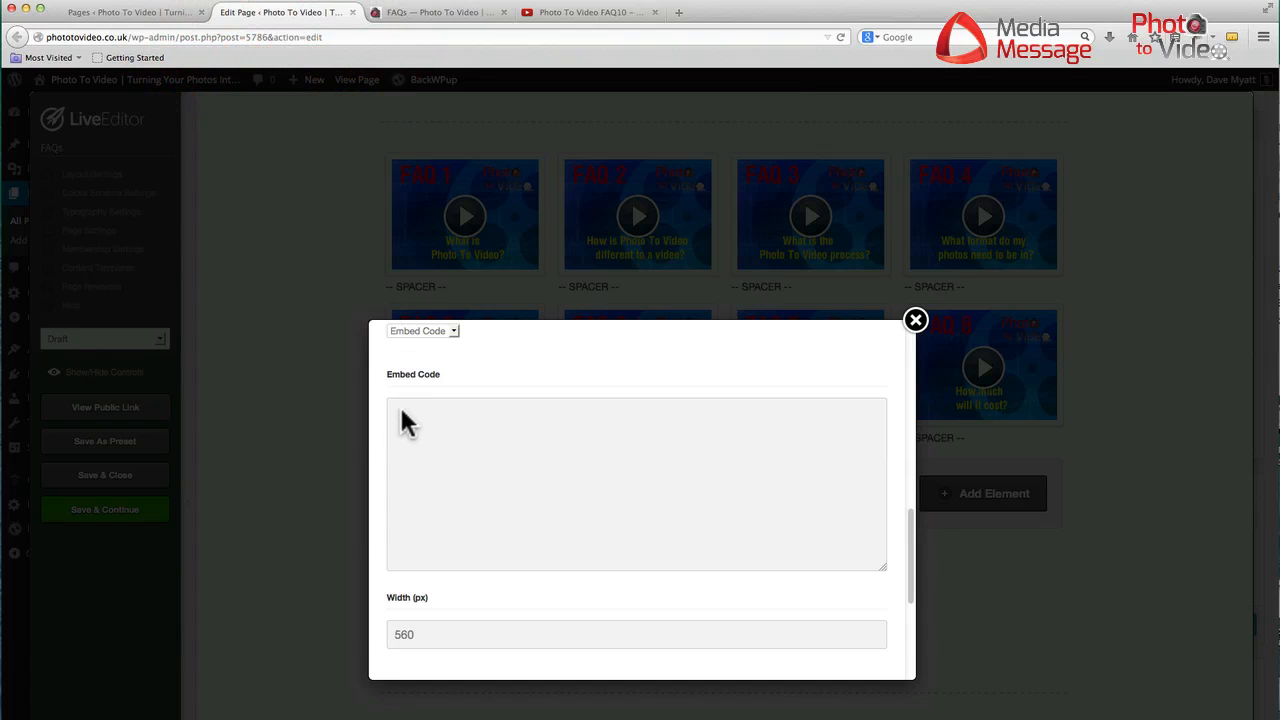
right_click(410, 420)
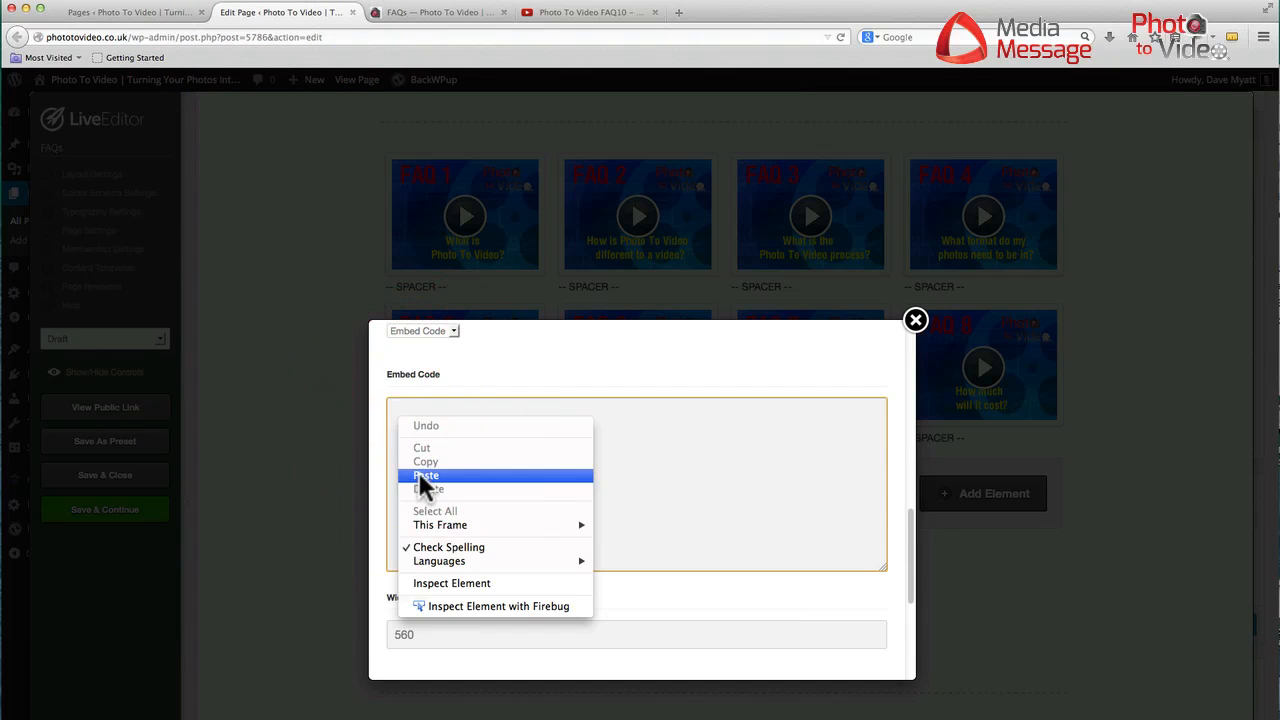
click(426, 476)
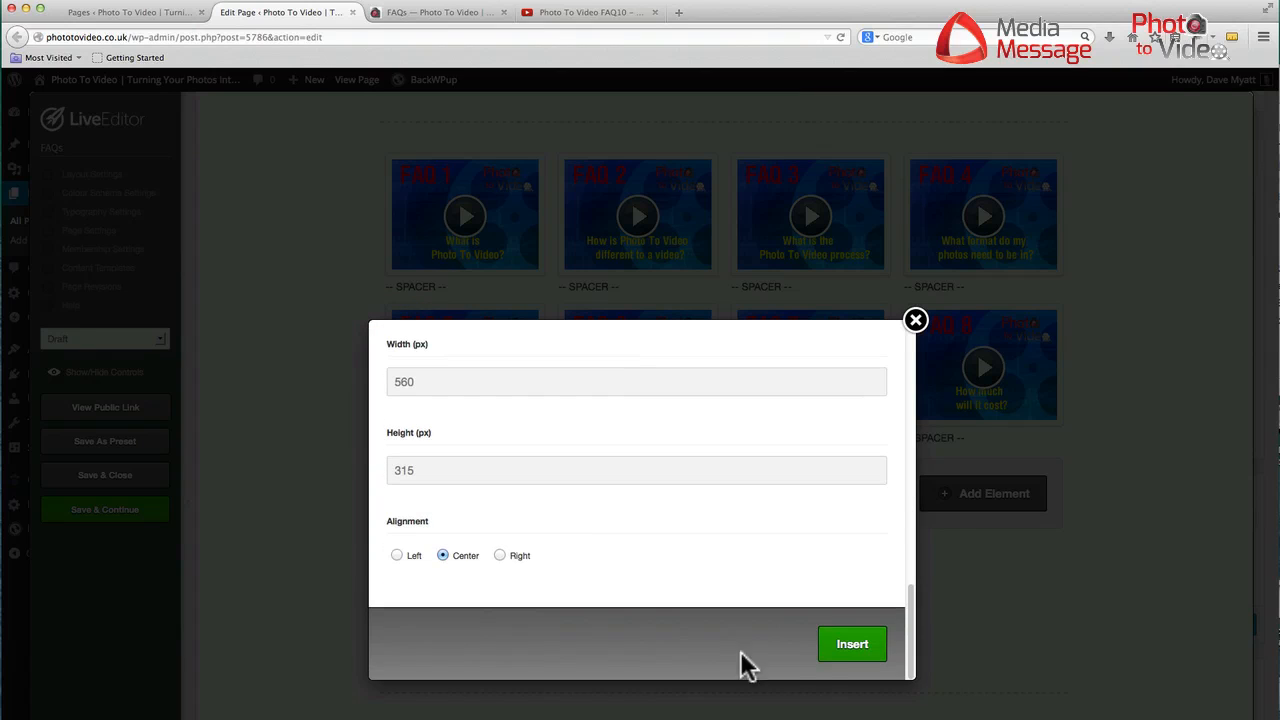
click(852, 644)
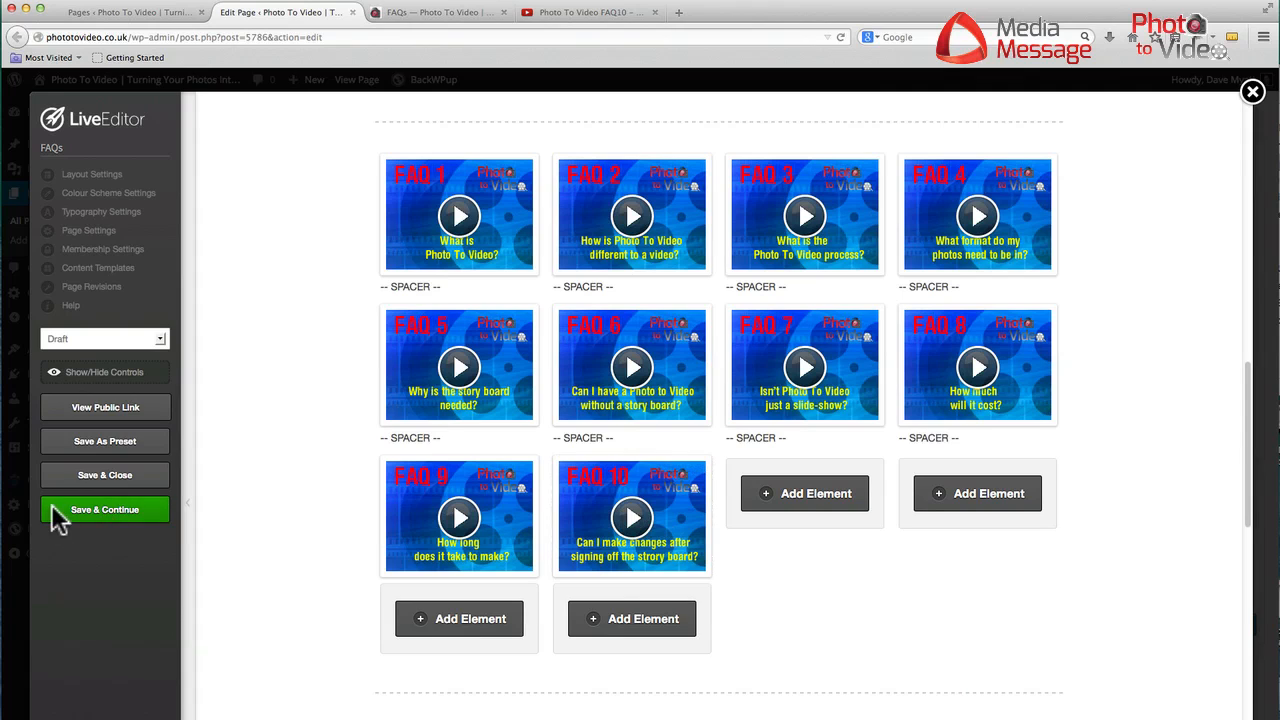
Save the page with Save & Continue and dismiss the confirmation.
click(104, 510)
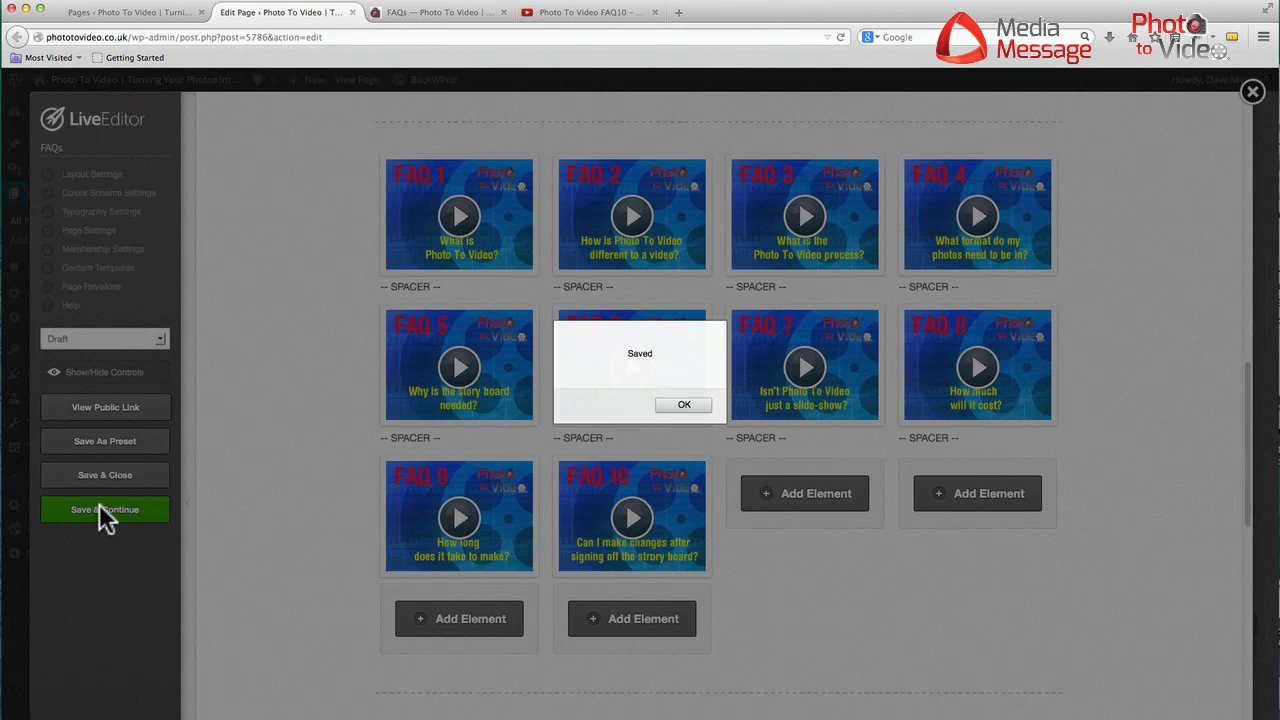
click(684, 404)
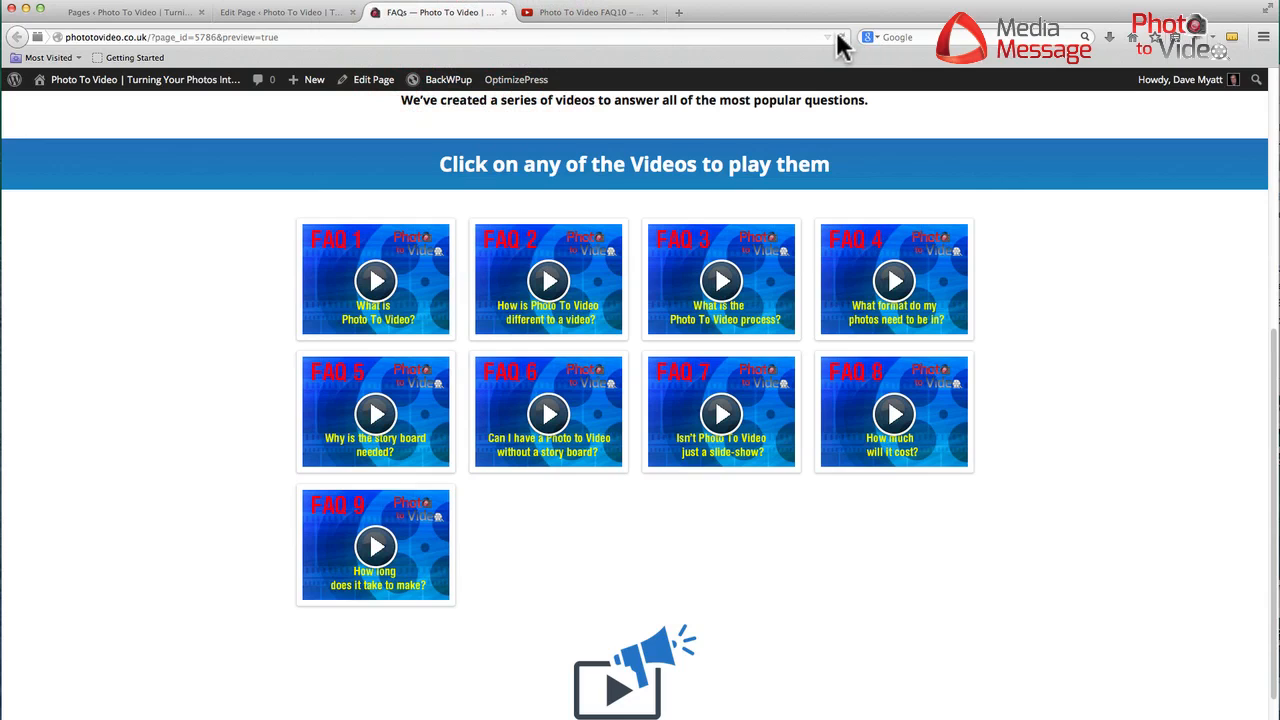
mouse_move(840, 48)
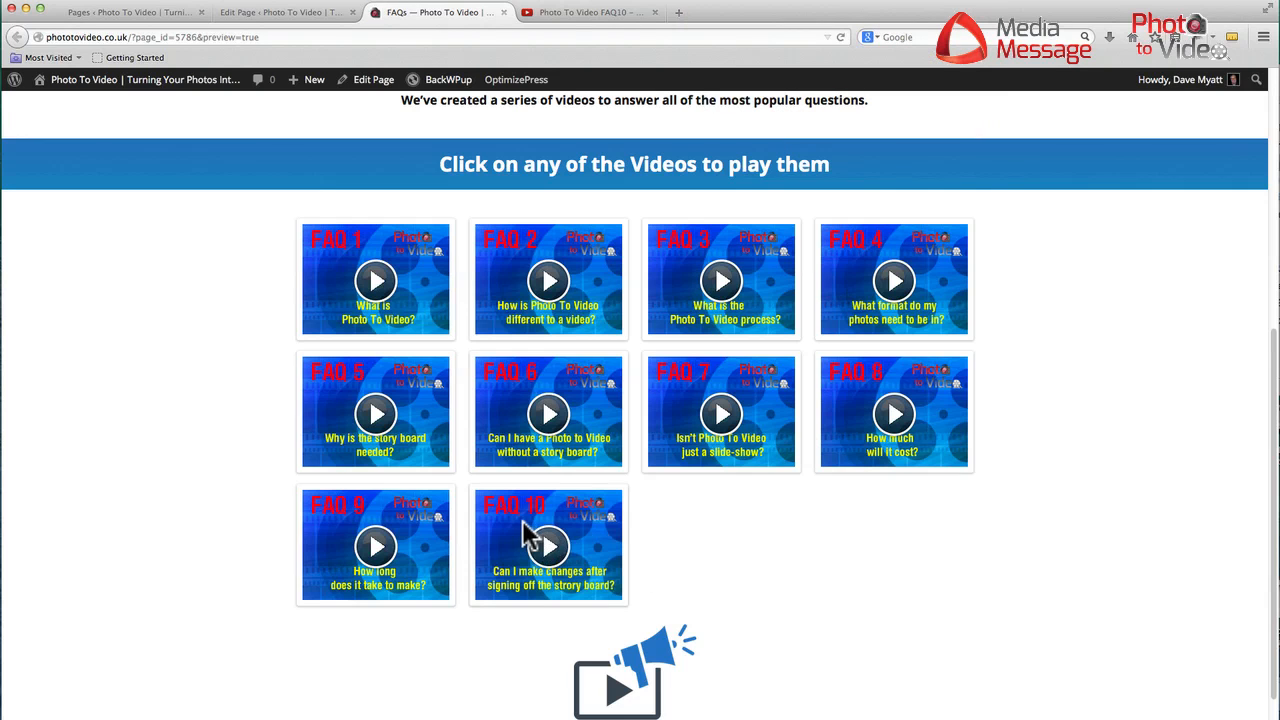
Play the FAQ 10 video in its lightbox from the preview thumbnail, then close it.
click(548, 544)
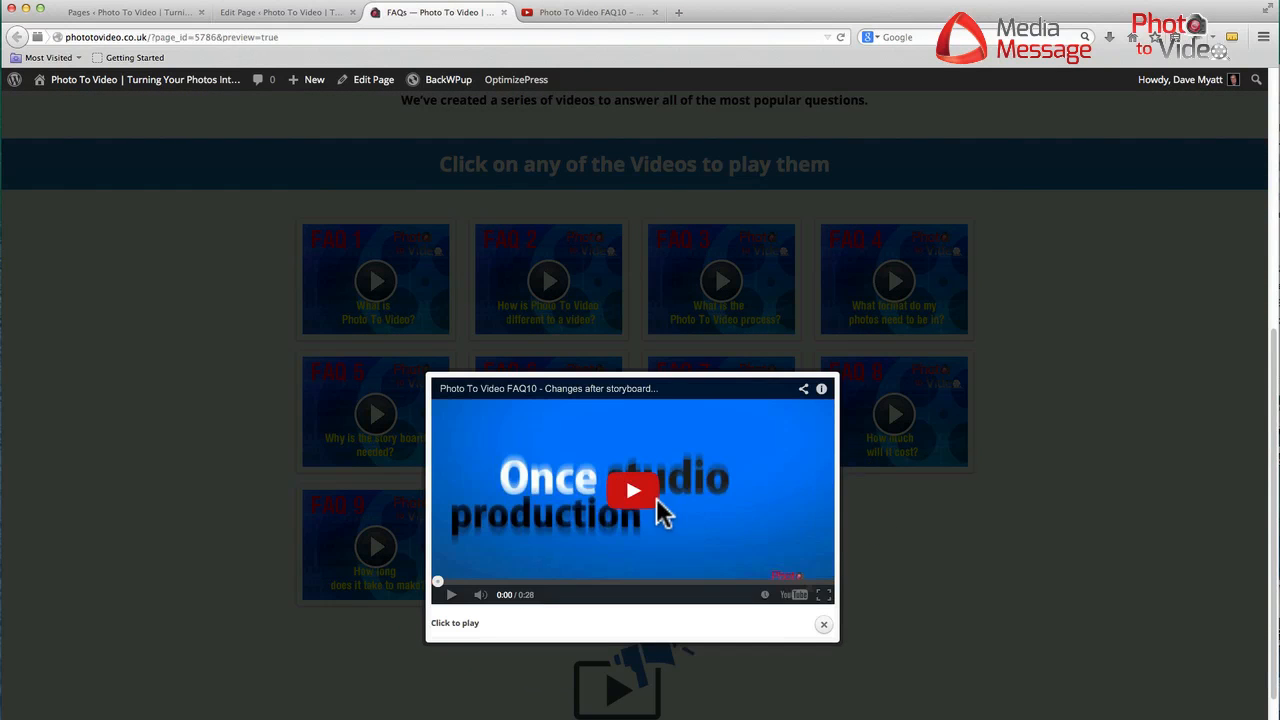
click(632, 490)
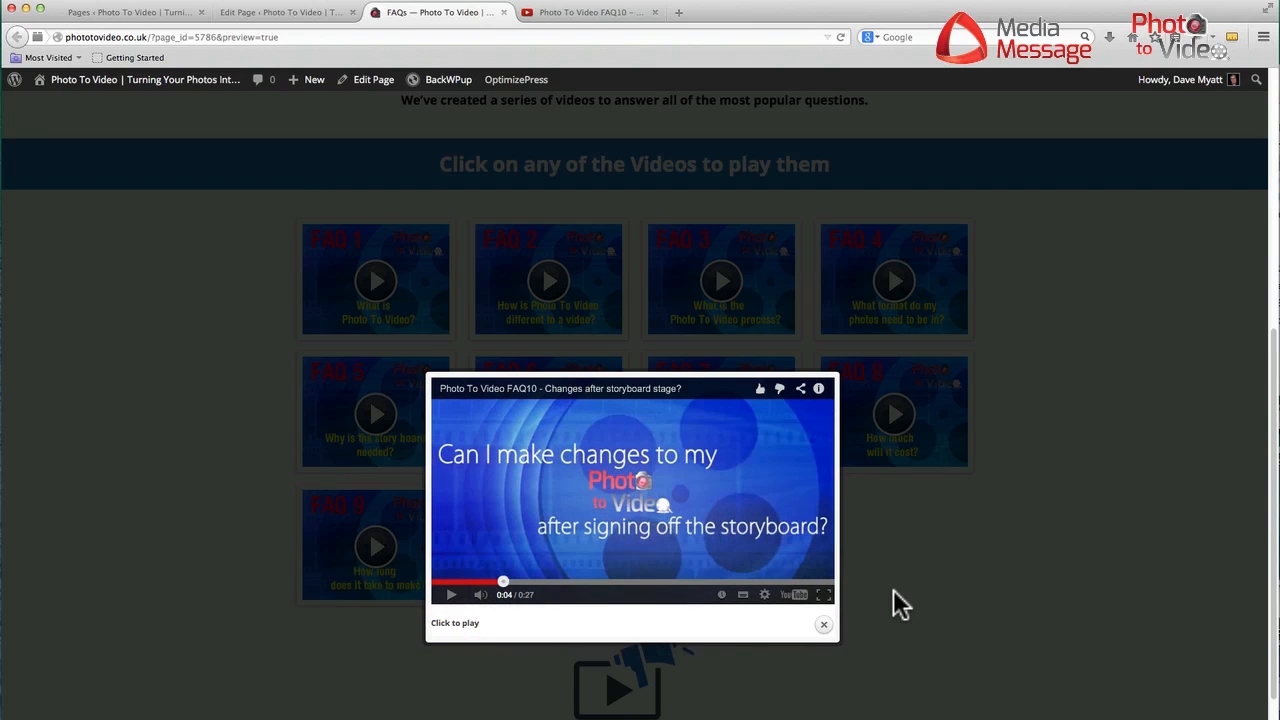
click(824, 624)
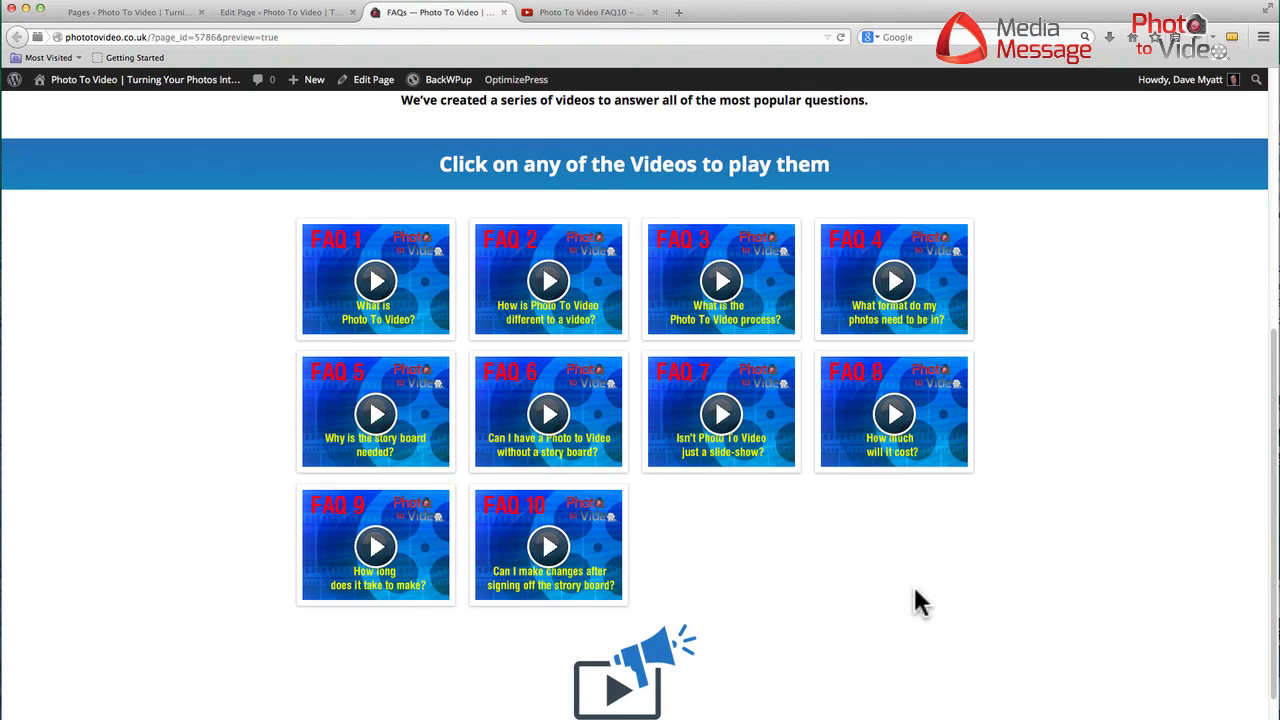
mouse_move(910, 596)
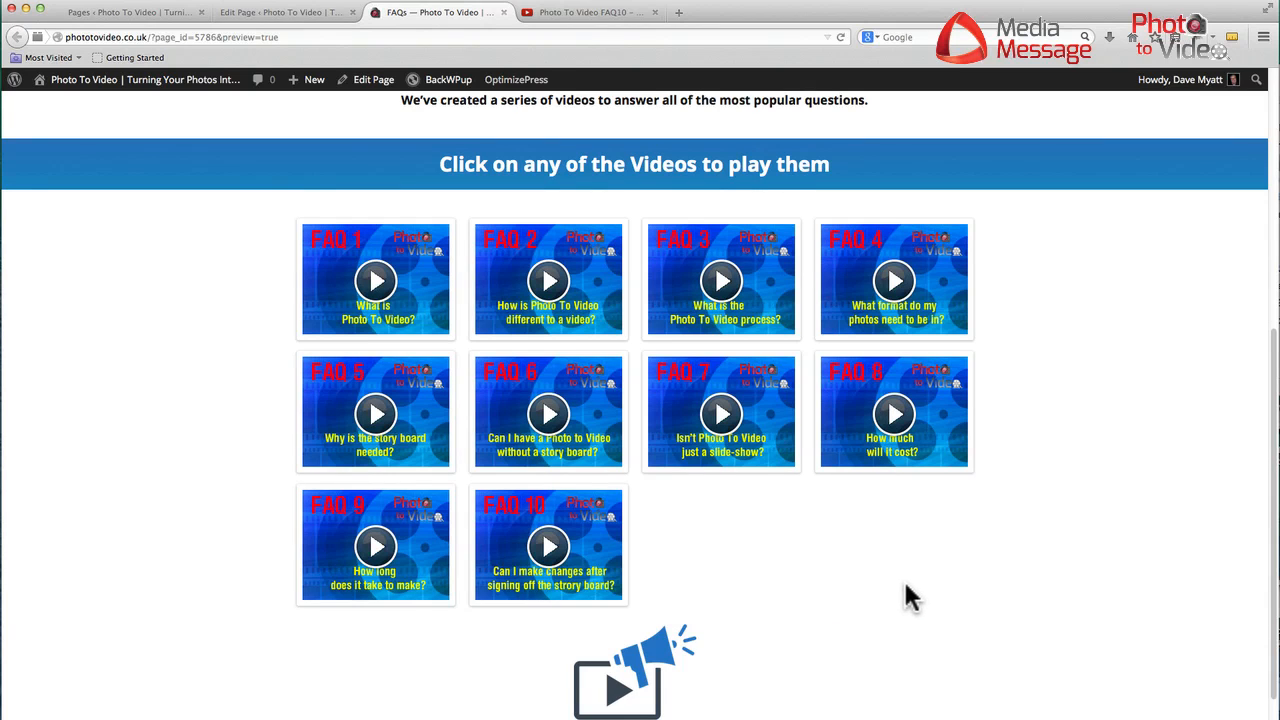